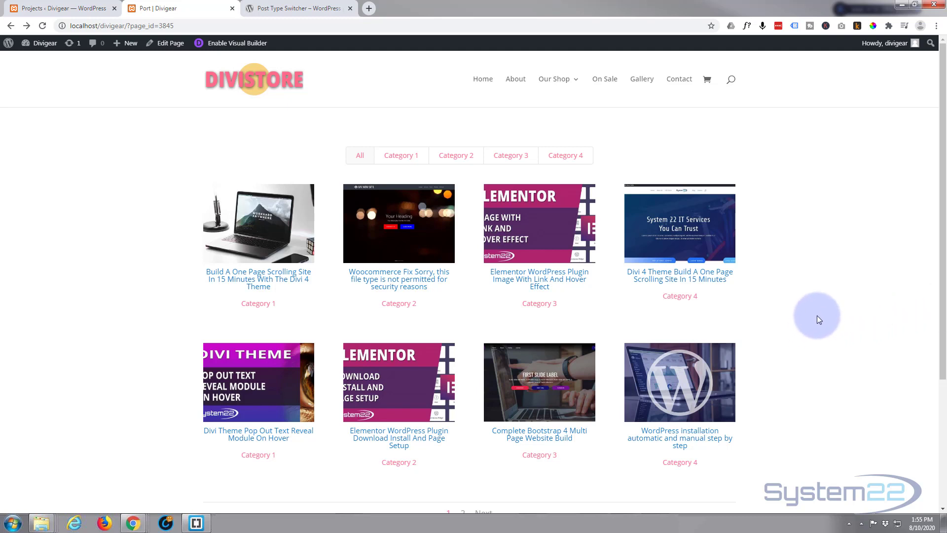
mouse_move(107, 188)
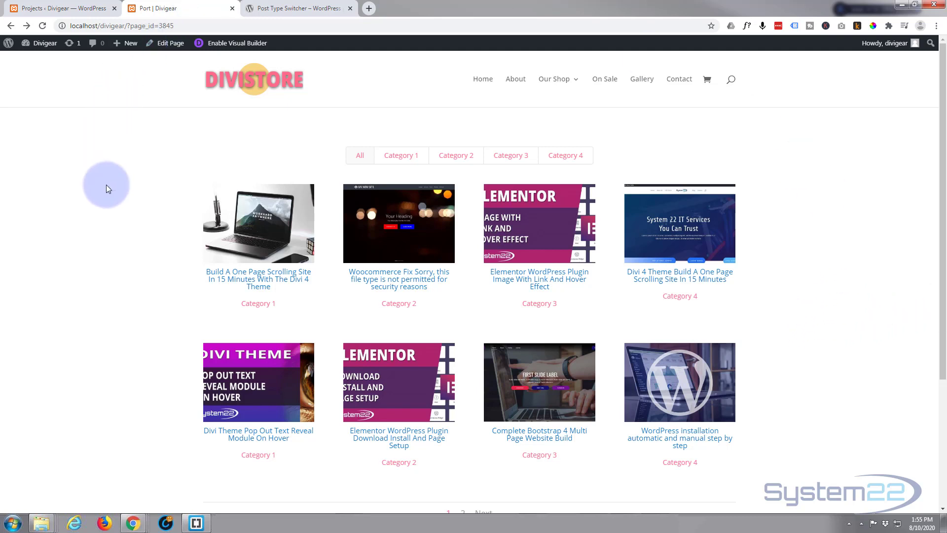
mouse_move(114, 427)
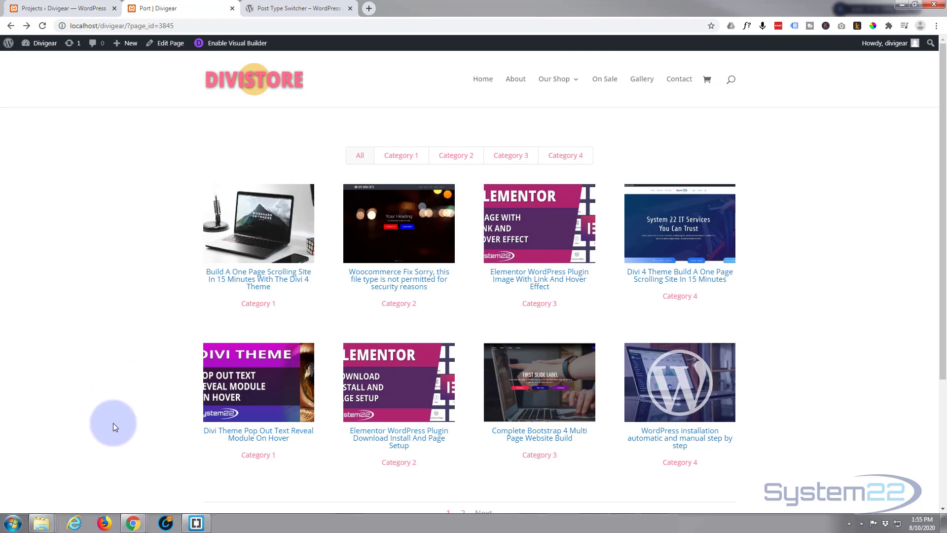
mouse_move(510, 307)
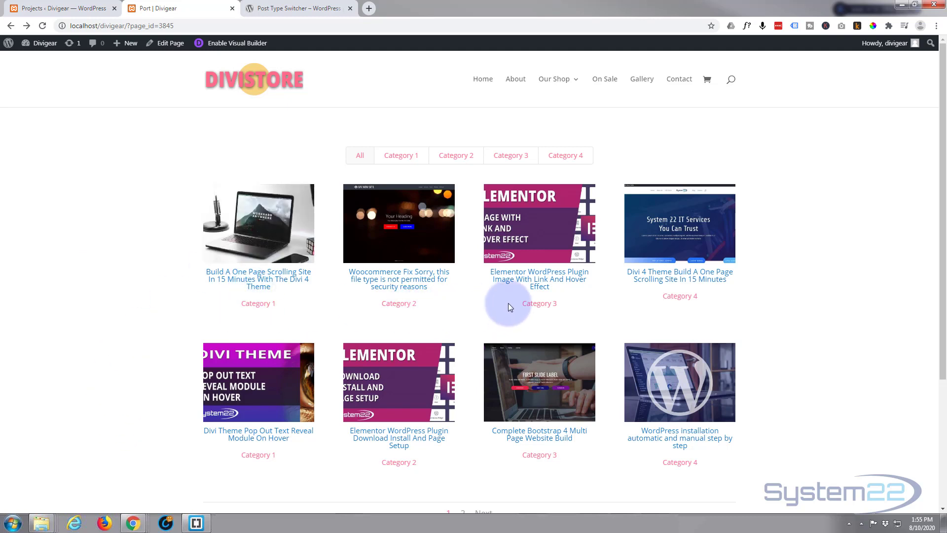
mouse_move(359, 154)
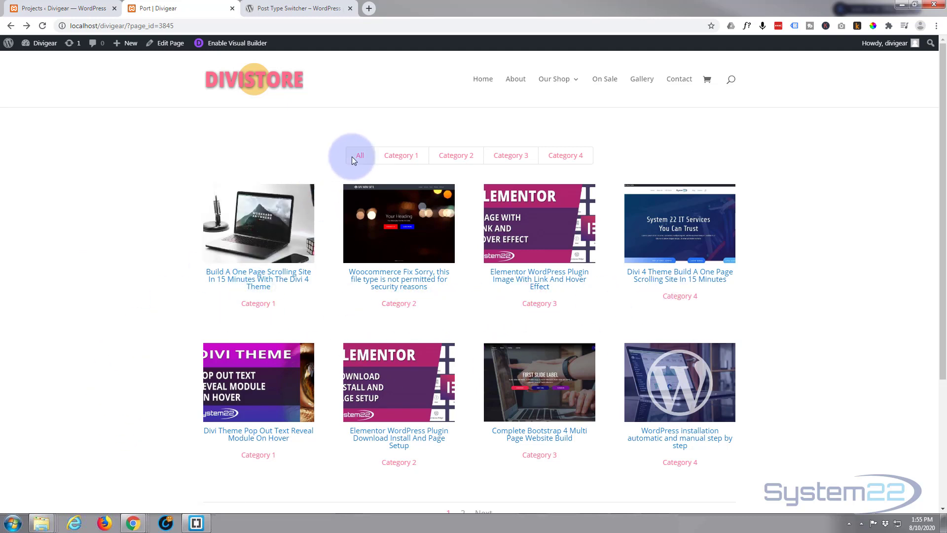
- Try the Category 1, 3 and 4 filter buttons on the live grid, then leave Category 2 selected
click(456, 155)
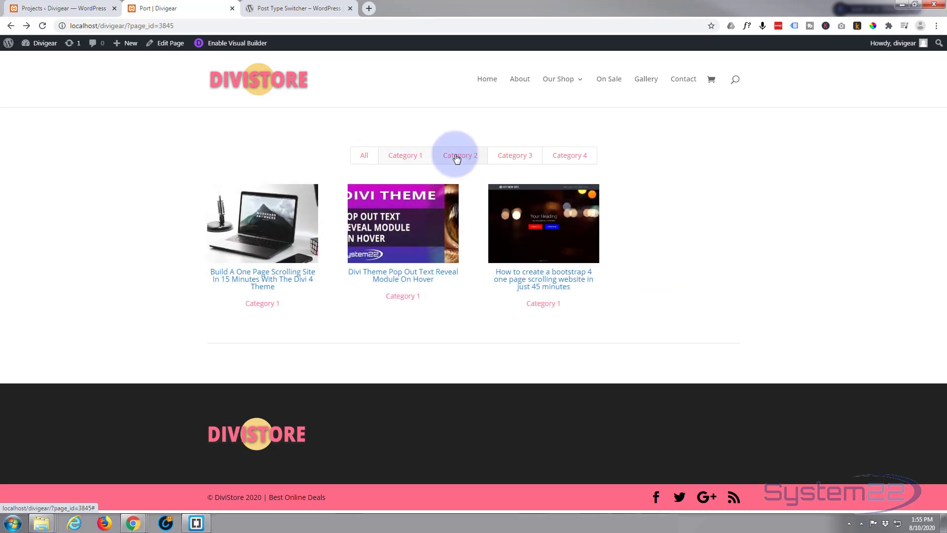
click(569, 155)
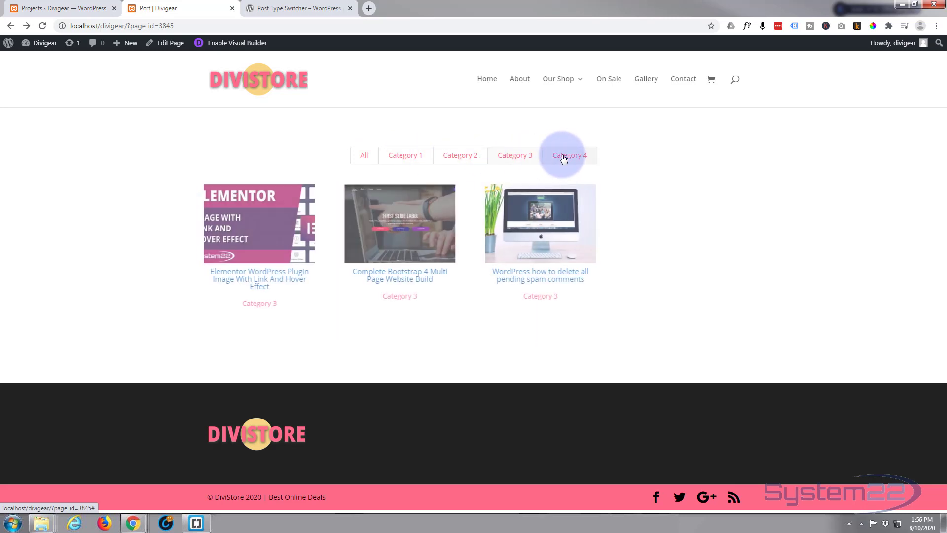
click(404, 154)
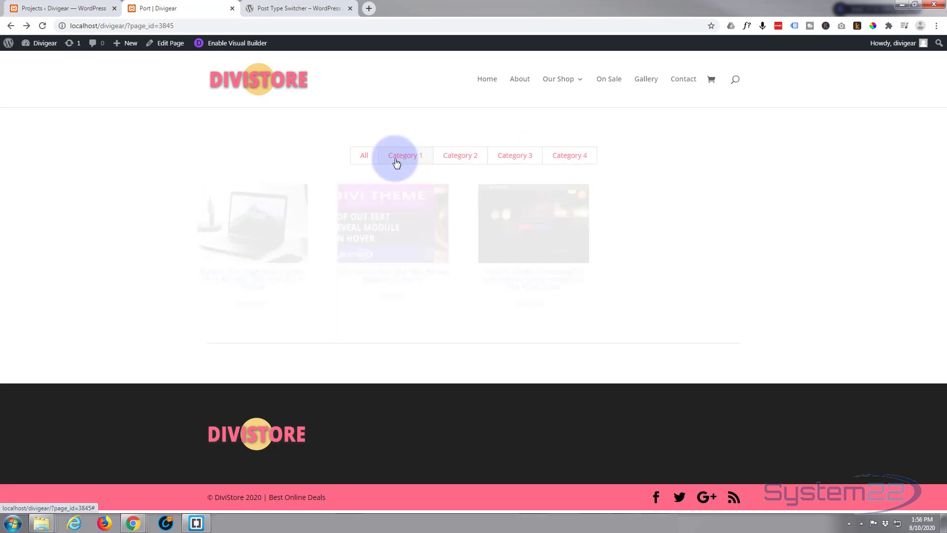
click(364, 155)
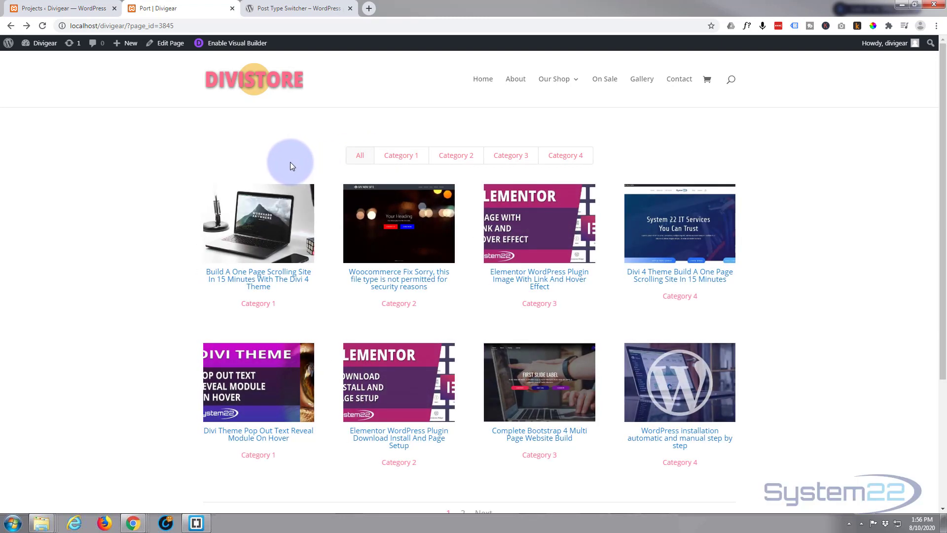
mouse_move(167, 386)
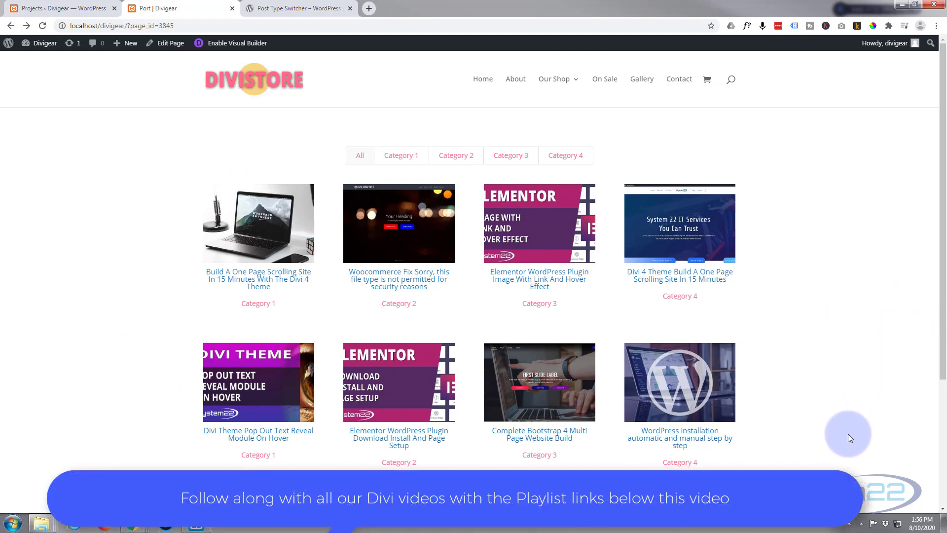
mouse_move(324, 191)
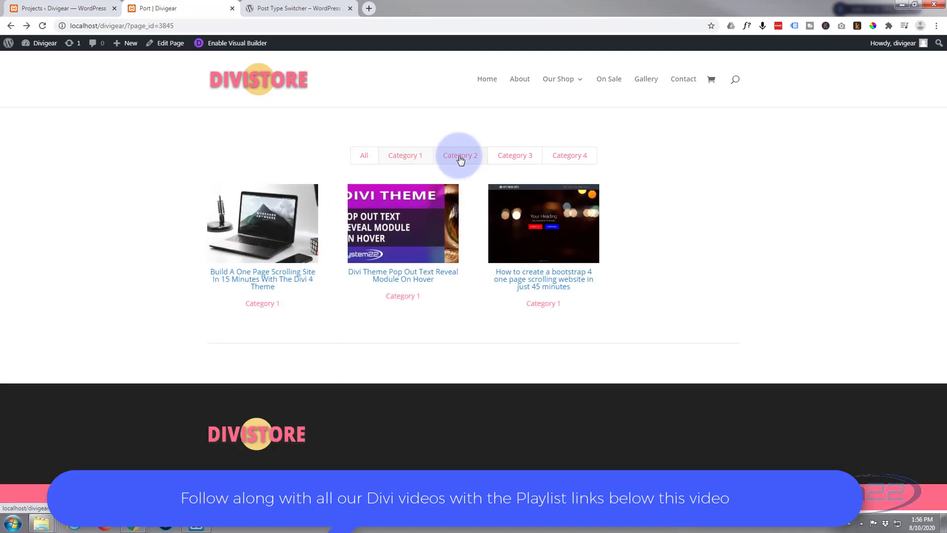
click(514, 155)
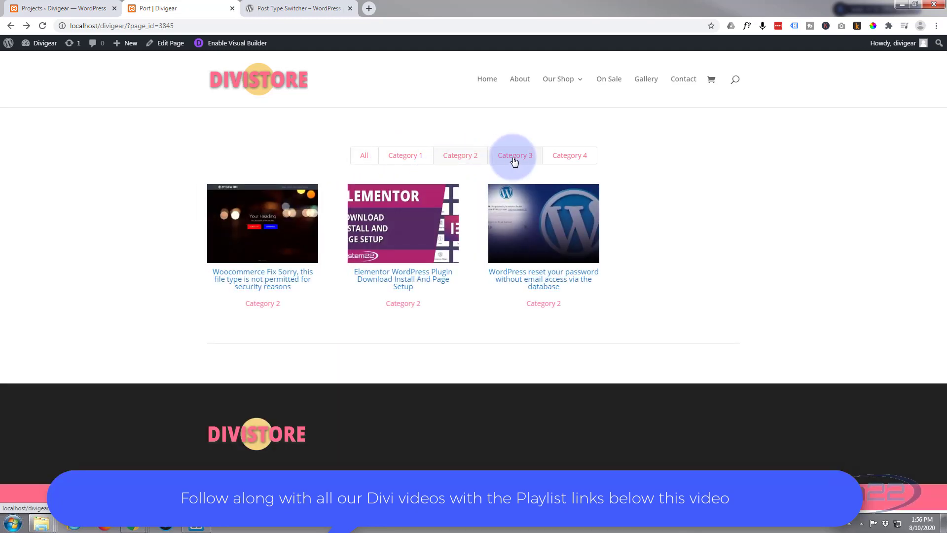
mouse_move(658, 163)
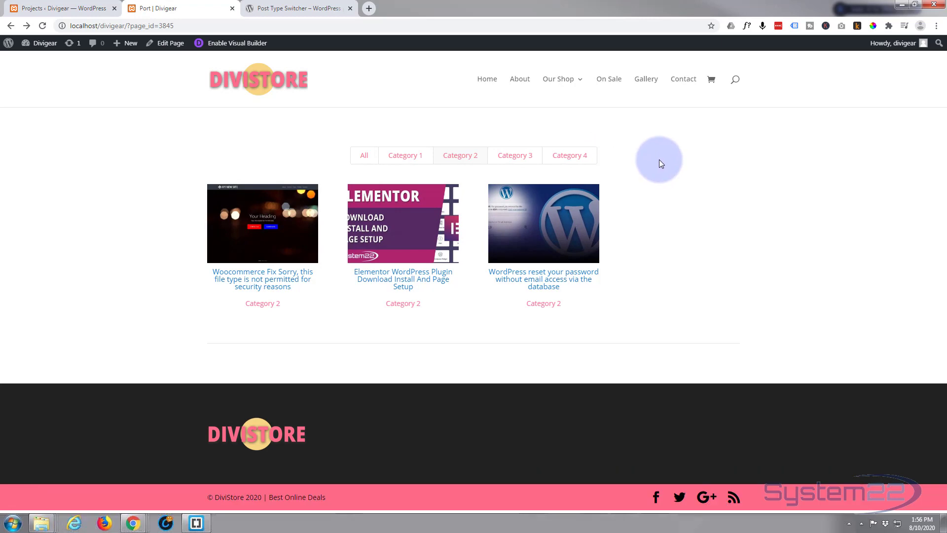
mouse_move(707, 248)
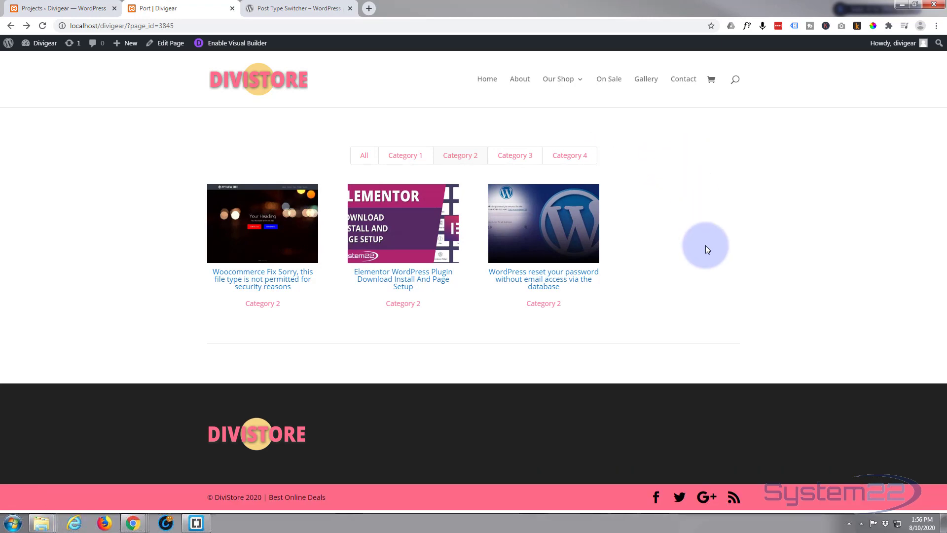
mouse_move(127, 150)
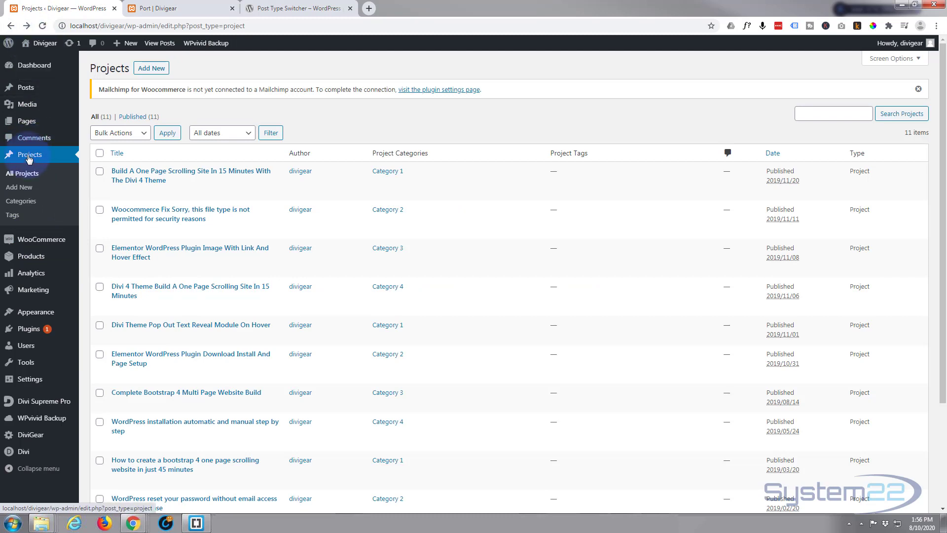
mouse_move(44, 166)
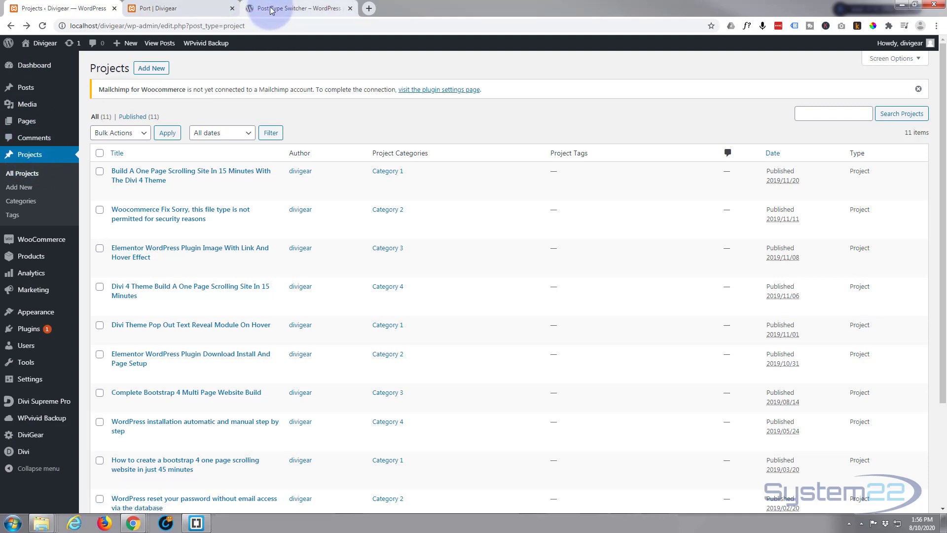
- Switch to the Post Type Switcher plugin page on WordPress.org
click(296, 8)
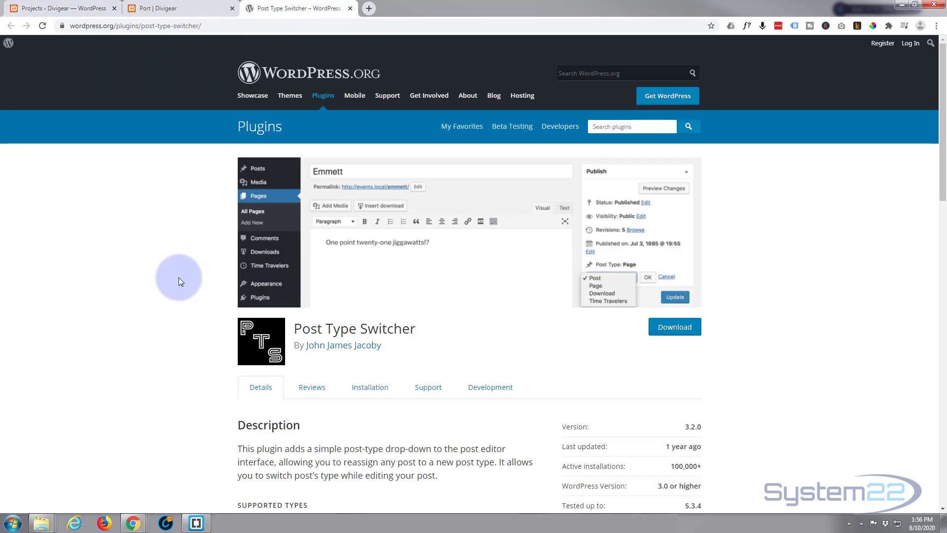
mouse_move(176, 279)
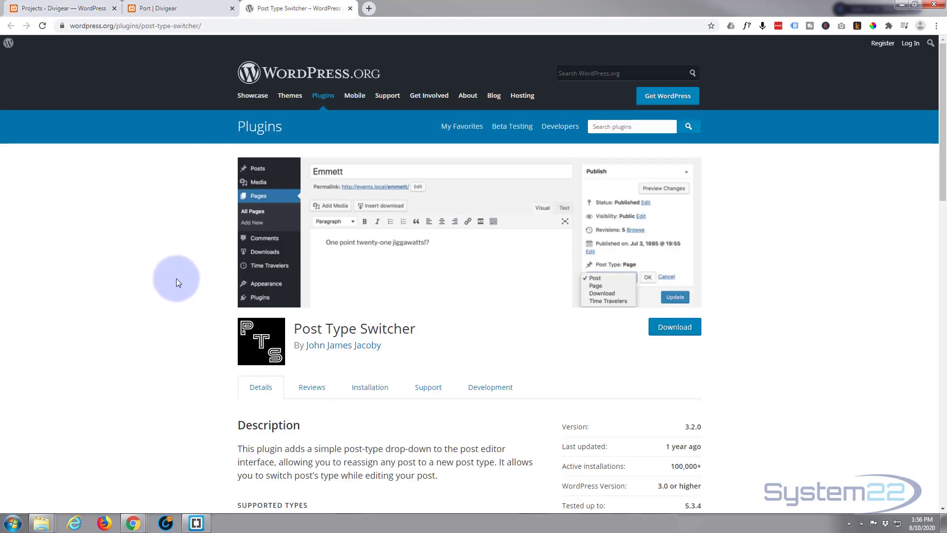
mouse_move(60, 202)
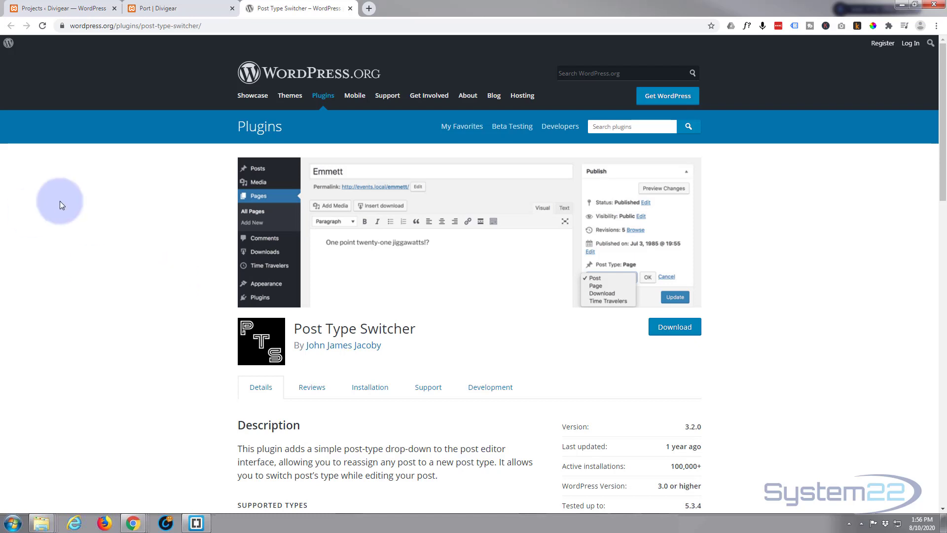
mouse_move(70, 236)
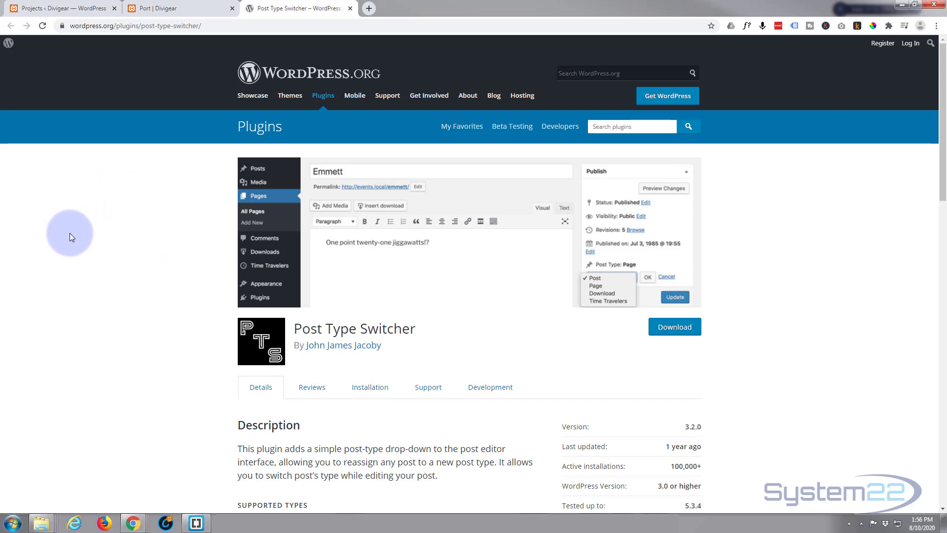
mouse_move(69, 244)
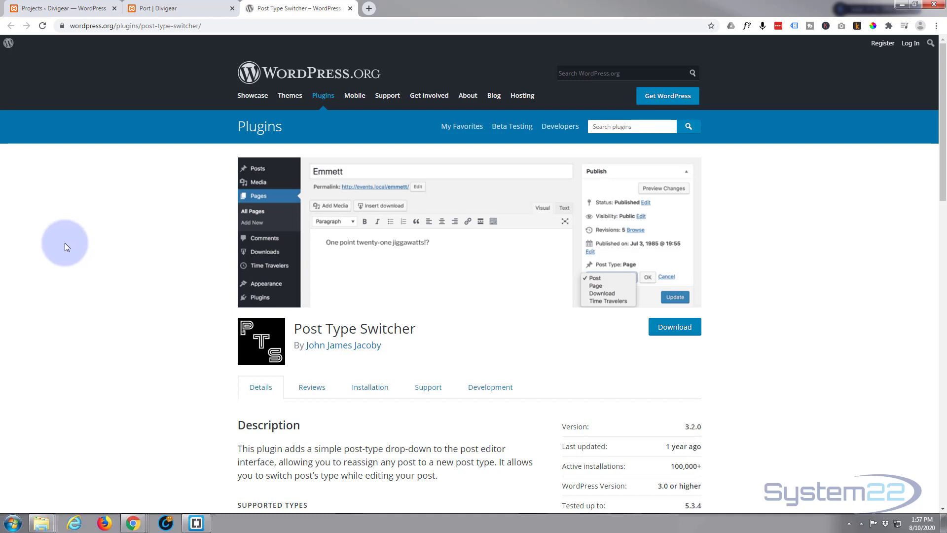
mouse_move(71, 7)
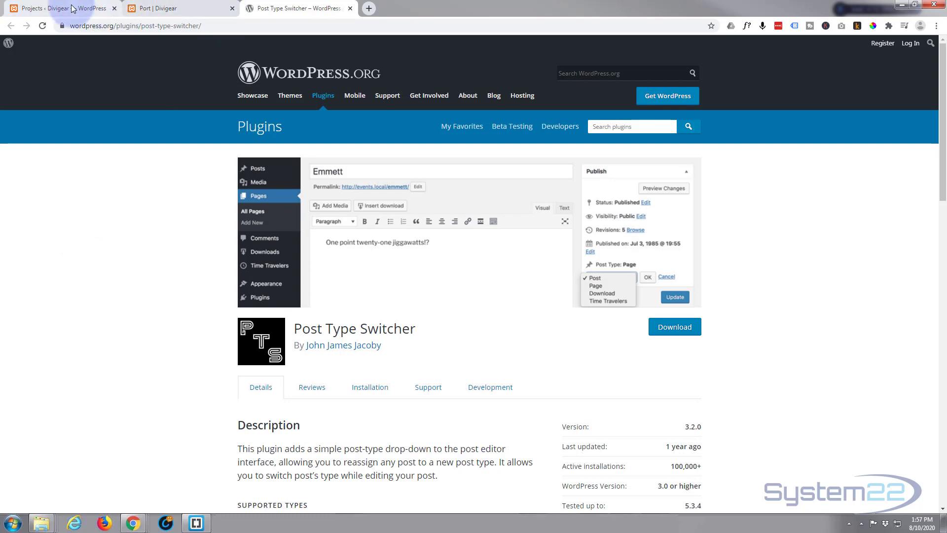
- Return to the Projects admin and view the list of four project categories
click(60, 8)
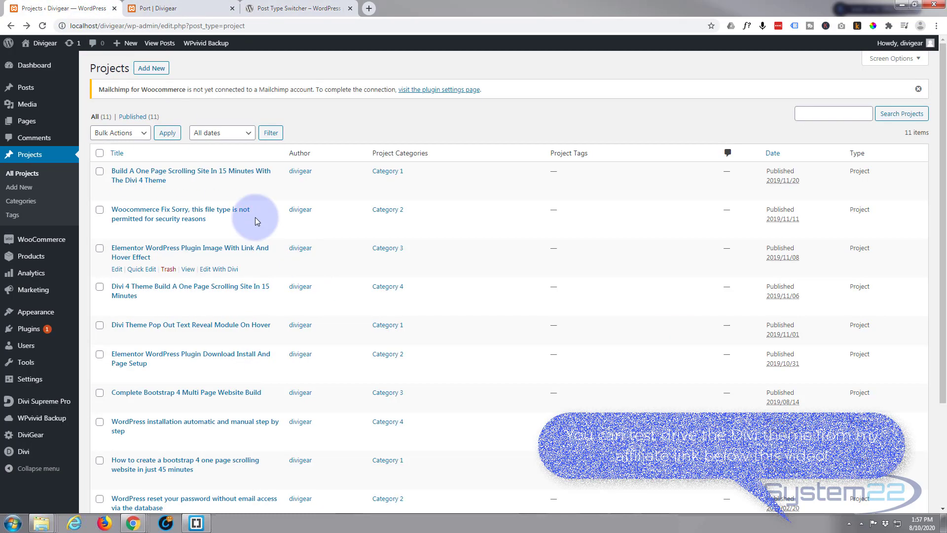
mouse_move(271, 490)
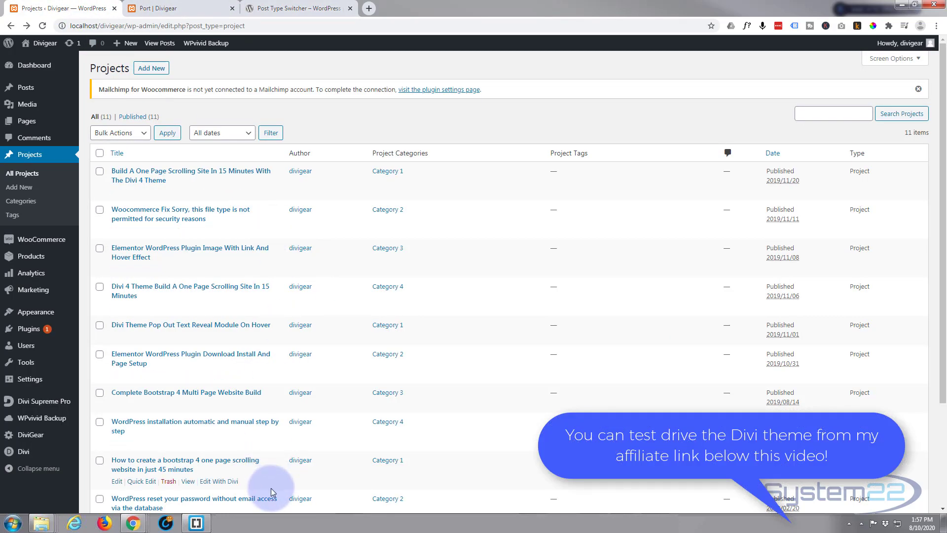
mouse_move(474, 186)
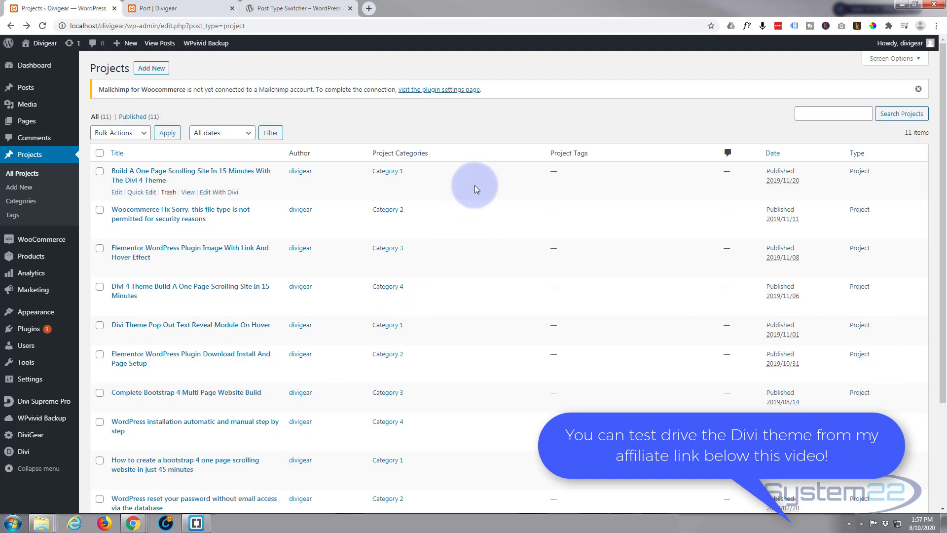
mouse_move(409, 178)
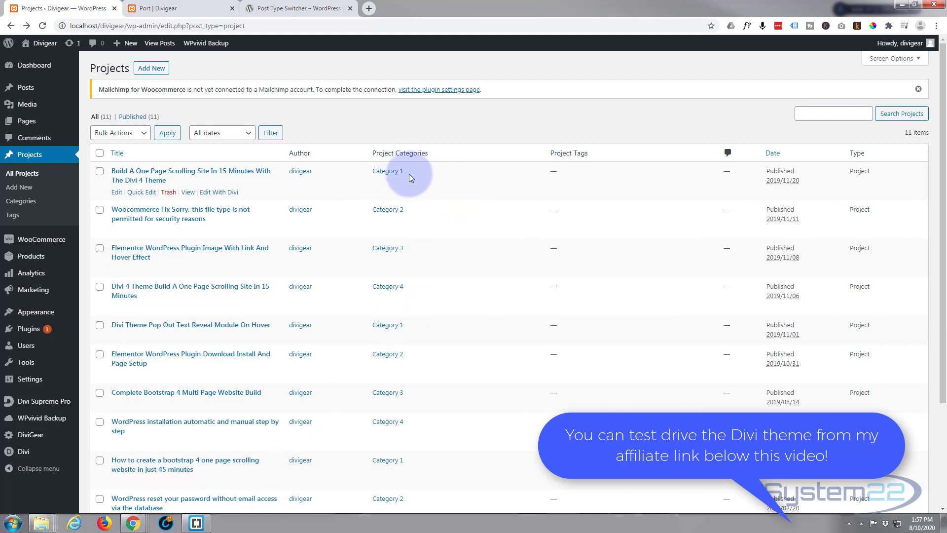
mouse_move(499, 175)
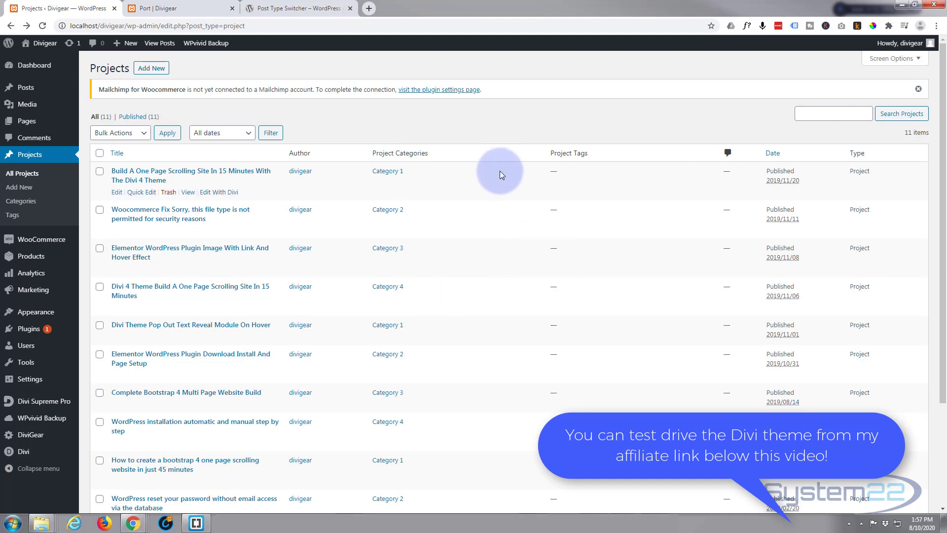
mouse_move(53, 174)
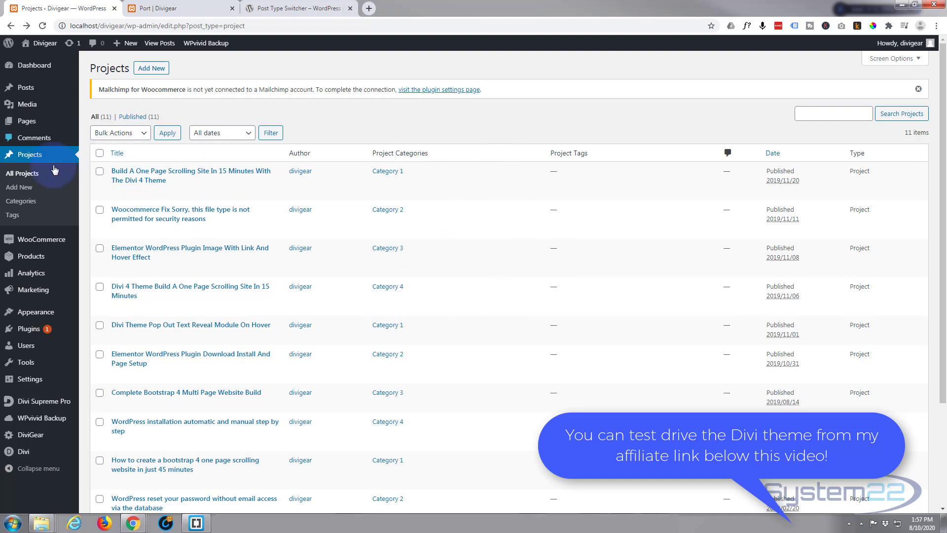
mouse_move(20, 200)
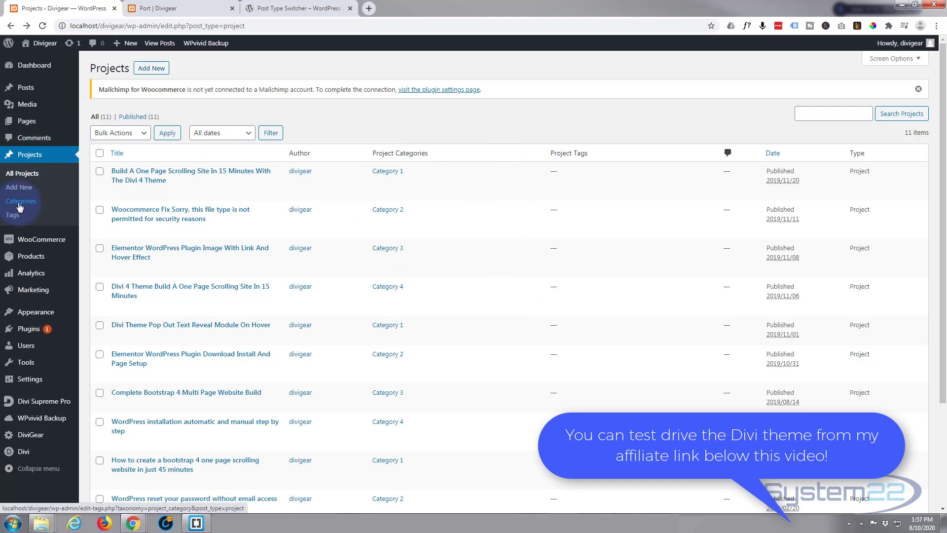
click(20, 200)
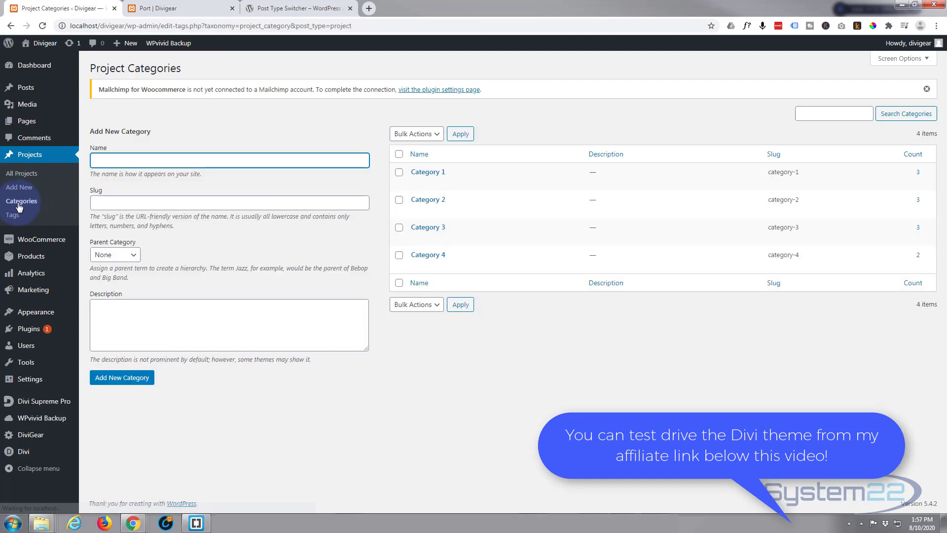
mouse_move(420, 283)
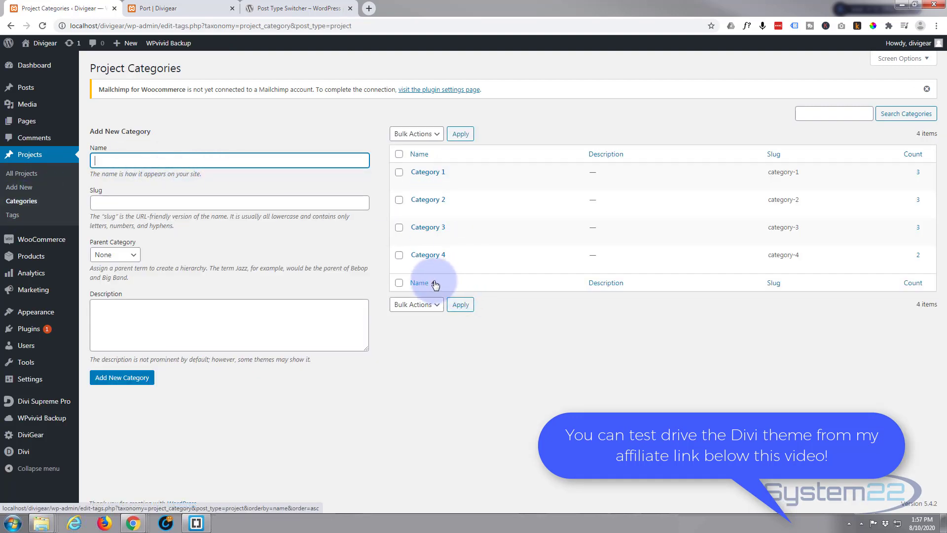
mouse_move(516, 219)
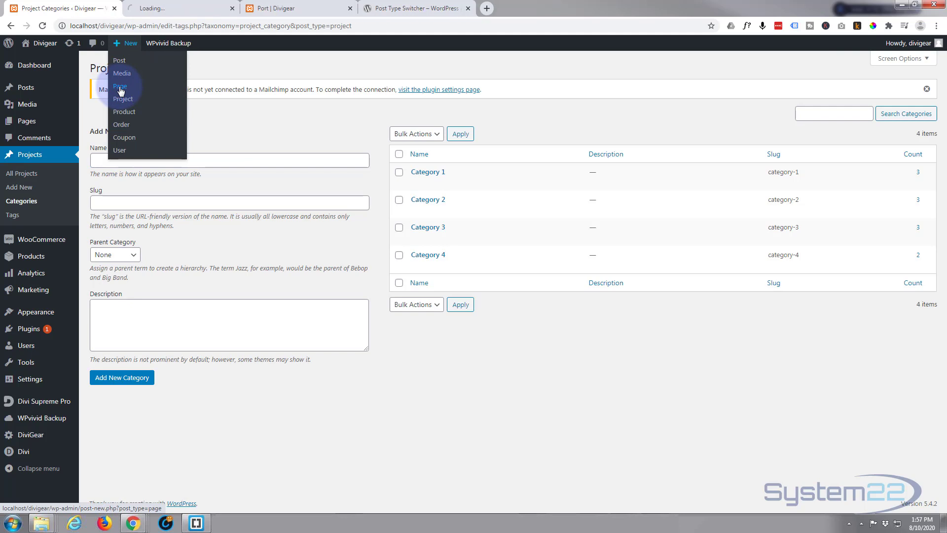
- Create a new page titled 'filter' and launch the Divi Builder on it
click(119, 87)
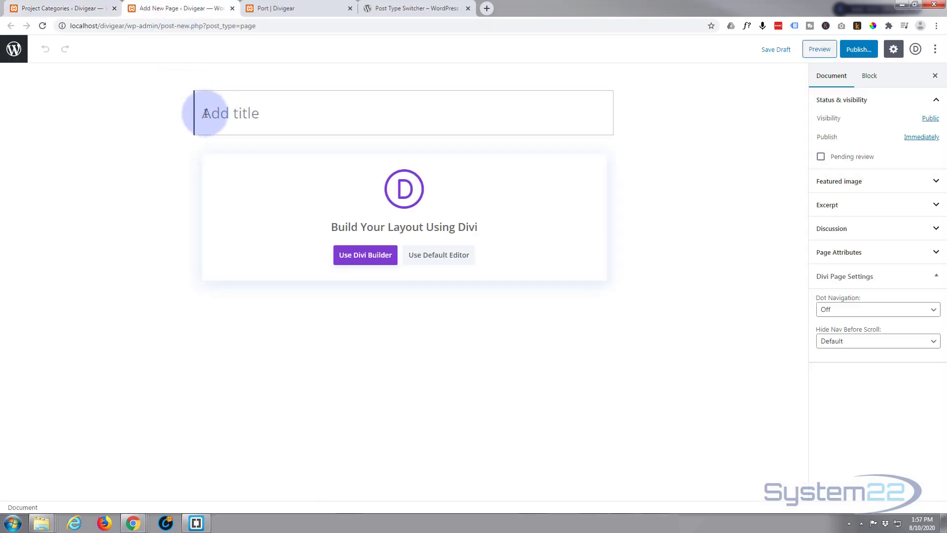
text(fil)
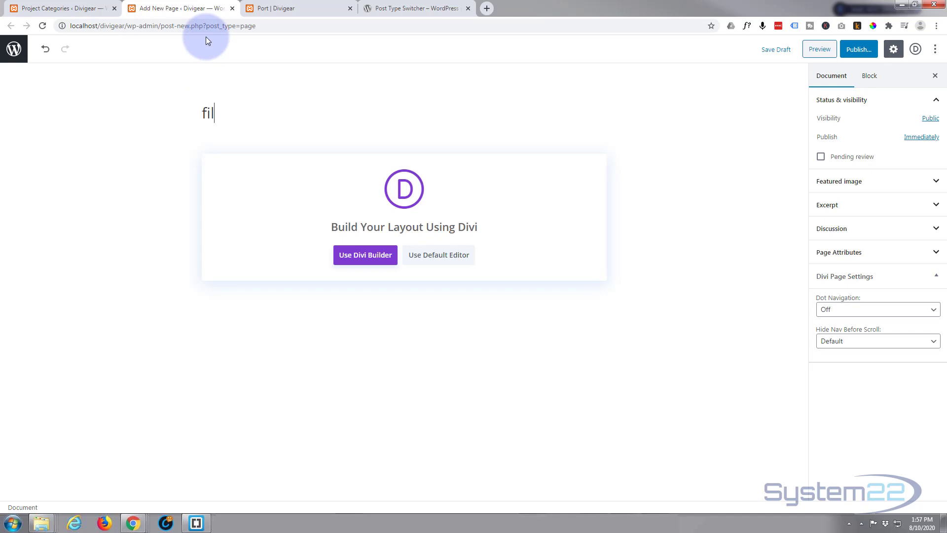
text(ter)
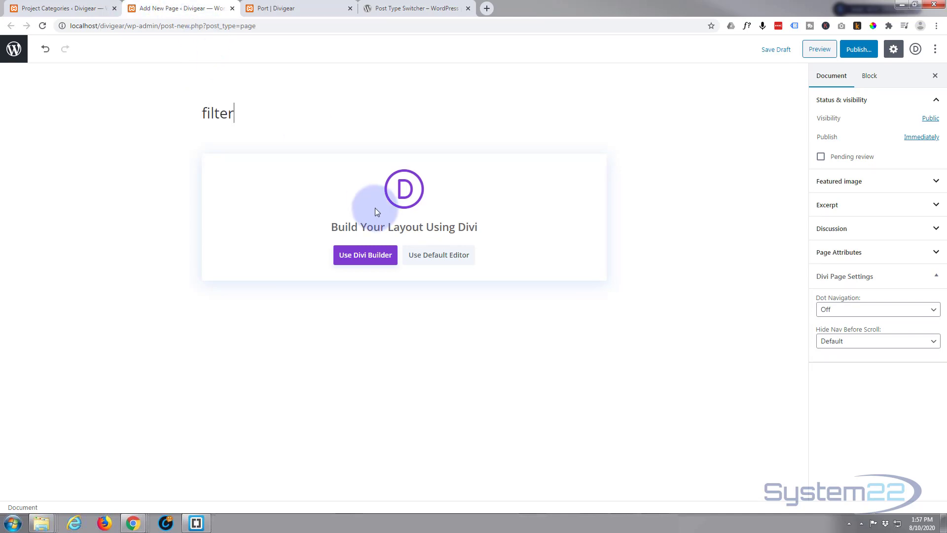
click(365, 254)
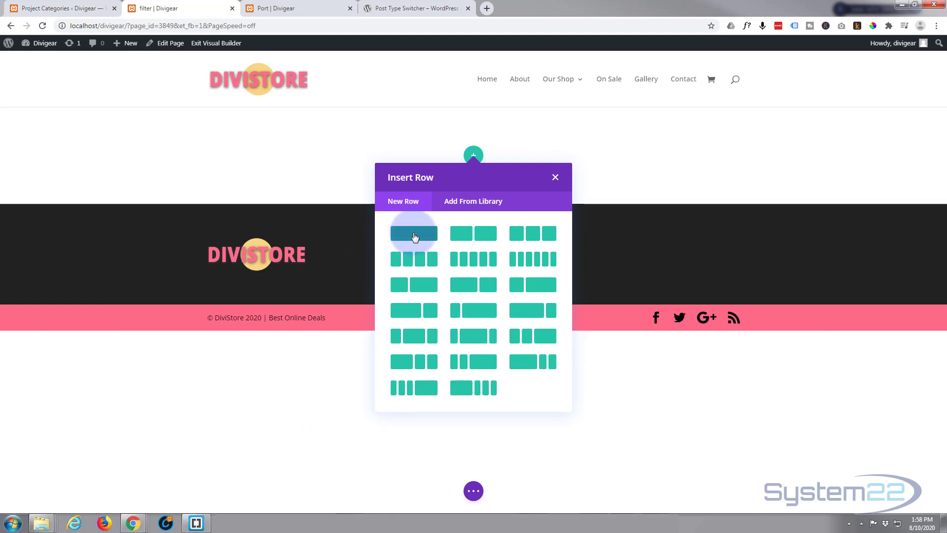
- Insert a one-column row and place a Filterable Portfolio module in it
click(414, 233)
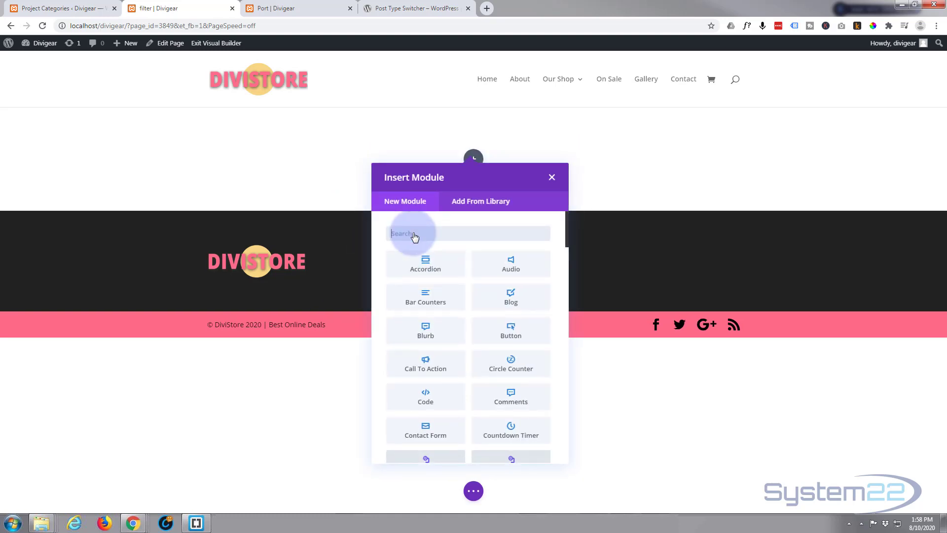
scroll(down, 3)
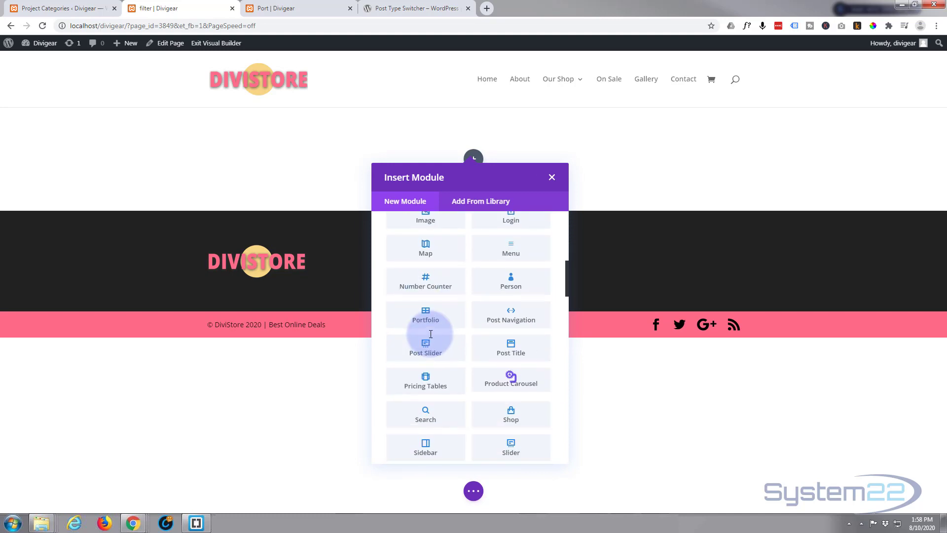
scroll(down, 3)
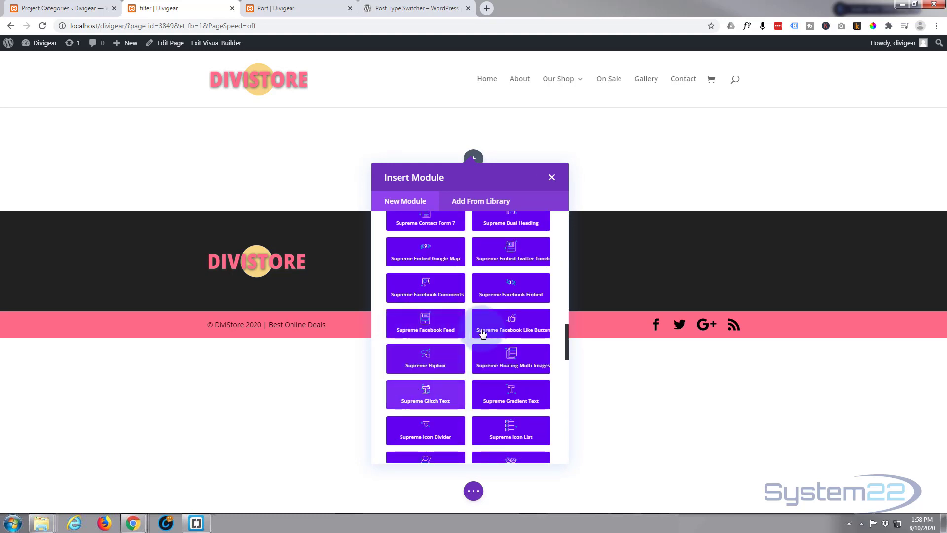
scroll(down, 3)
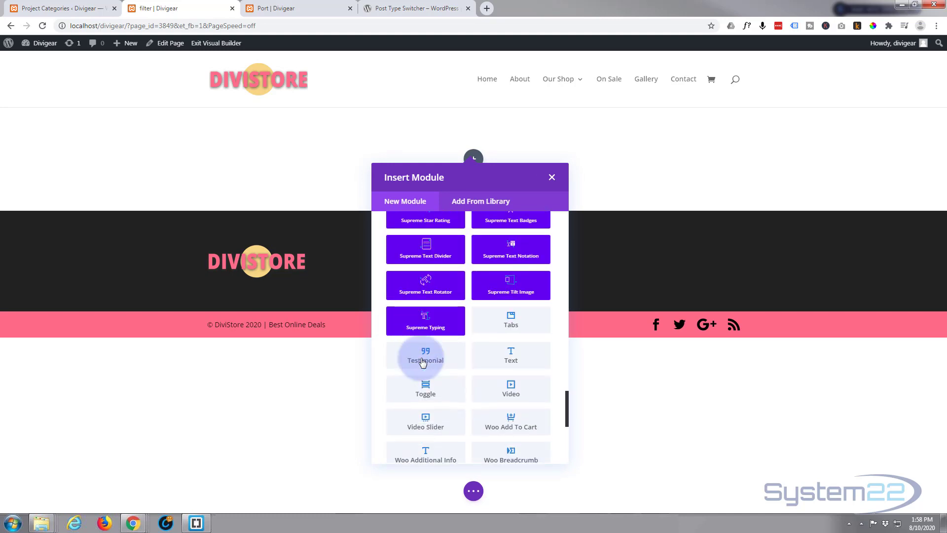
scroll(down, 3)
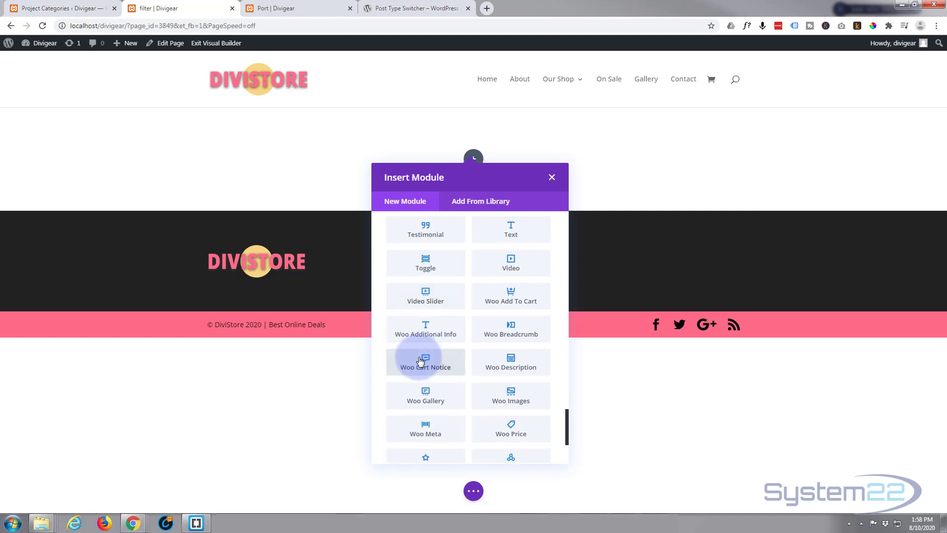
mouse_move(481, 405)
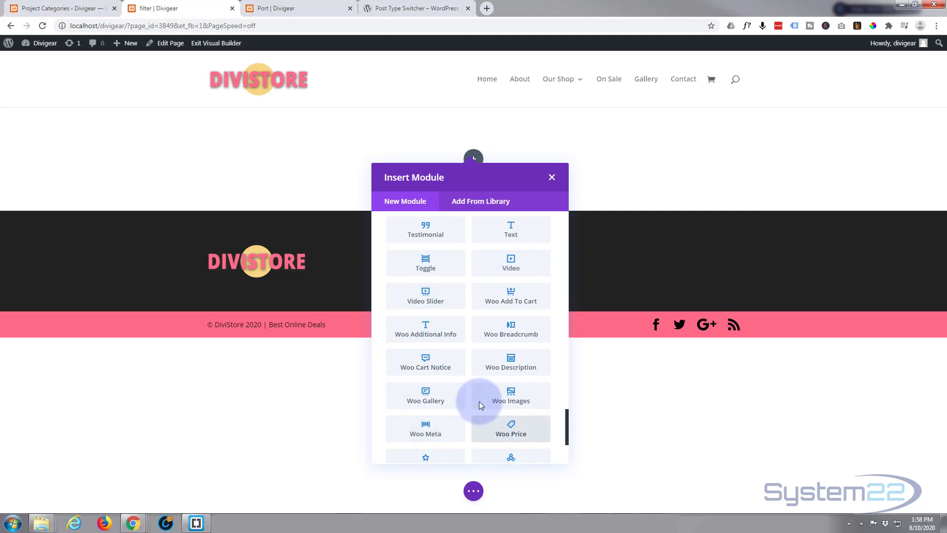
scroll(down, 3)
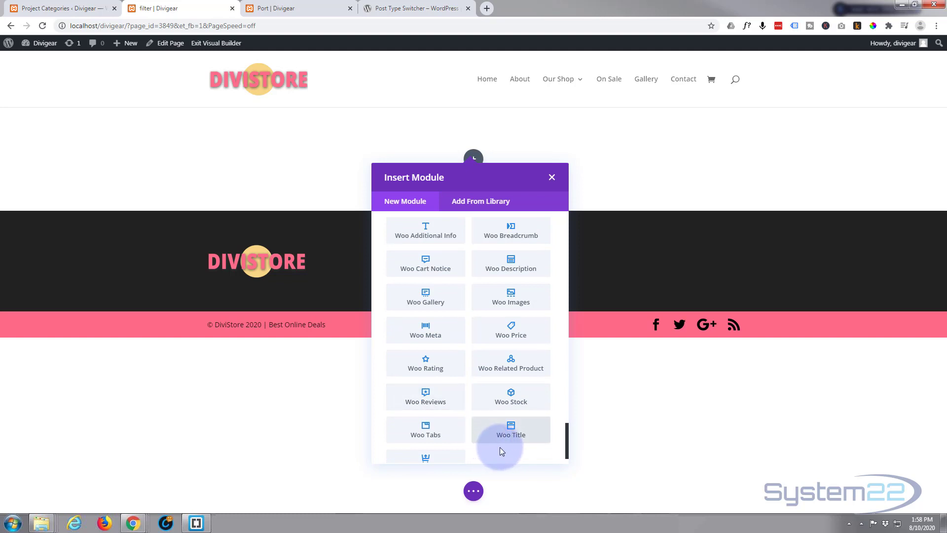
mouse_move(421, 235)
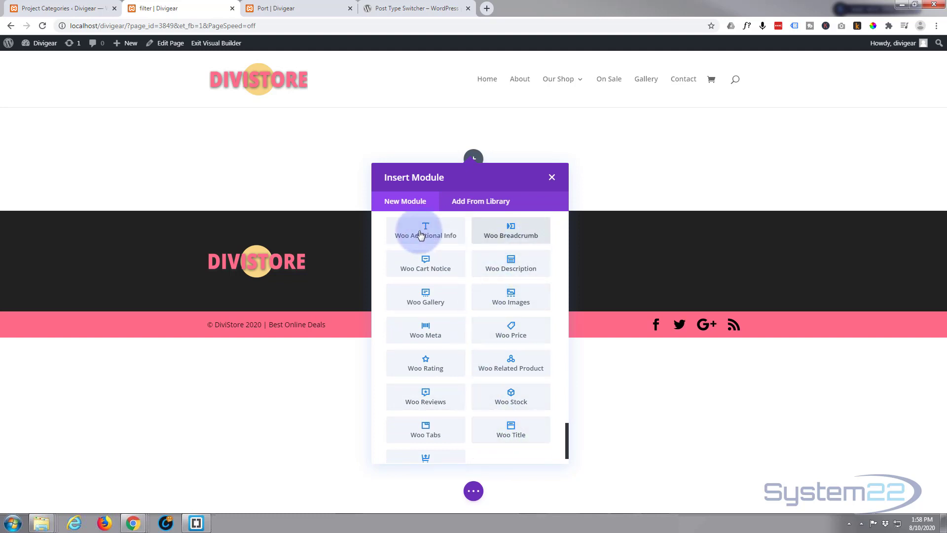
mouse_move(425, 429)
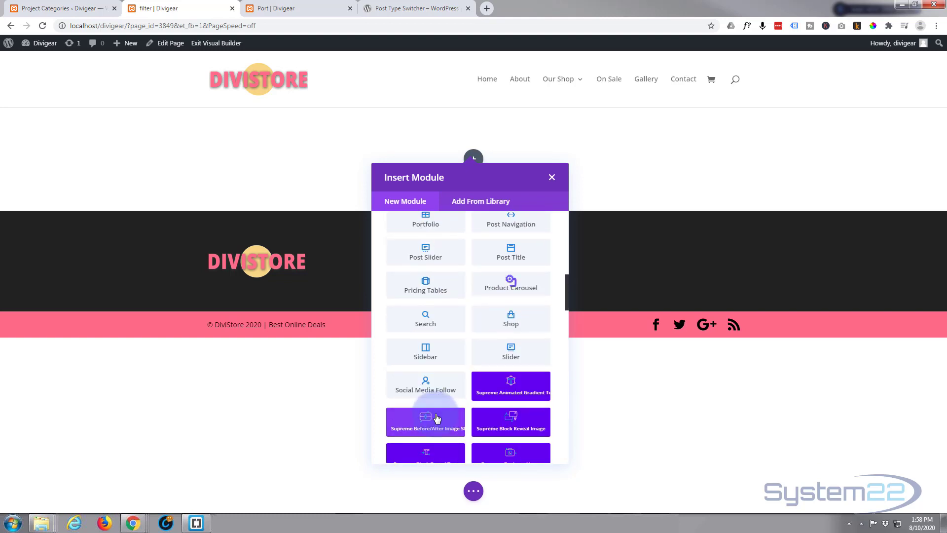
scroll(up, 3)
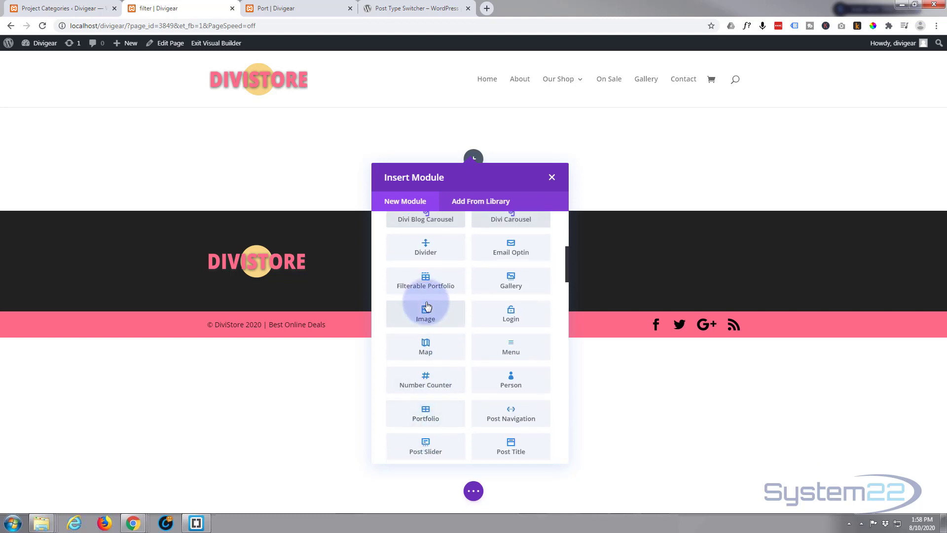
click(425, 281)
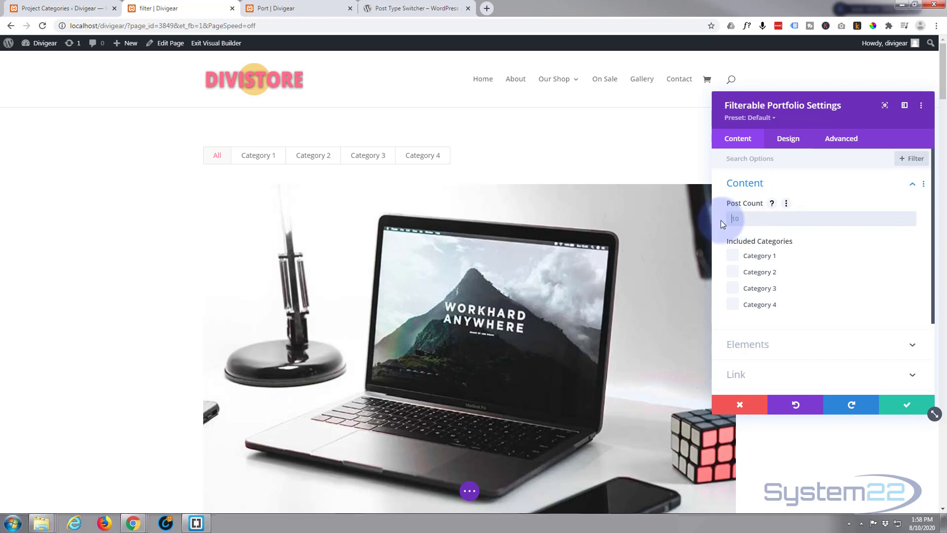
mouse_move(593, 253)
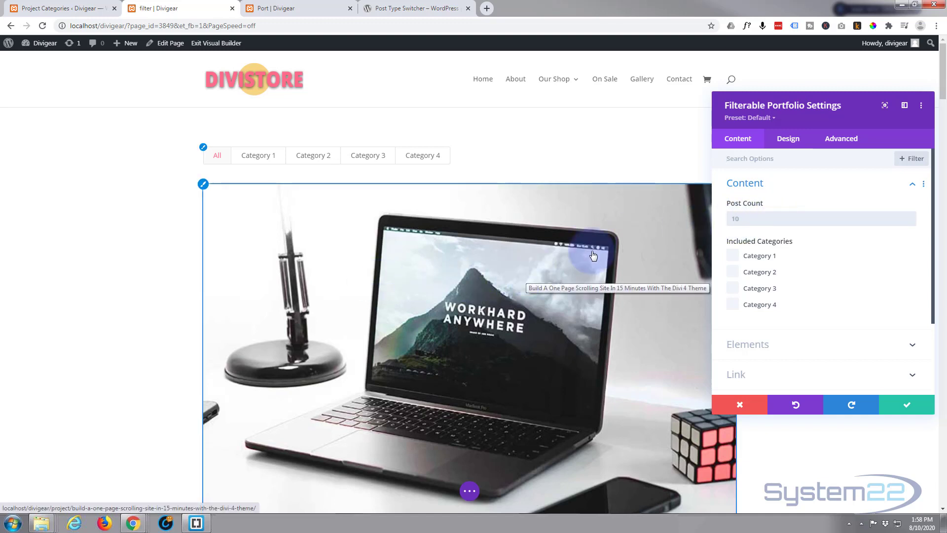
mouse_move(712, 220)
text(8)
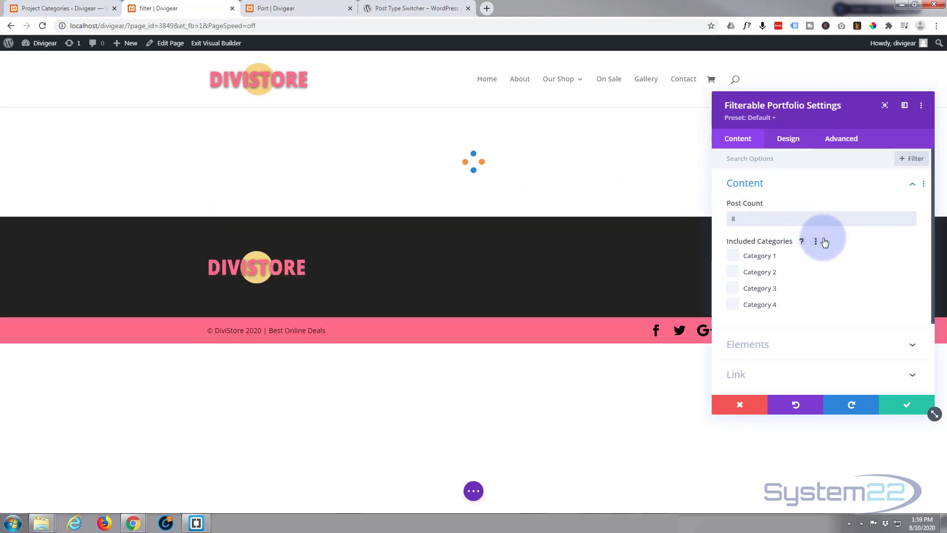
mouse_move(760, 264)
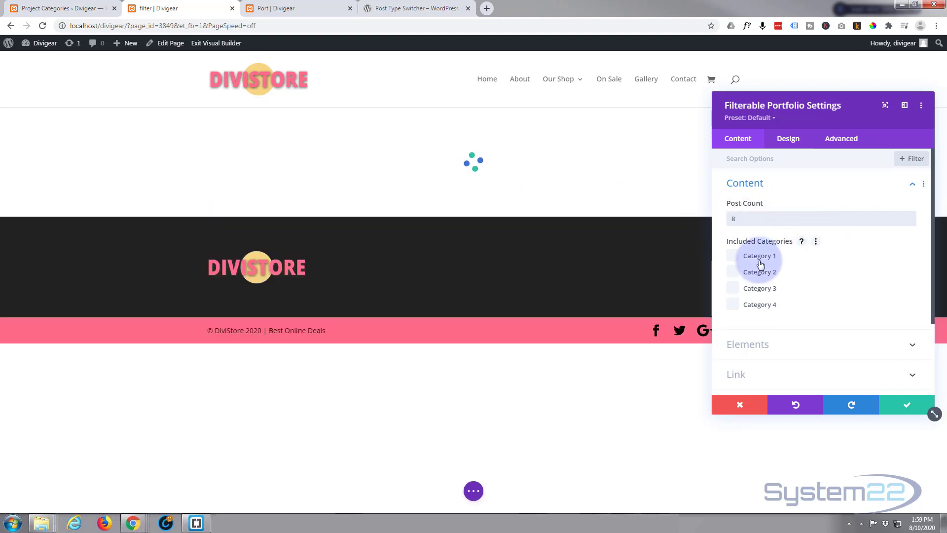
- Set Post Count to 8 and include Category 1–4 in the portfolio content settings
click(733, 256)
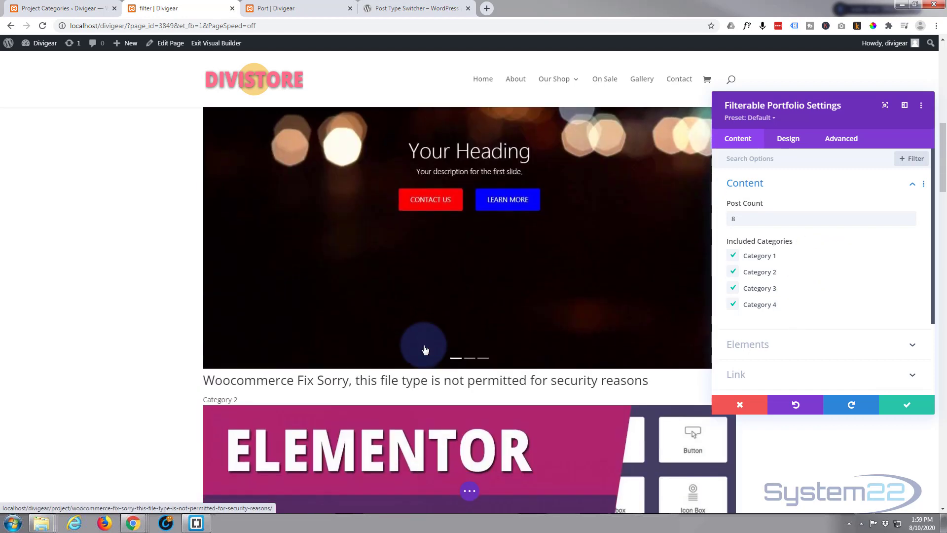
scroll(down, 3)
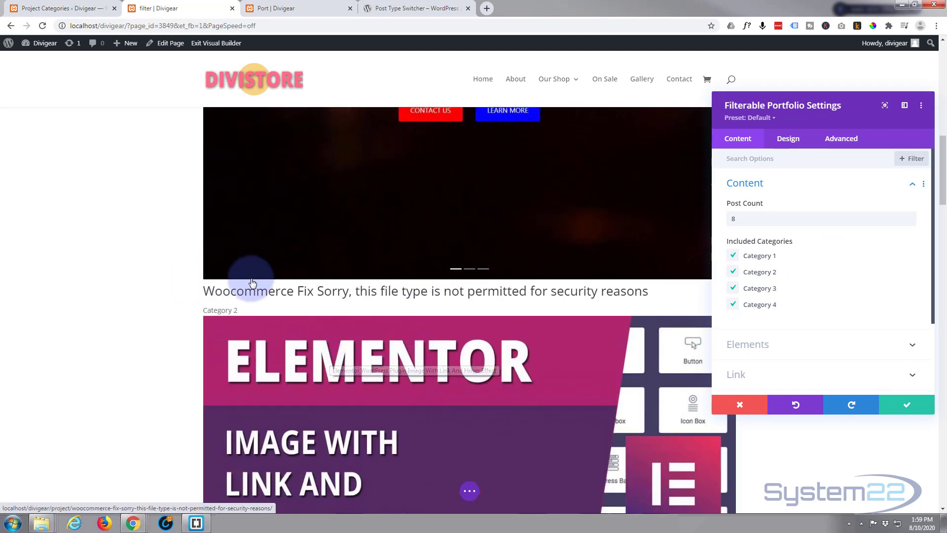
scroll(up, 3)
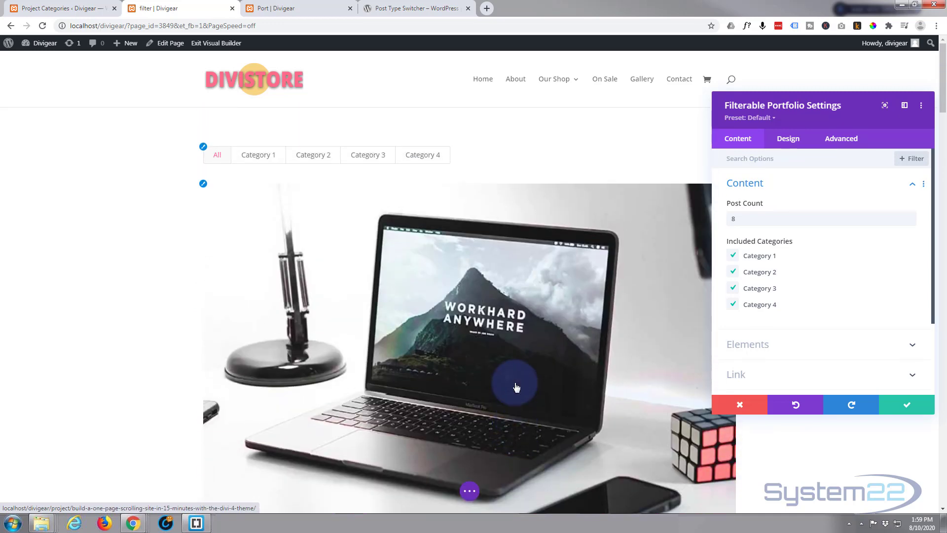
mouse_move(769, 147)
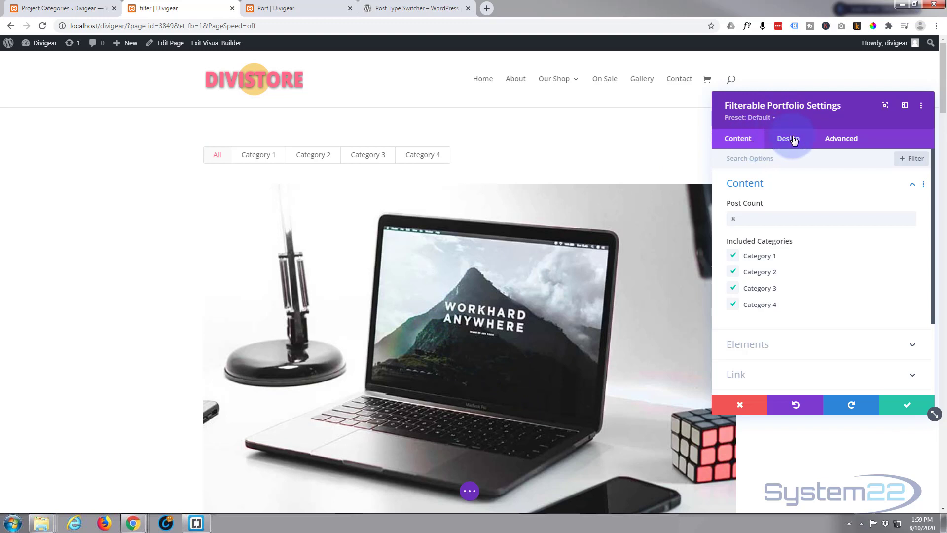
click(787, 138)
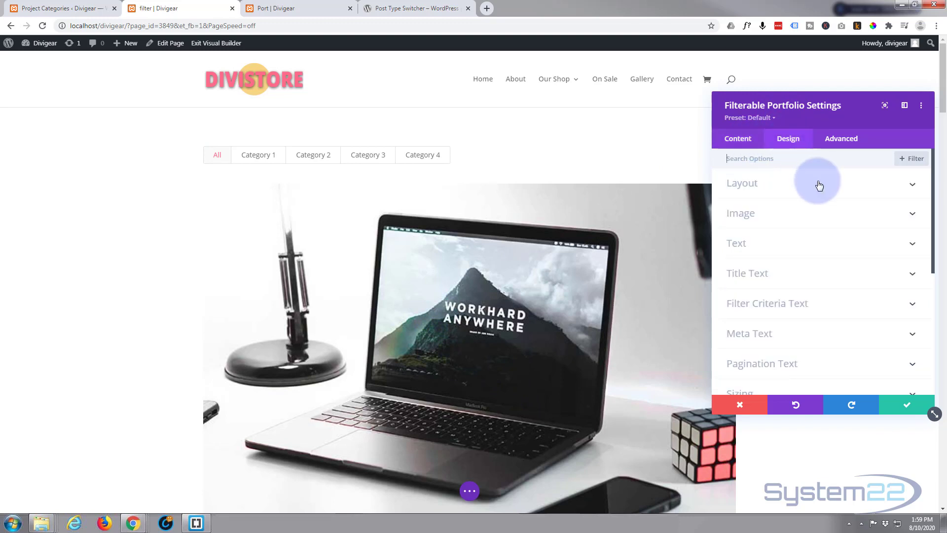
click(741, 184)
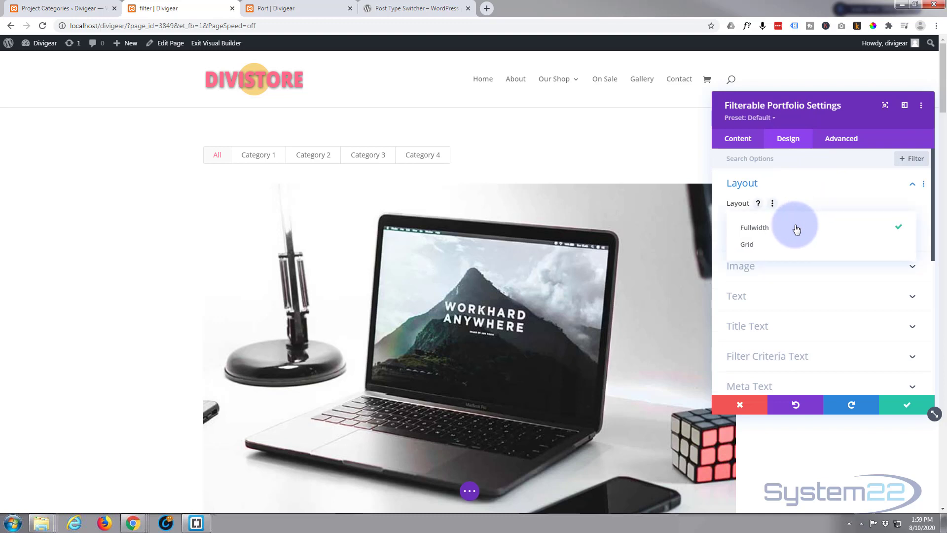
click(747, 243)
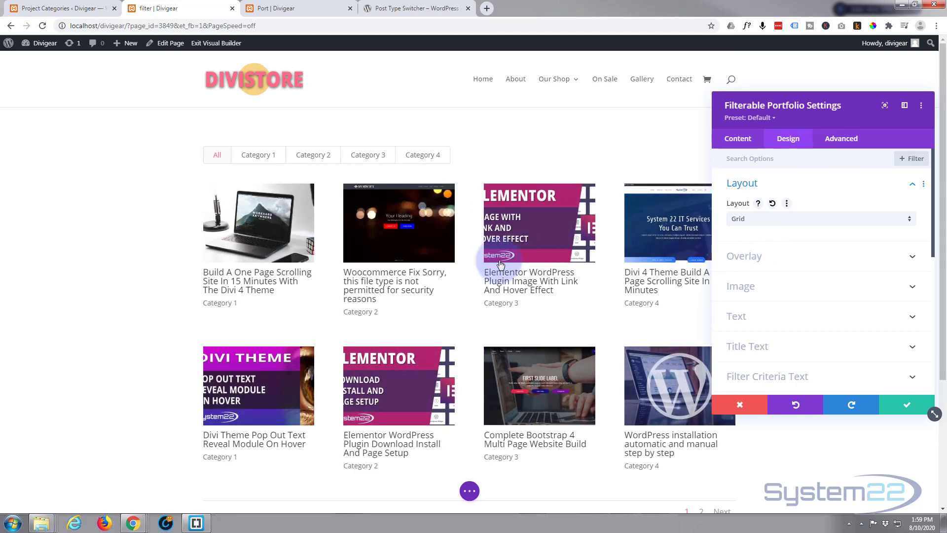
mouse_move(258, 251)
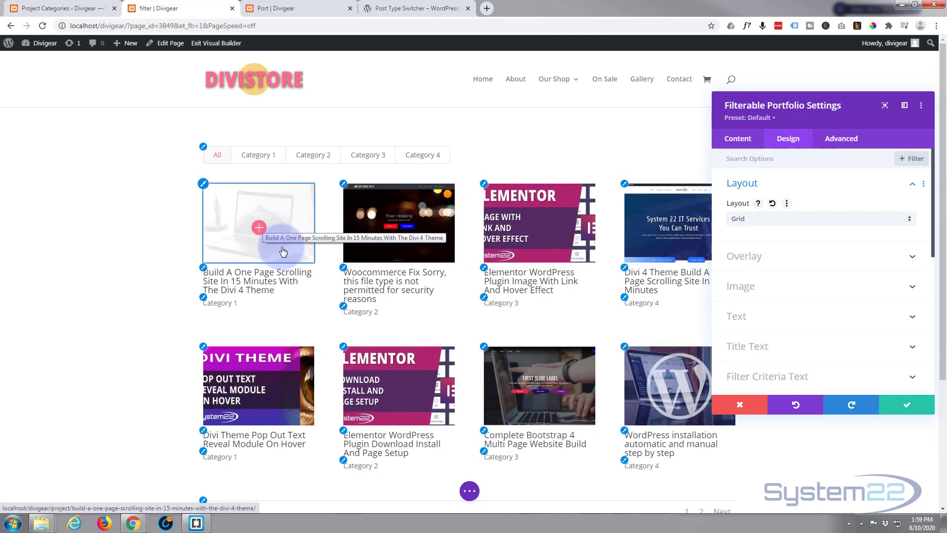
mouse_move(218, 311)
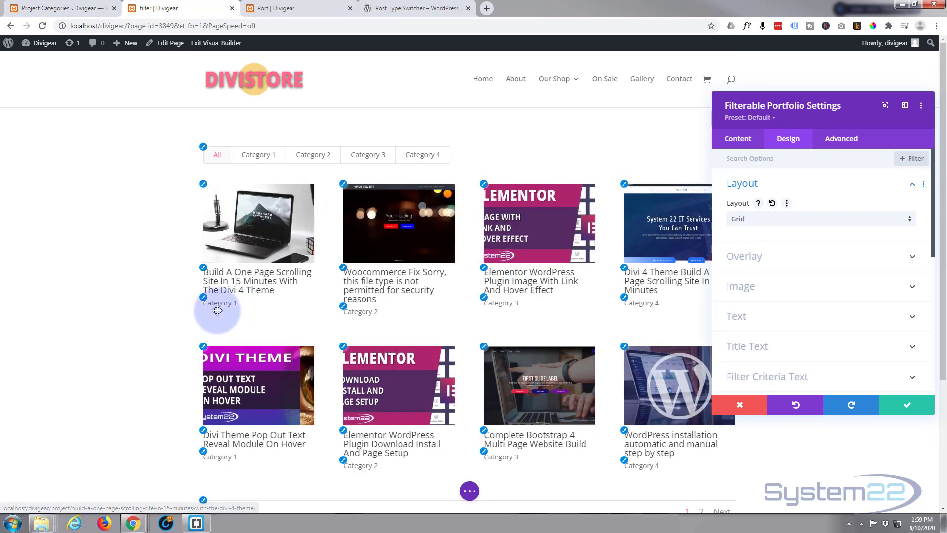
mouse_move(501, 310)
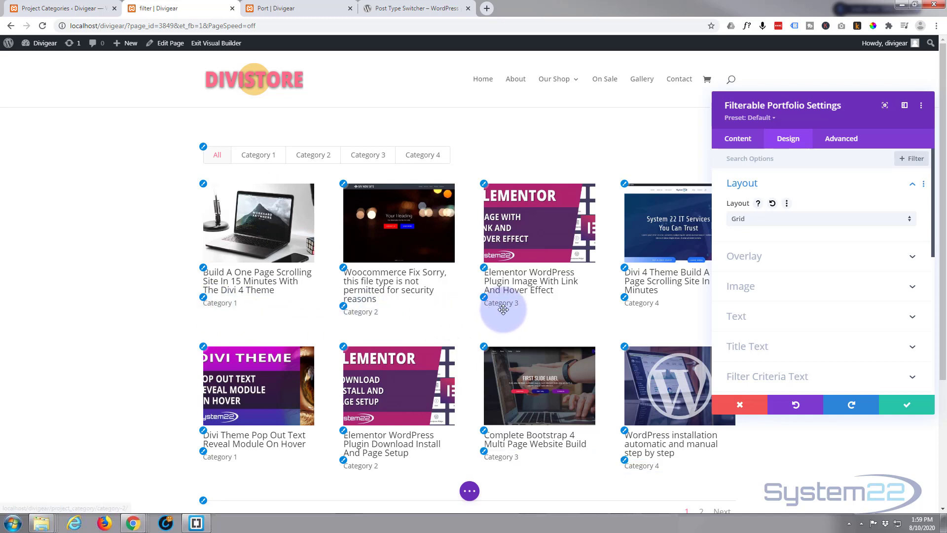
click(257, 155)
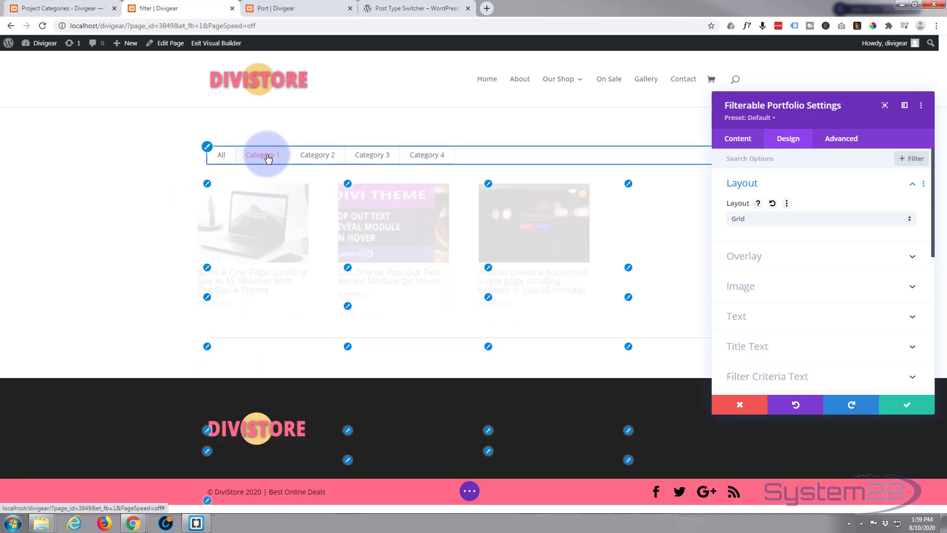
click(317, 155)
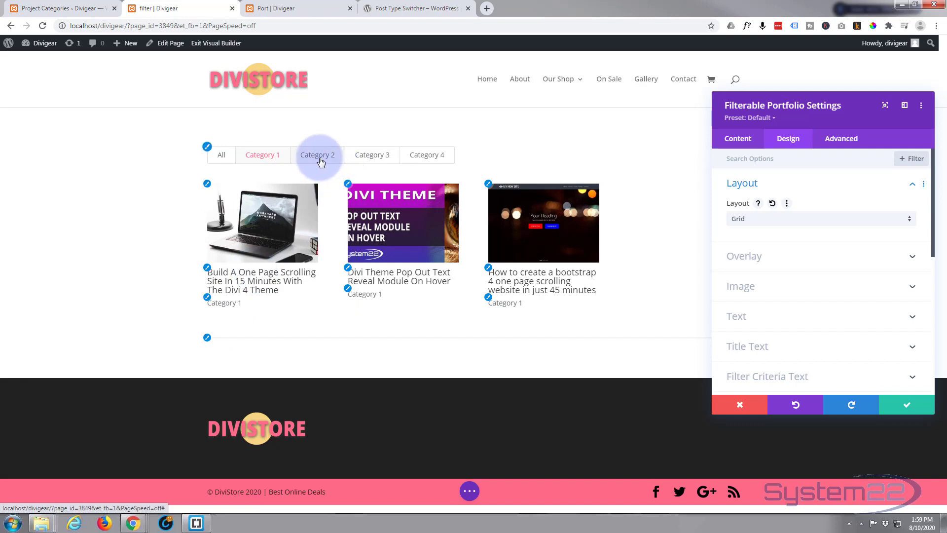
click(216, 155)
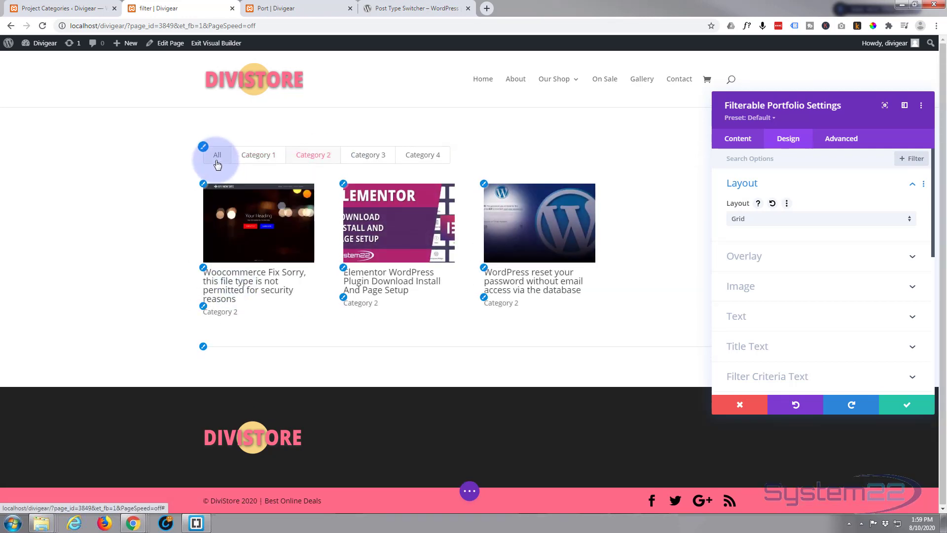
click(217, 155)
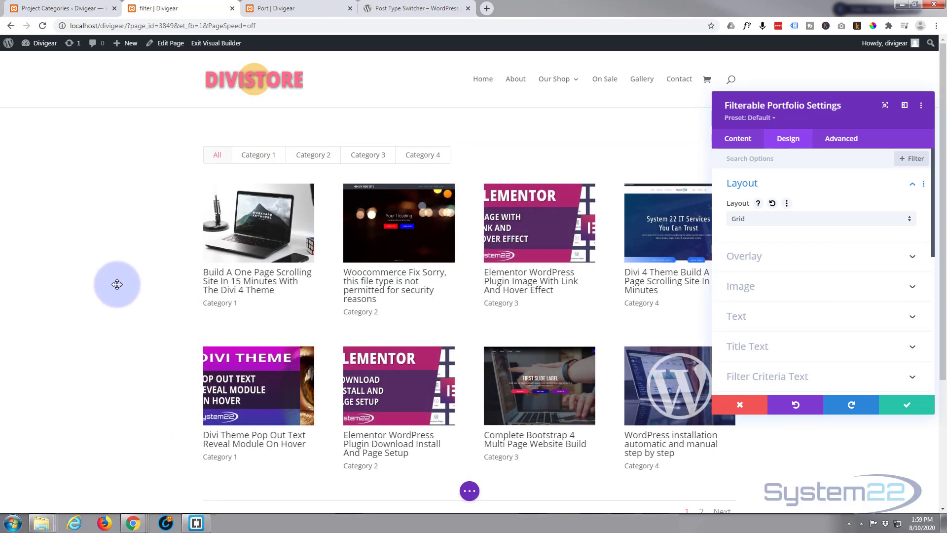
mouse_move(875, 268)
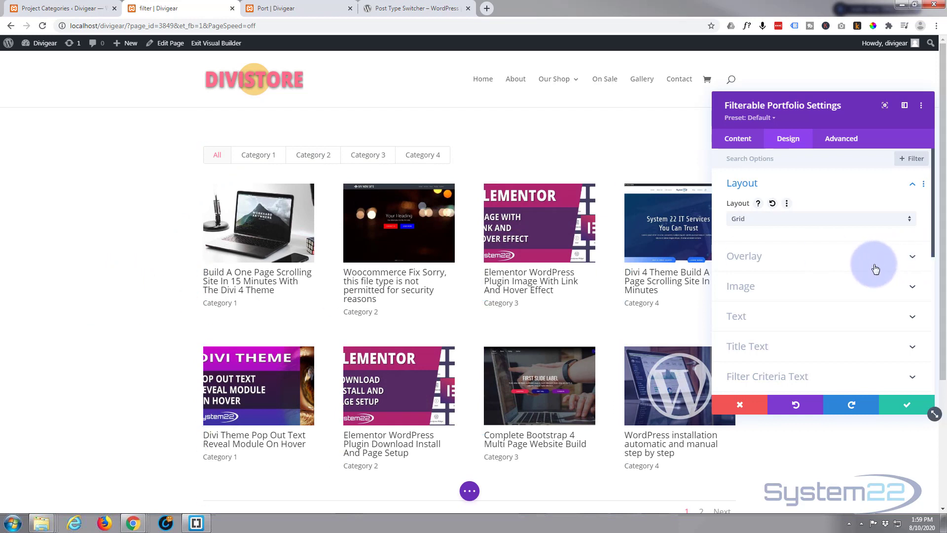
mouse_move(842, 272)
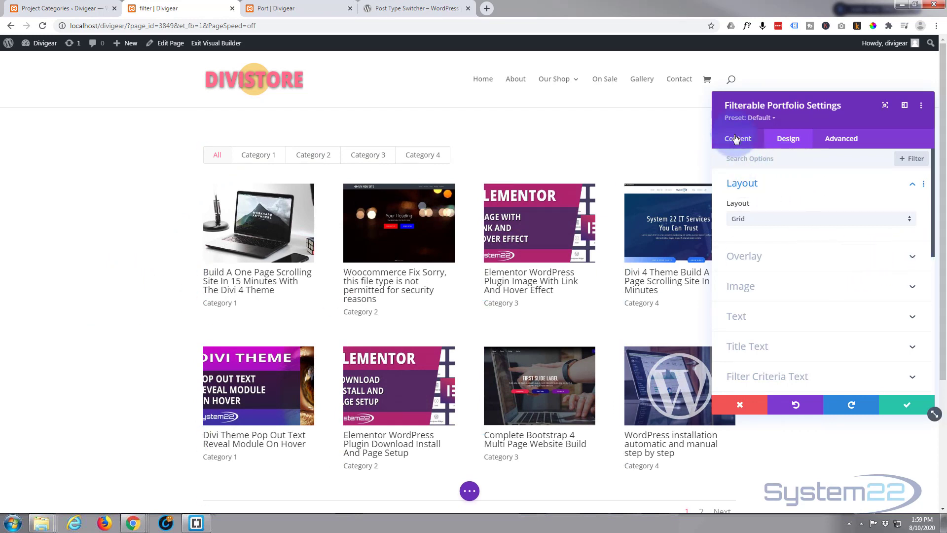
- Expand the Content > Elements options showing Title, Categories and Pagination enabled
click(738, 139)
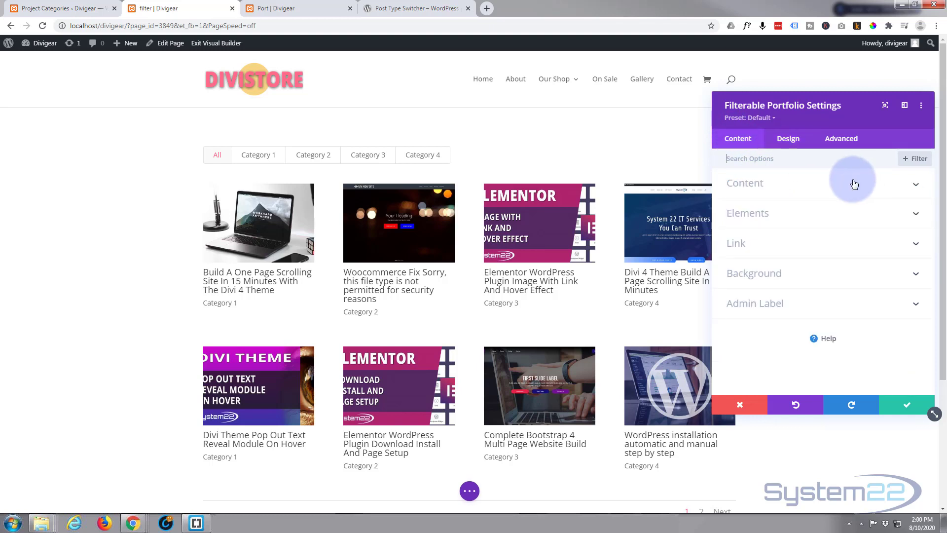
mouse_move(748, 207)
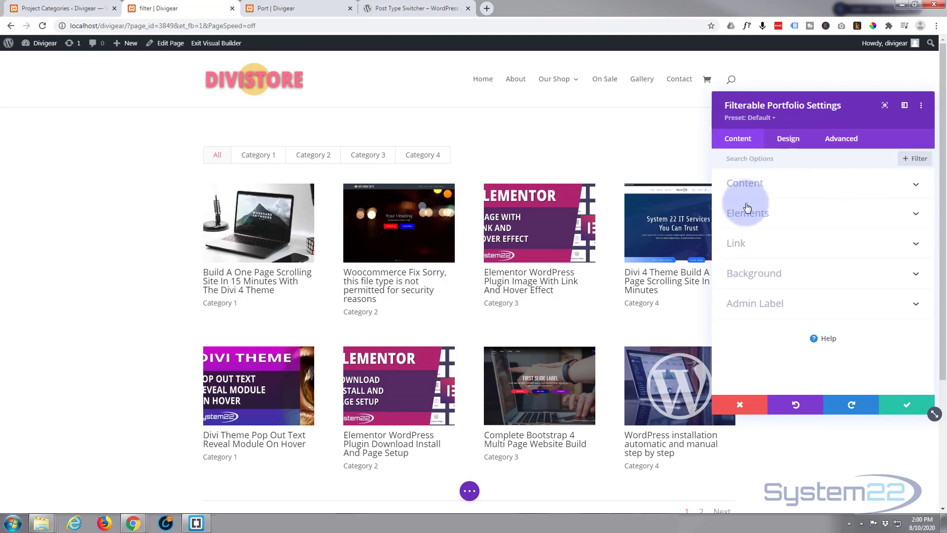
click(747, 213)
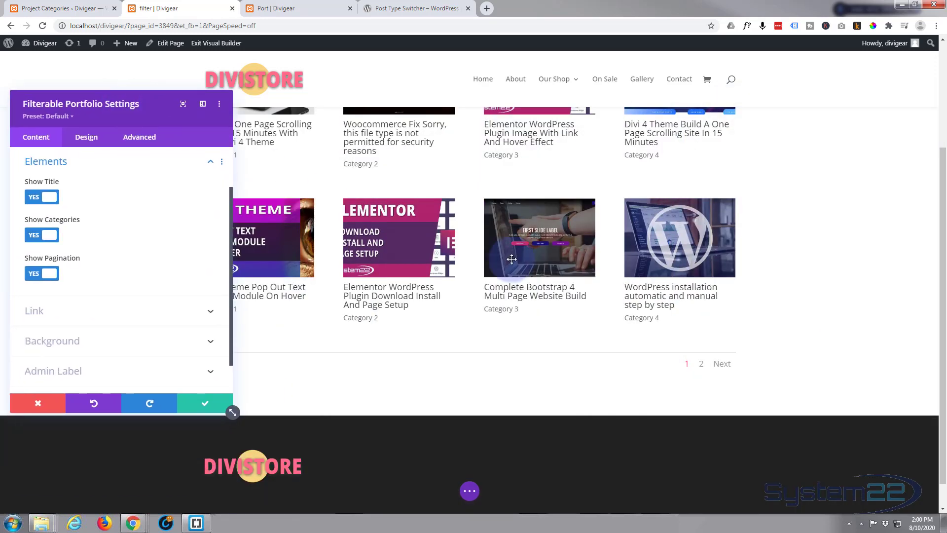
mouse_move(239, 253)
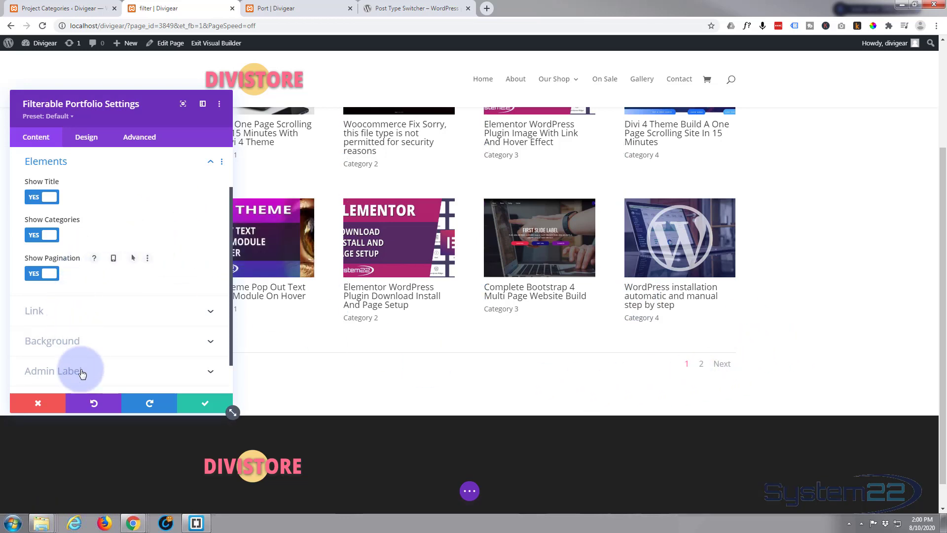
mouse_move(84, 139)
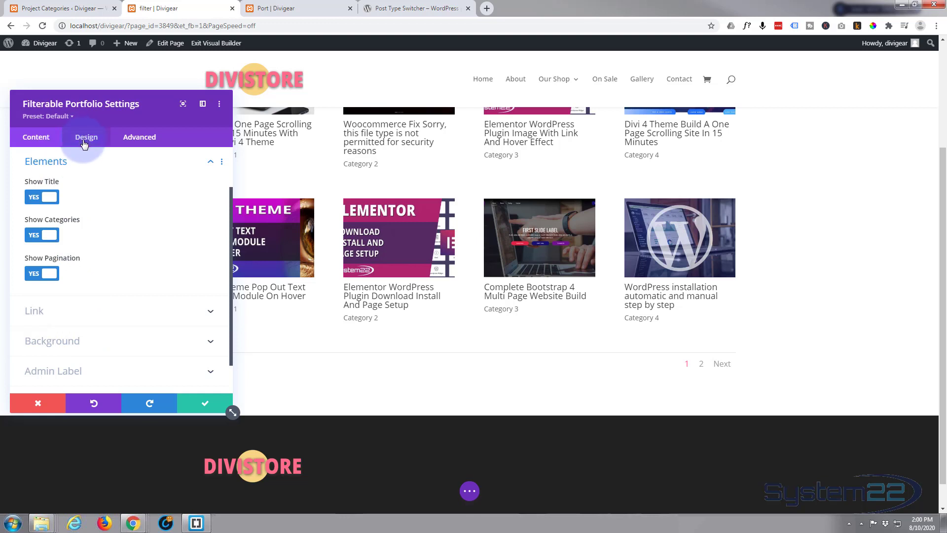
mouse_move(137, 323)
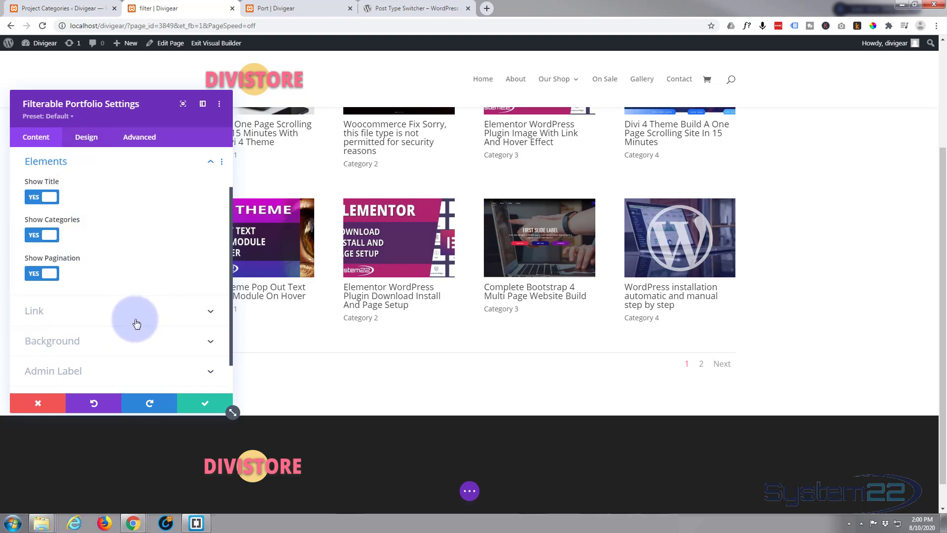
mouse_move(131, 352)
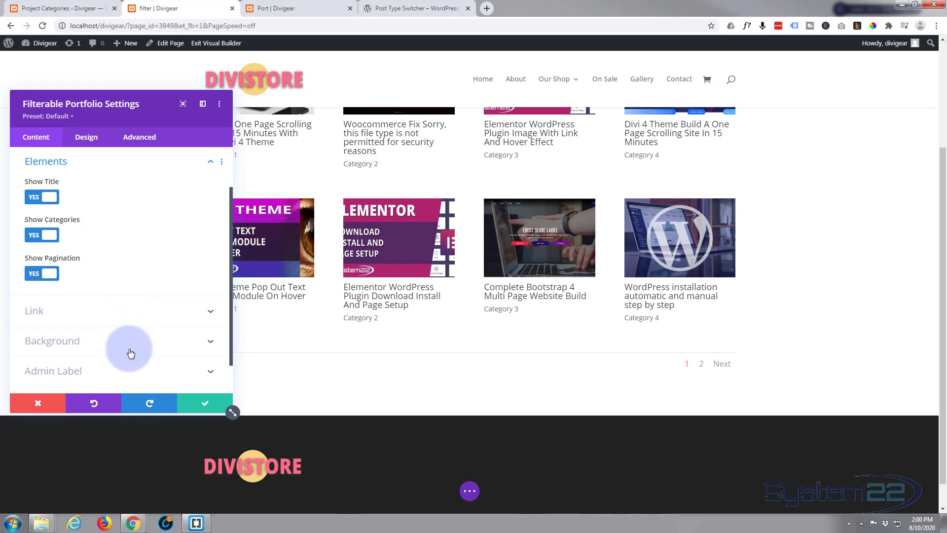
mouse_move(127, 373)
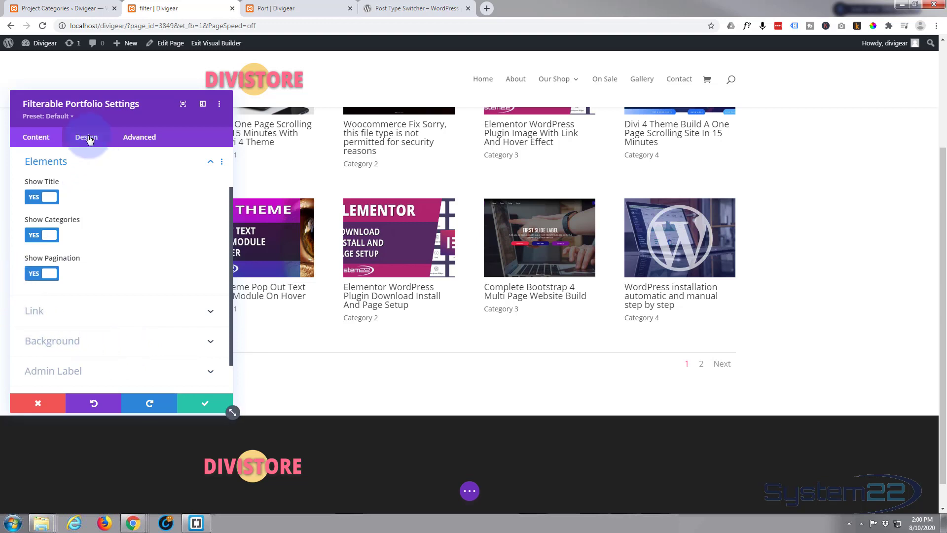
- In Design > Overlay, keep the zoom icon white and set the hover overlay to pink rgba(255,108,137) at about 0.51 opacity
click(84, 137)
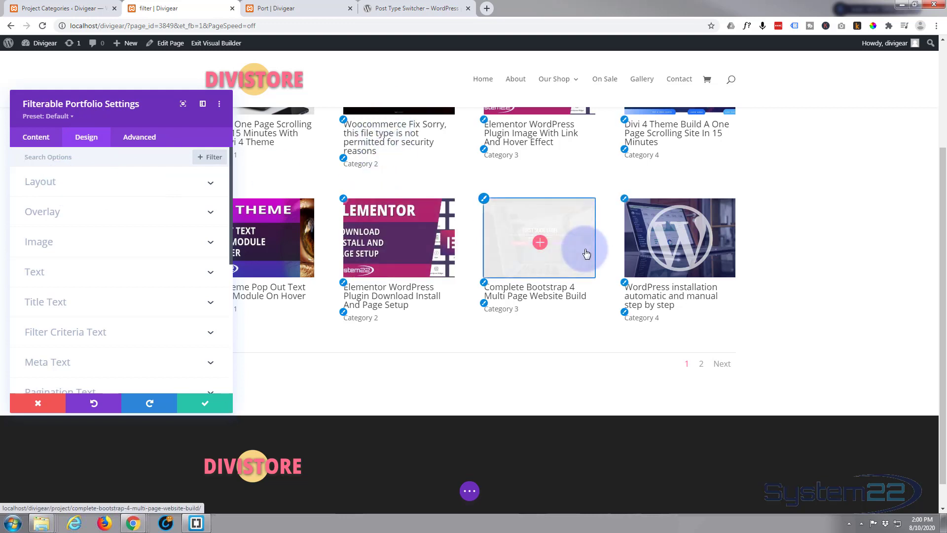
mouse_move(400, 227)
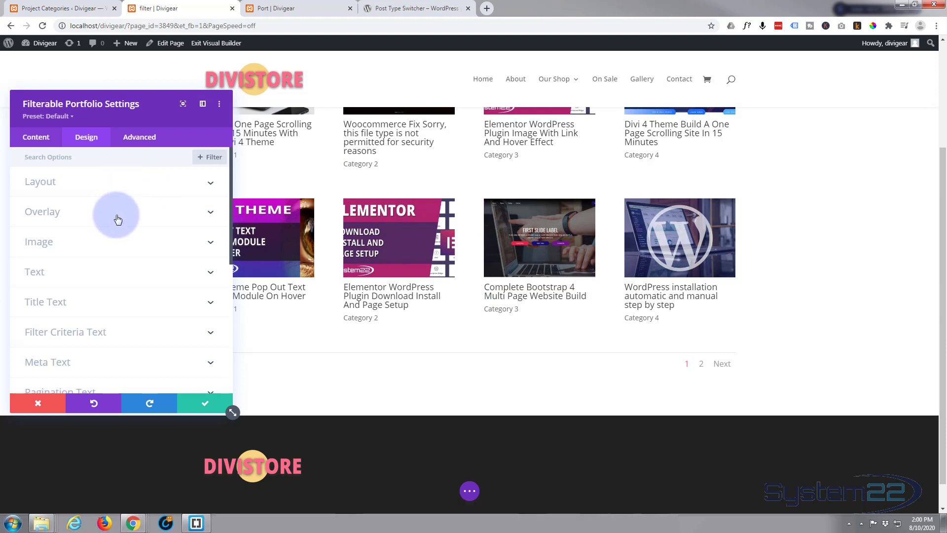
mouse_move(319, 236)
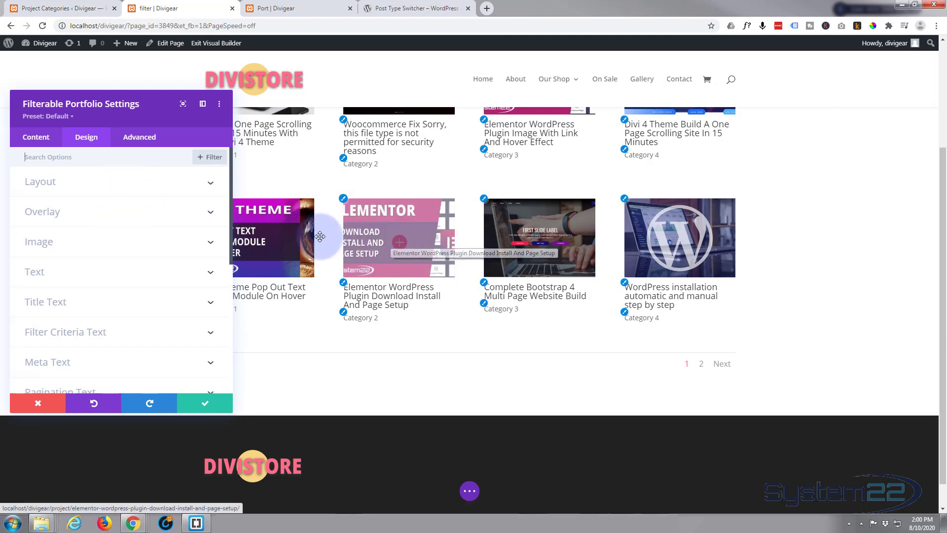
mouse_move(362, 241)
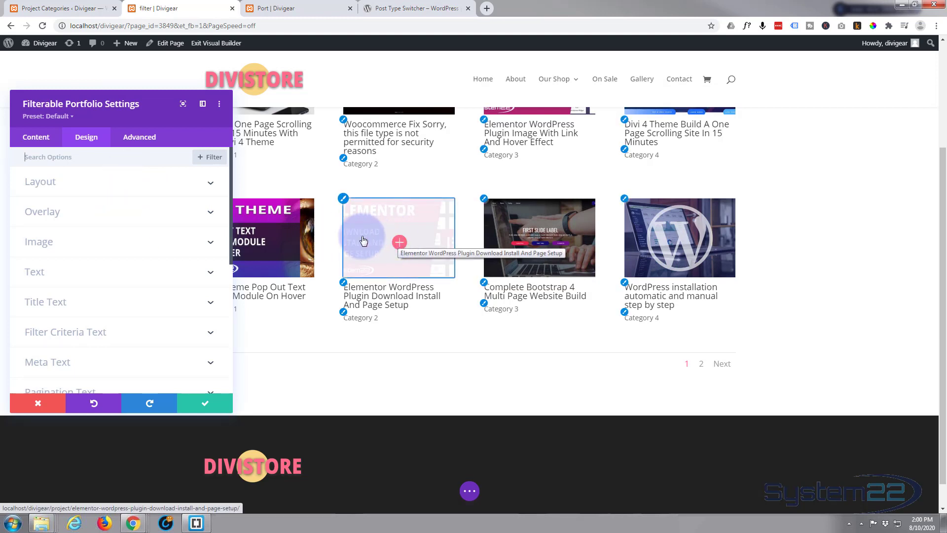
mouse_move(386, 241)
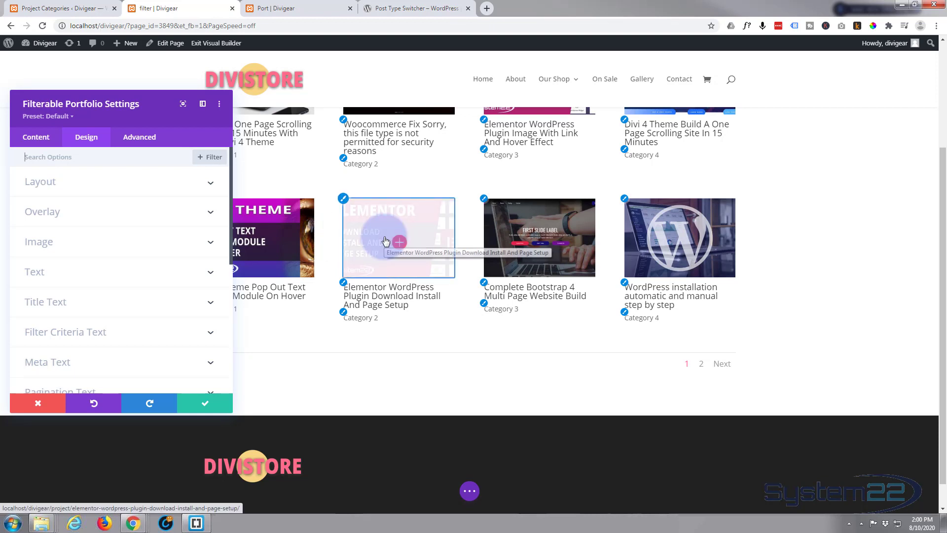
click(42, 211)
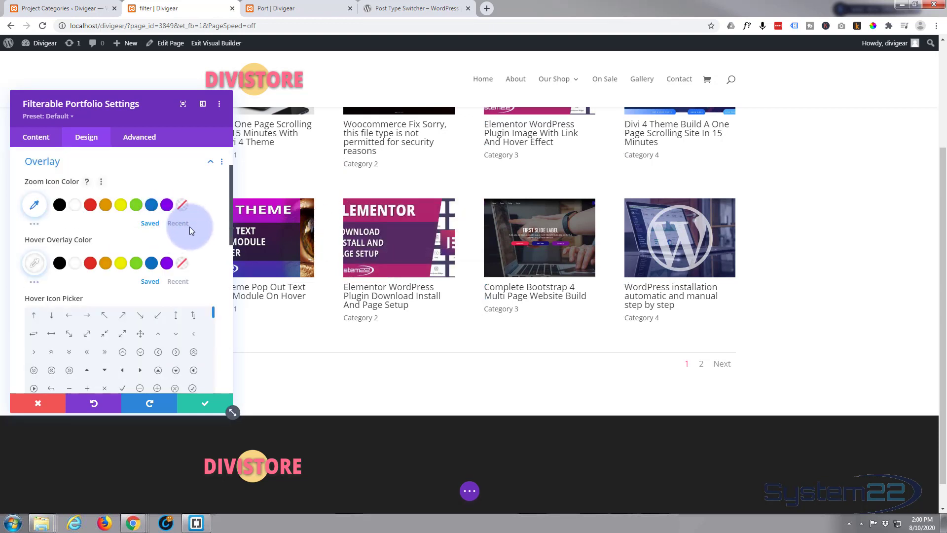
mouse_move(38, 197)
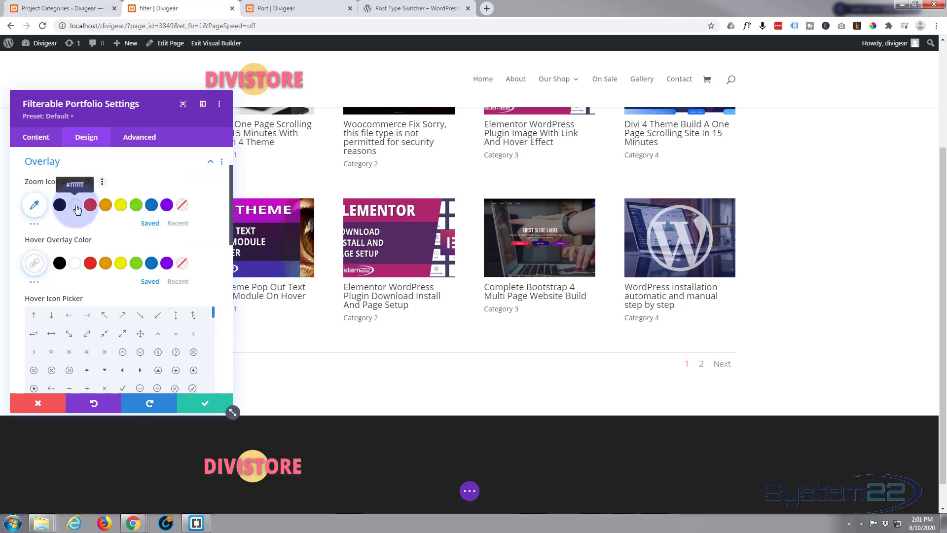
click(59, 204)
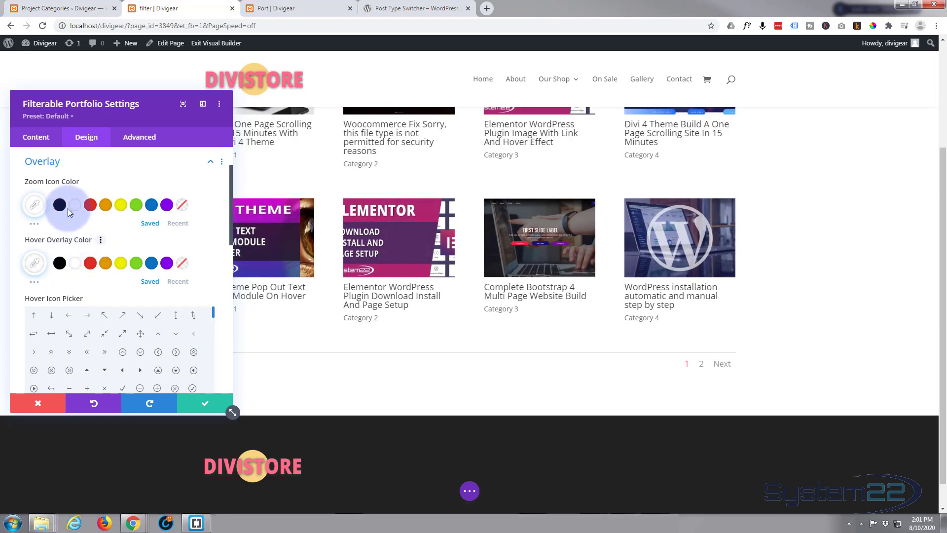
click(59, 205)
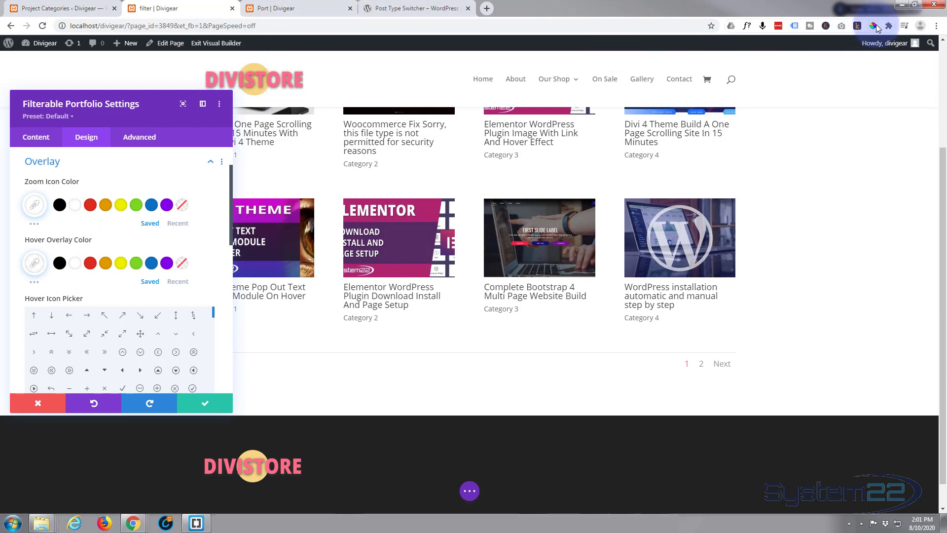
click(873, 26)
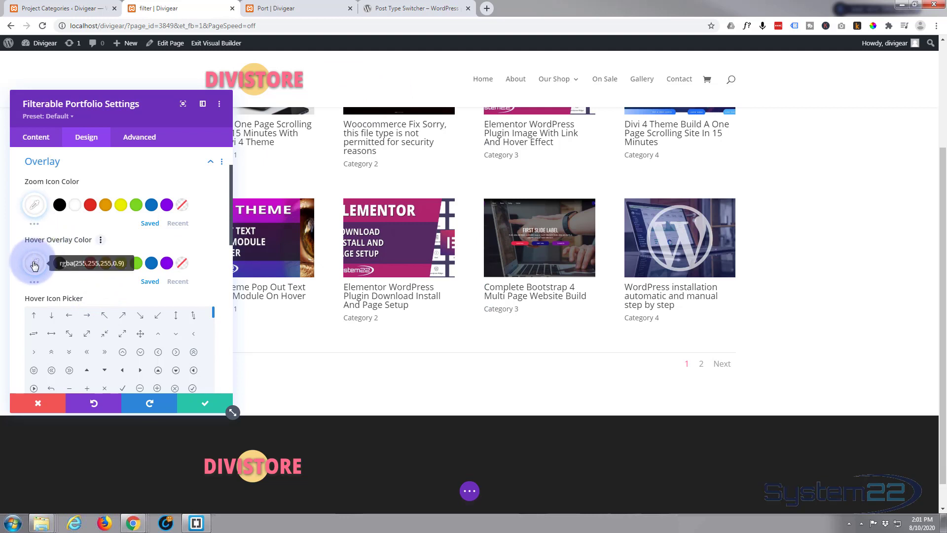
click(35, 266)
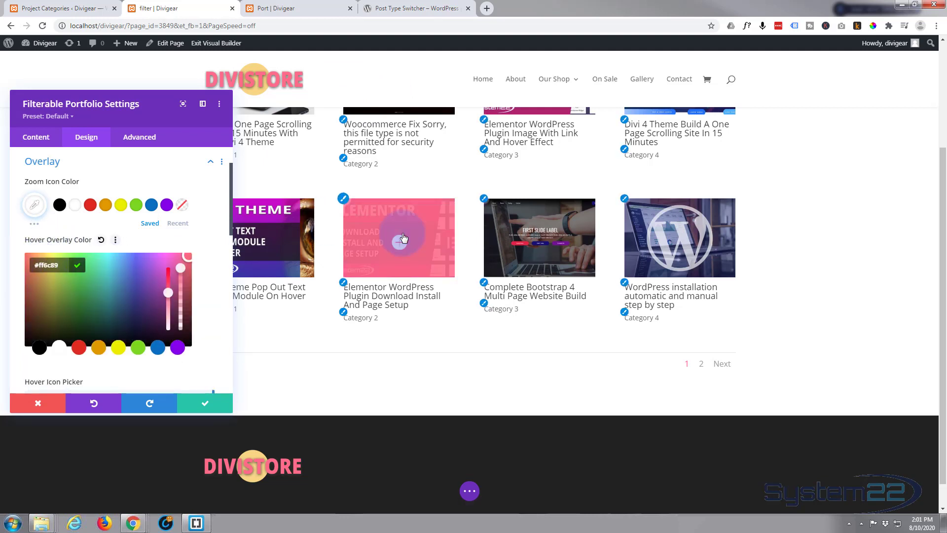
mouse_move(432, 263)
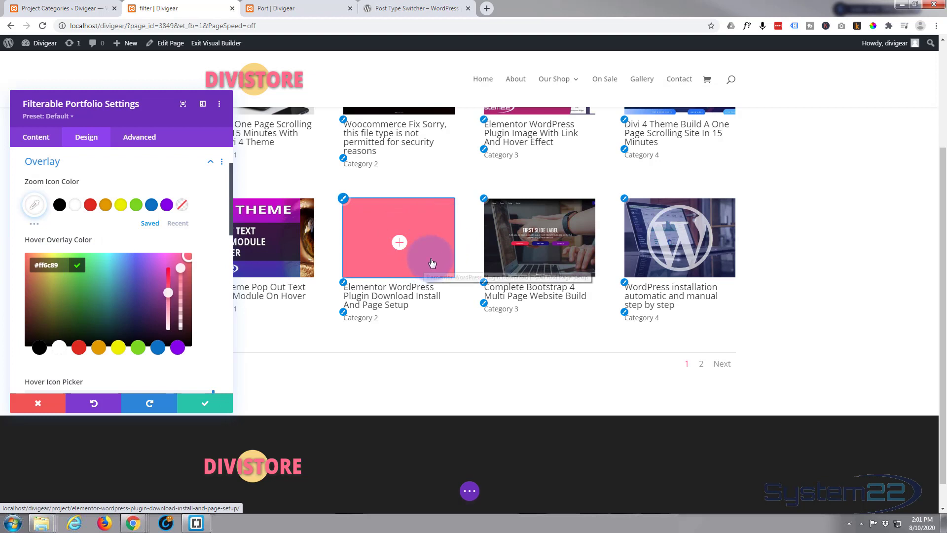
mouse_move(339, 259)
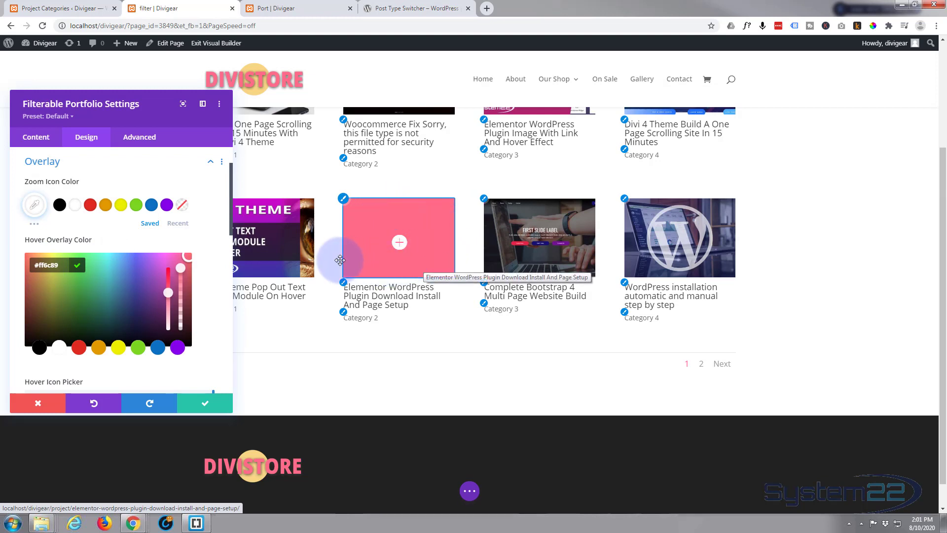
mouse_move(394, 260)
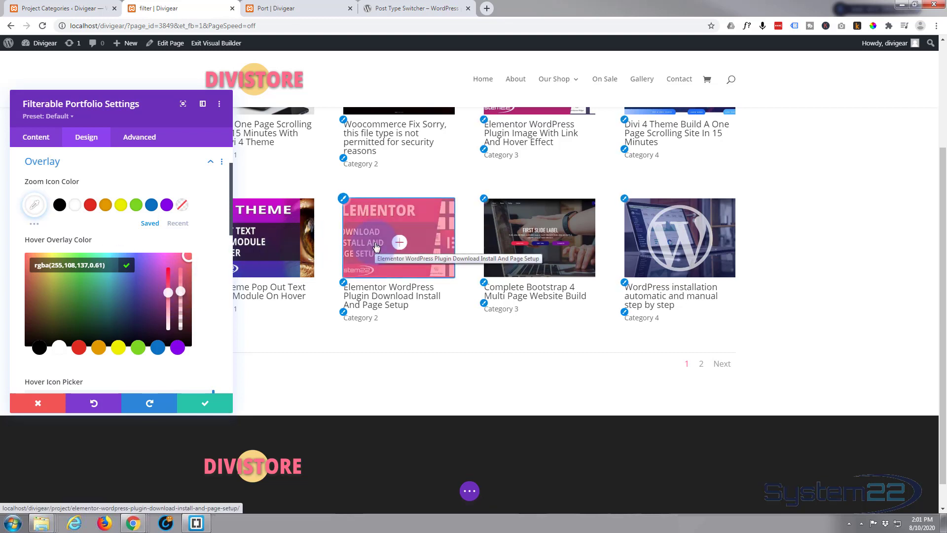
mouse_move(354, 235)
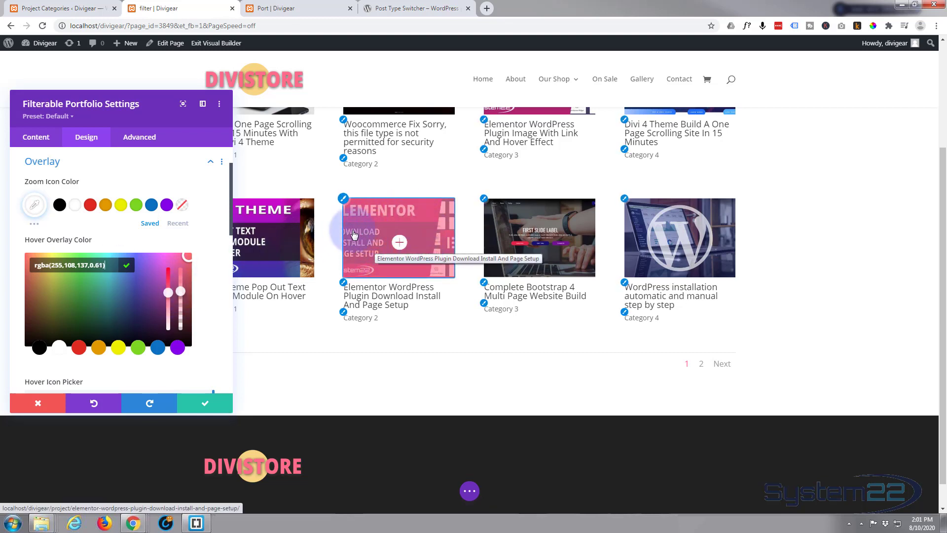
mouse_move(532, 263)
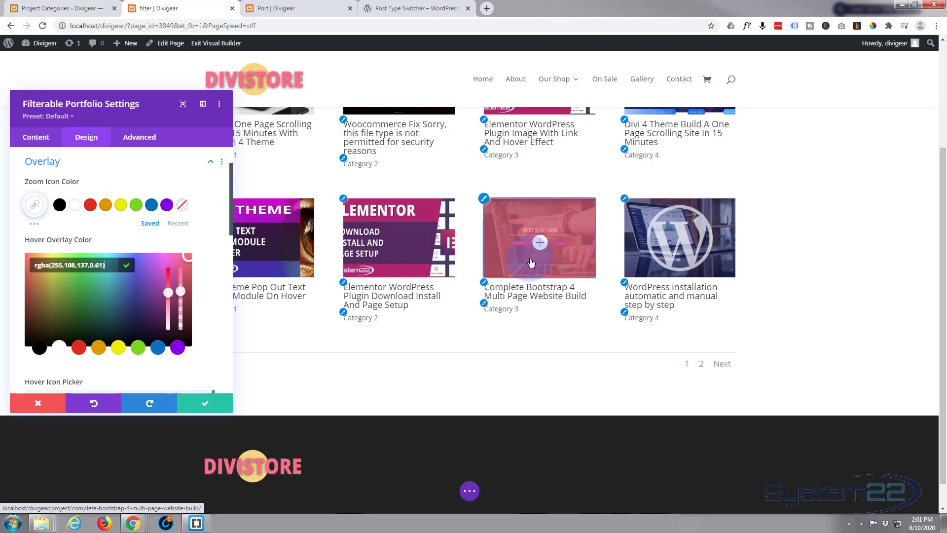
drag(179, 308, 179, 290)
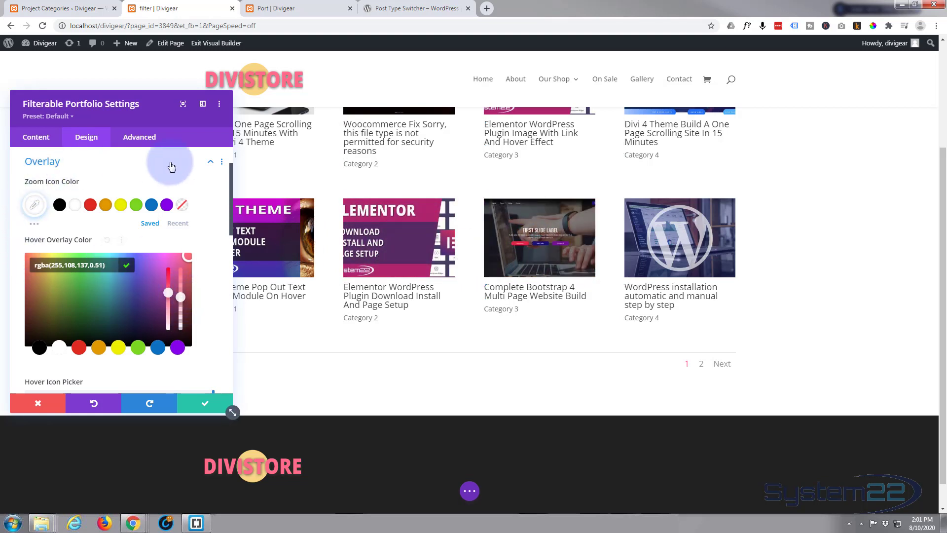
click(210, 160)
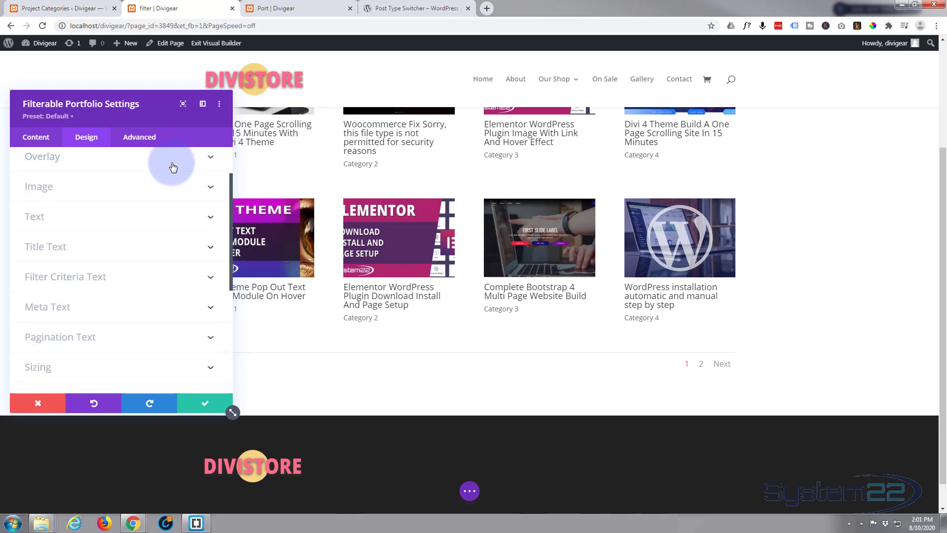
click(42, 157)
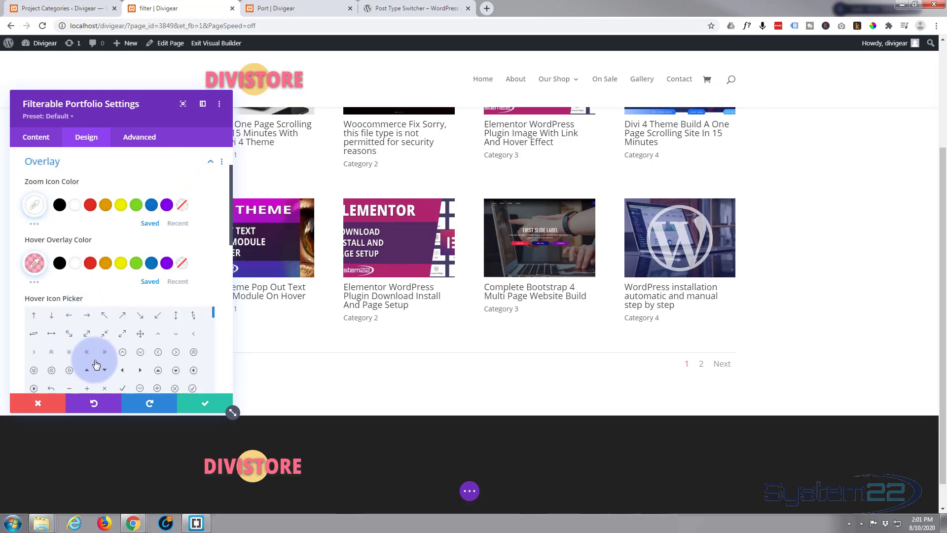
scroll(down, 3)
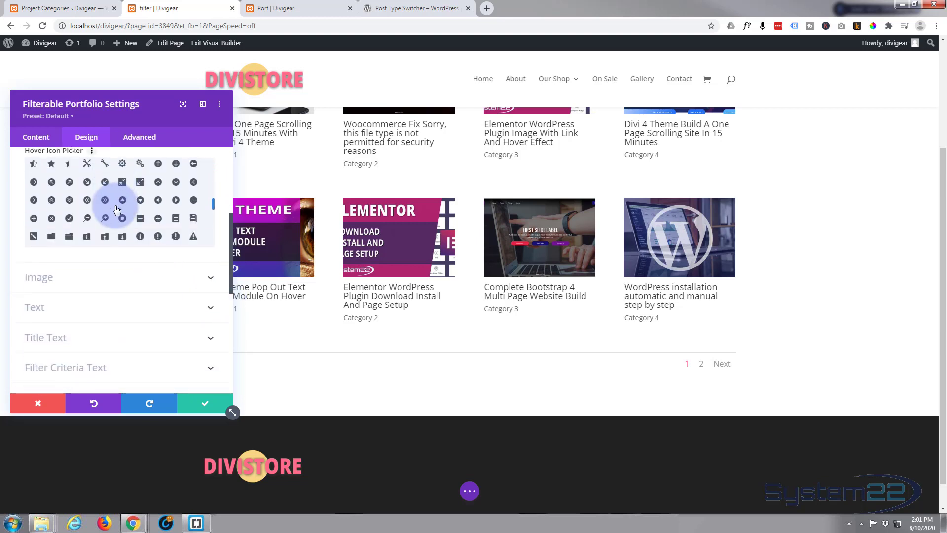
scroll(down, 3)
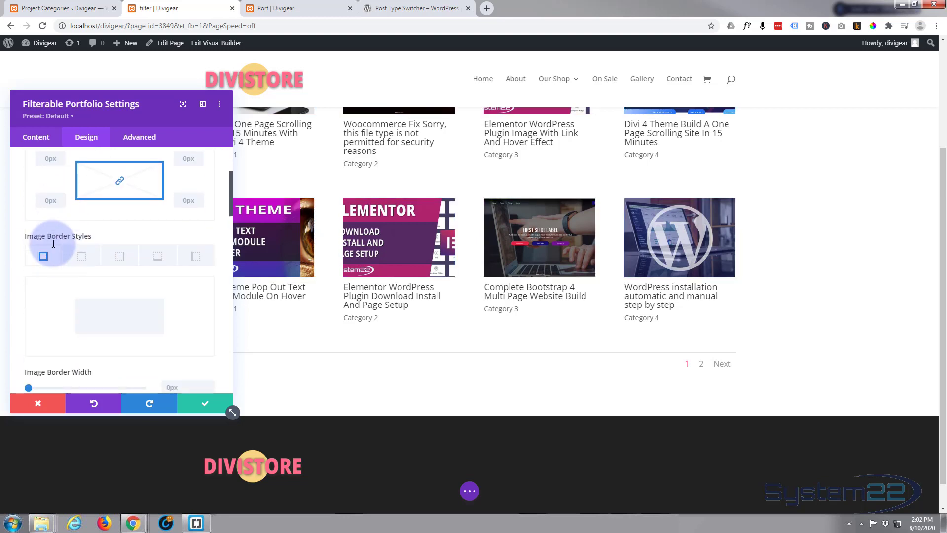
scroll(down, 3)
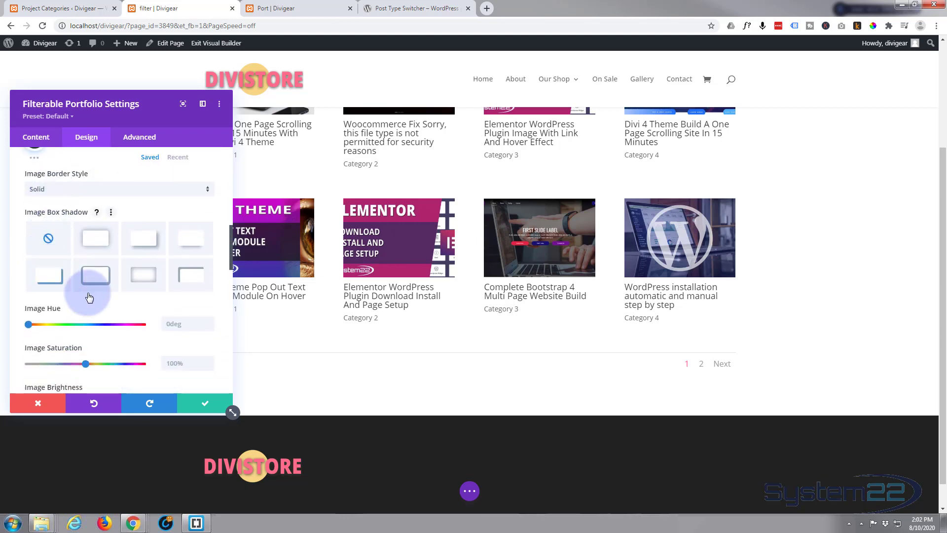
click(191, 237)
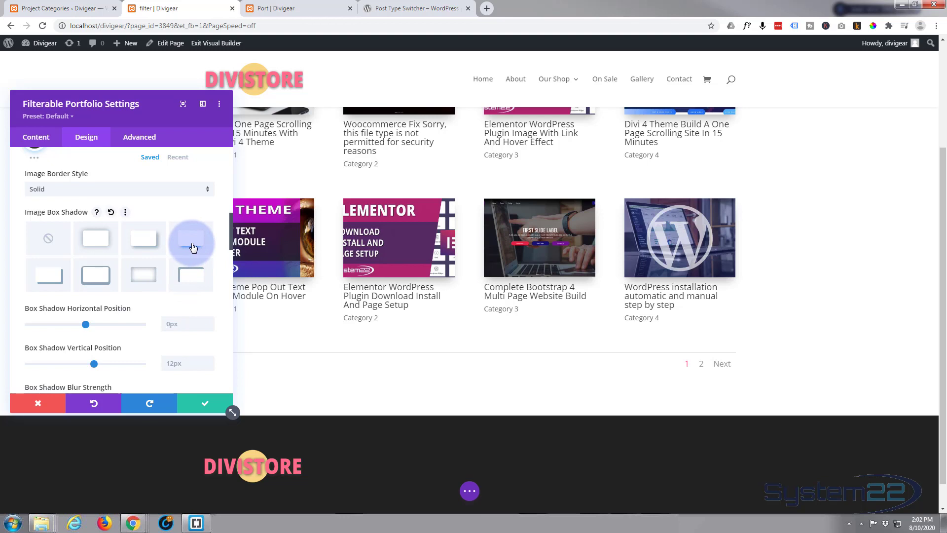
mouse_move(184, 246)
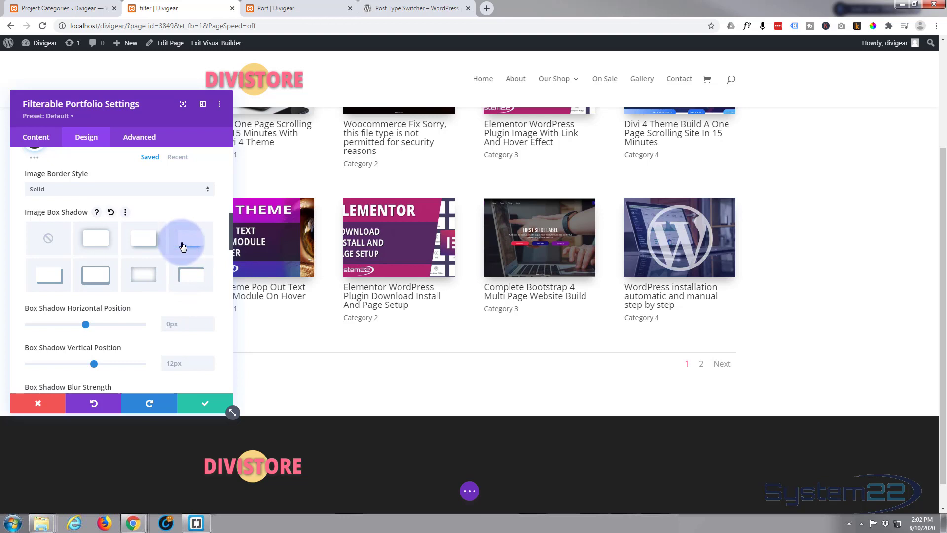
click(190, 238)
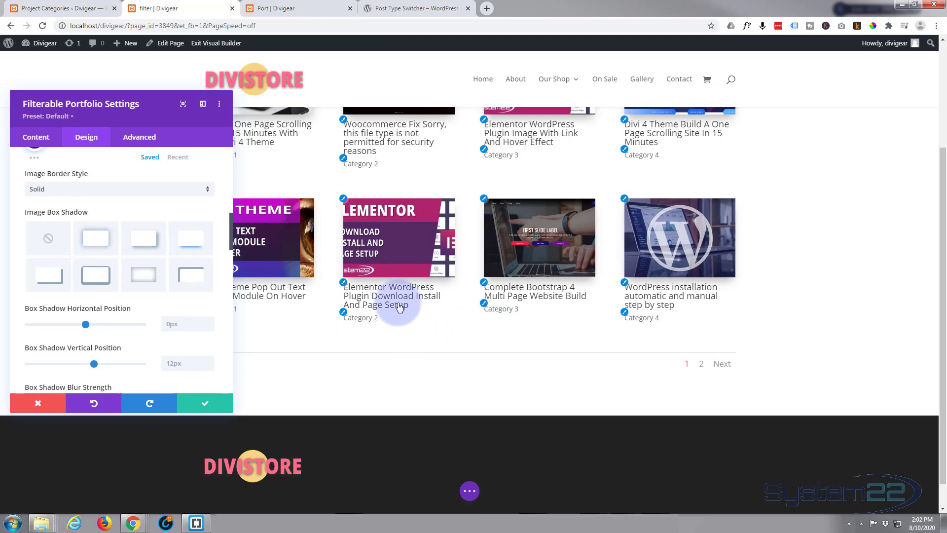
mouse_move(357, 322)
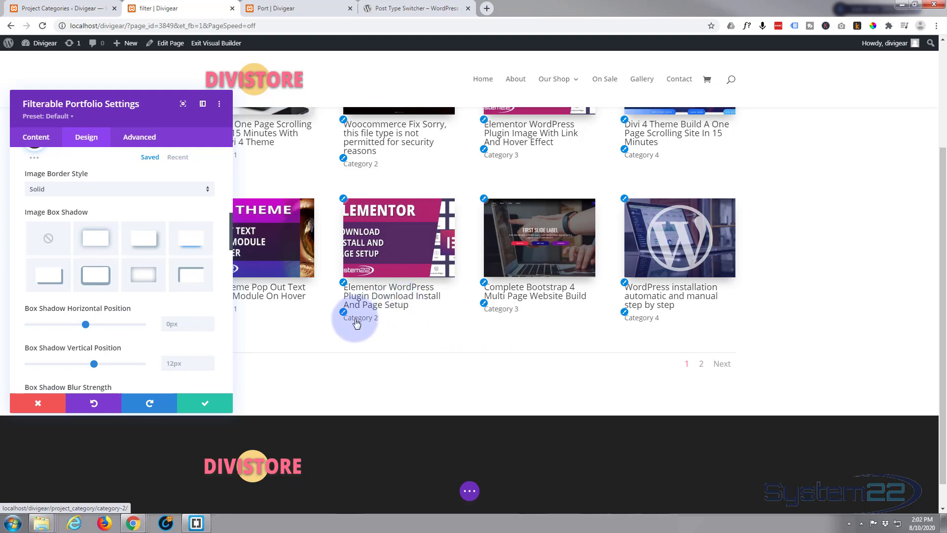
mouse_move(328, 309)
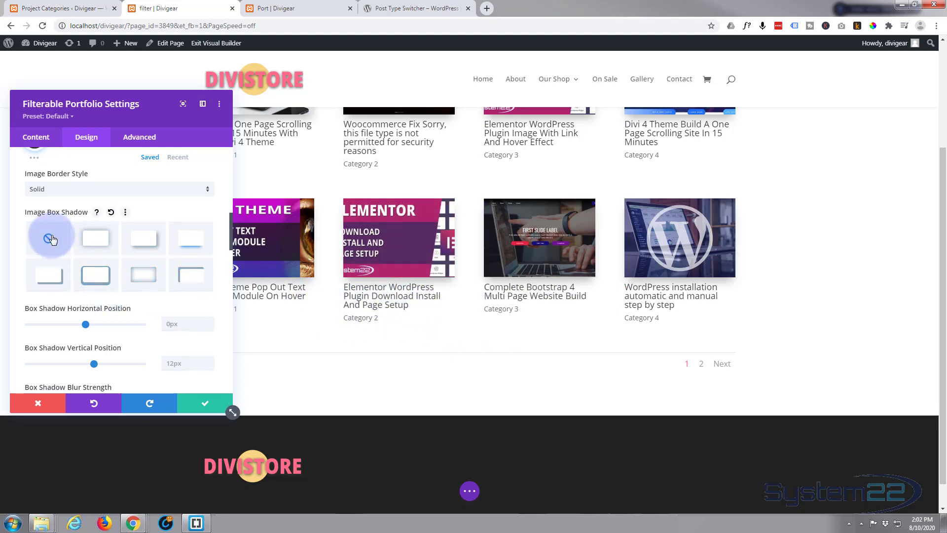
click(167, 238)
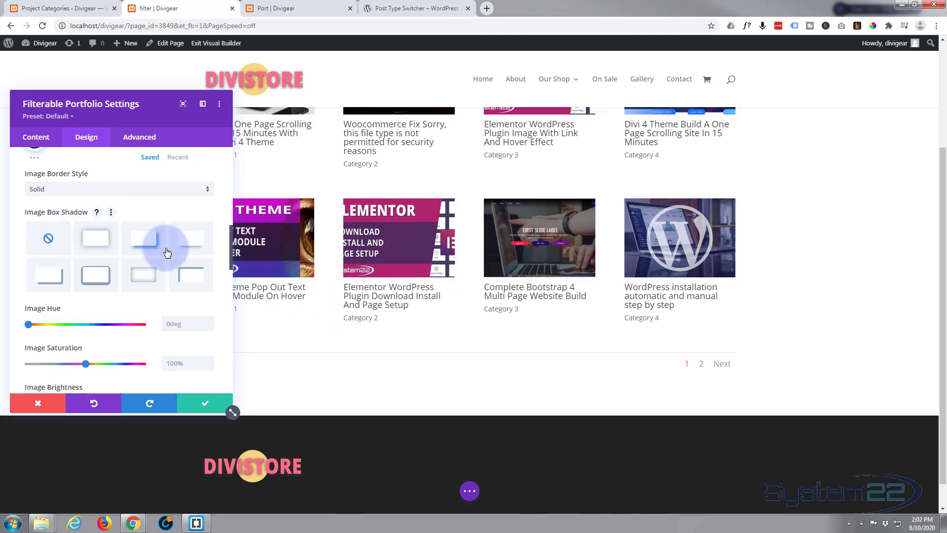
scroll(down, 3)
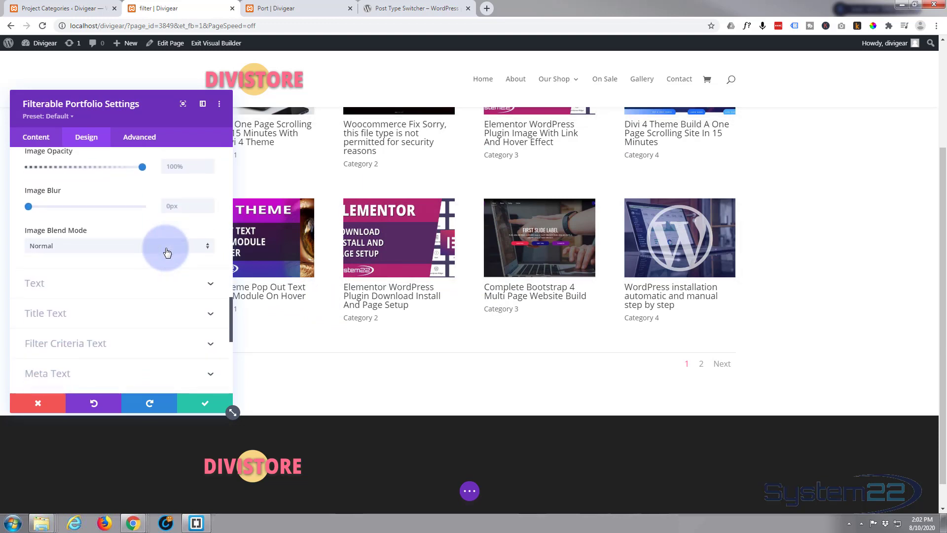
scroll(down, 3)
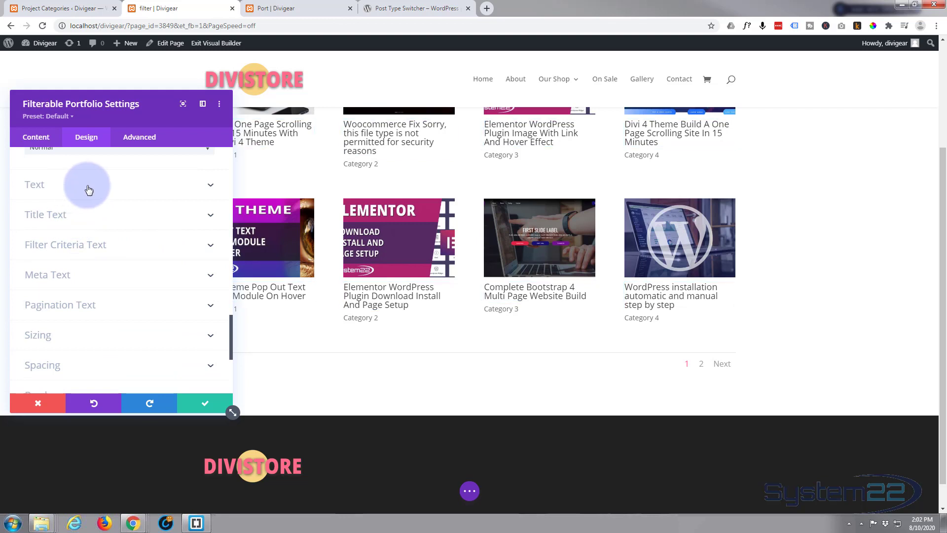
mouse_move(104, 191)
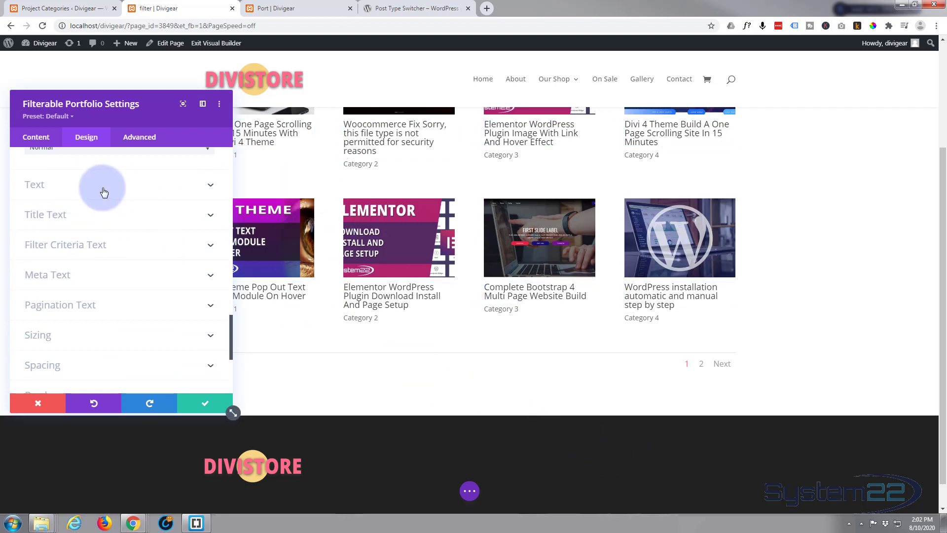
- Set the module's Text Alignment to center in Design > Text
click(35, 184)
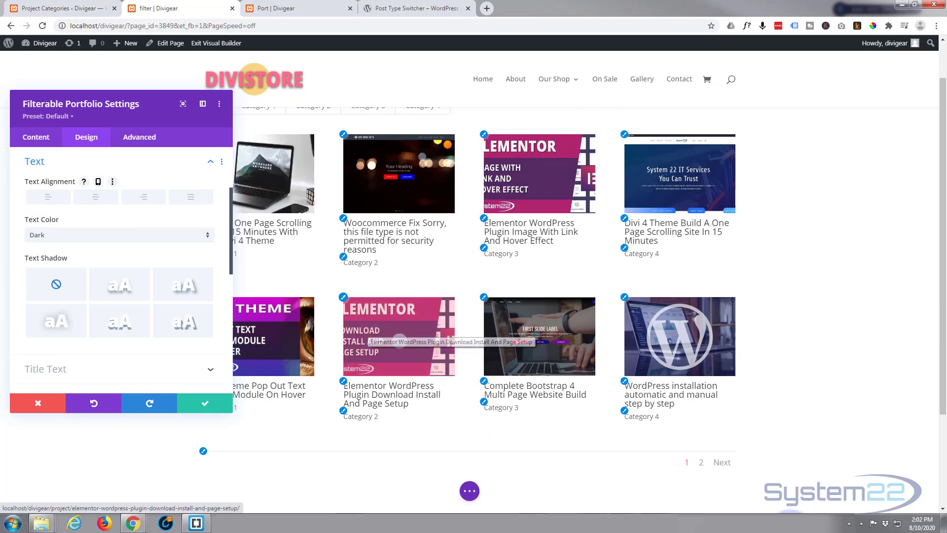
mouse_move(545, 442)
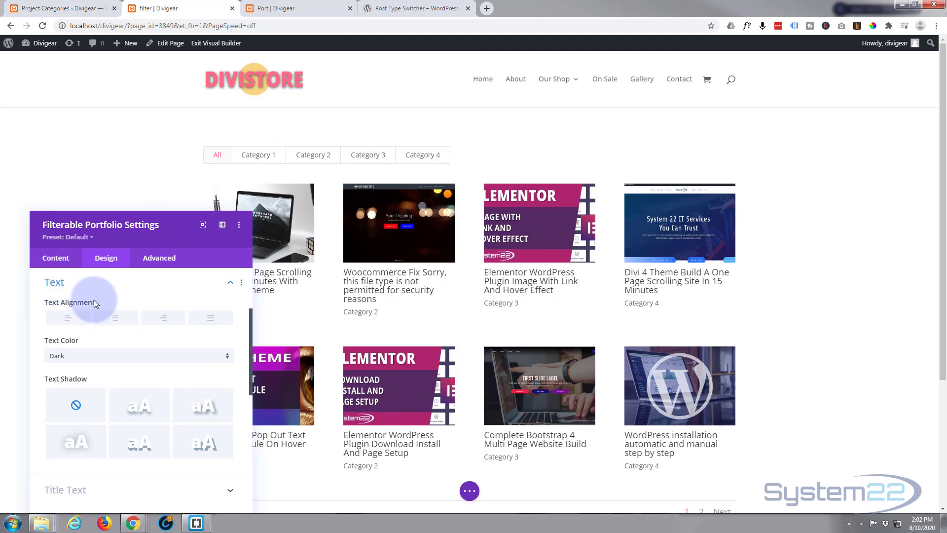
click(115, 316)
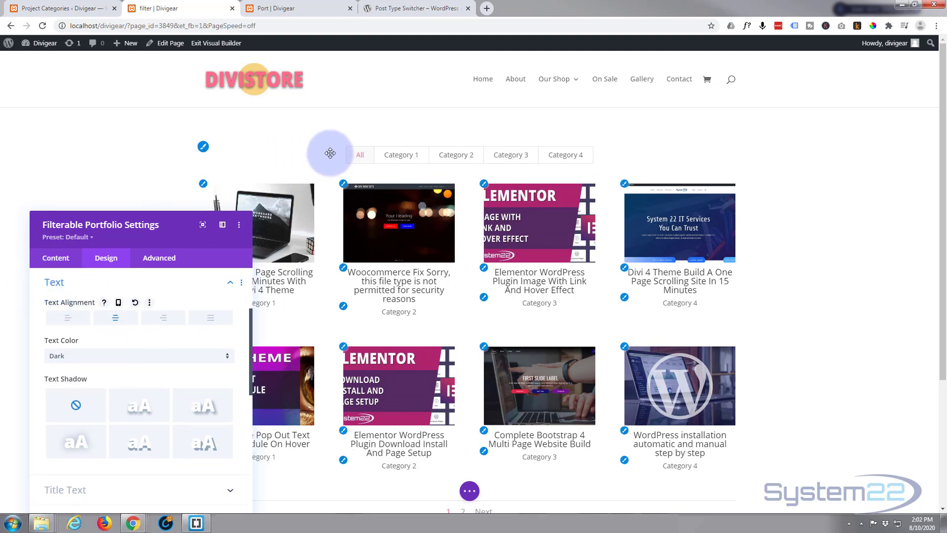
mouse_move(524, 297)
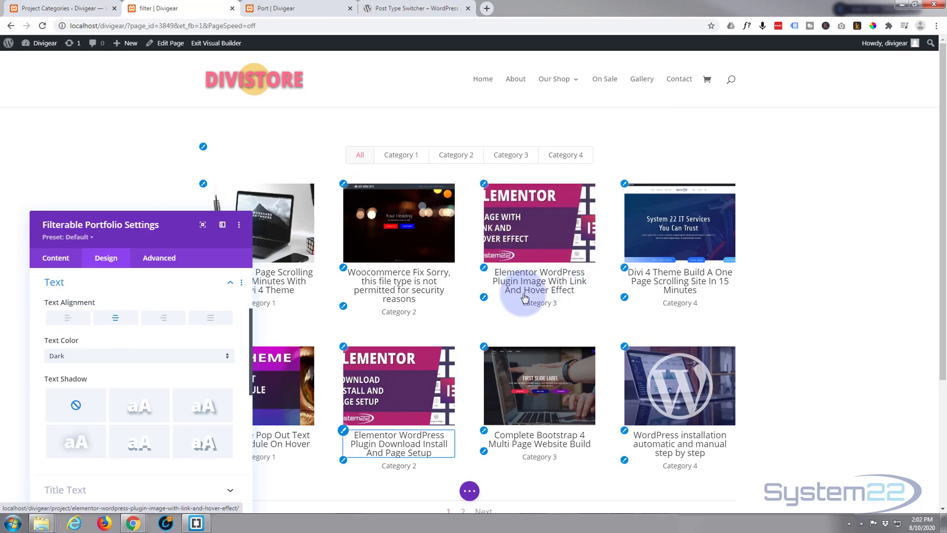
scroll(down, 3)
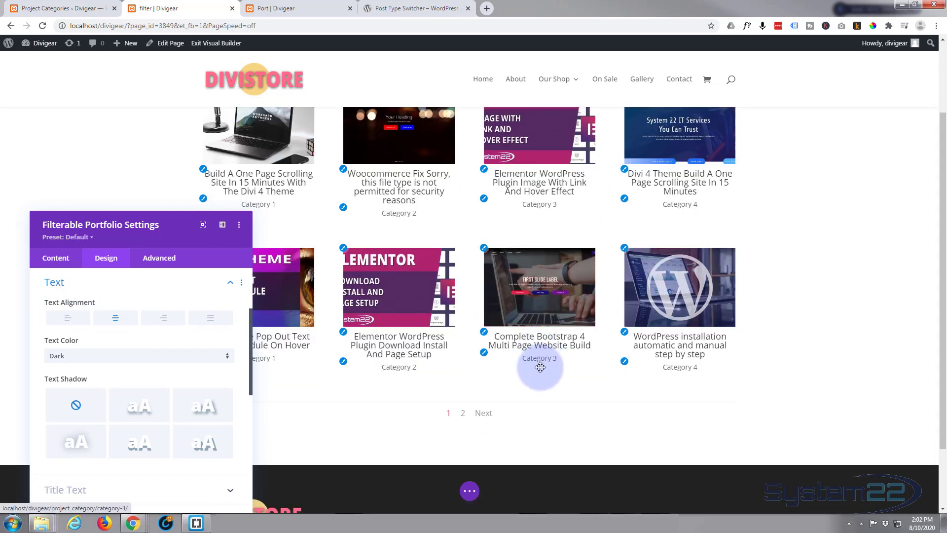
mouse_move(510, 429)
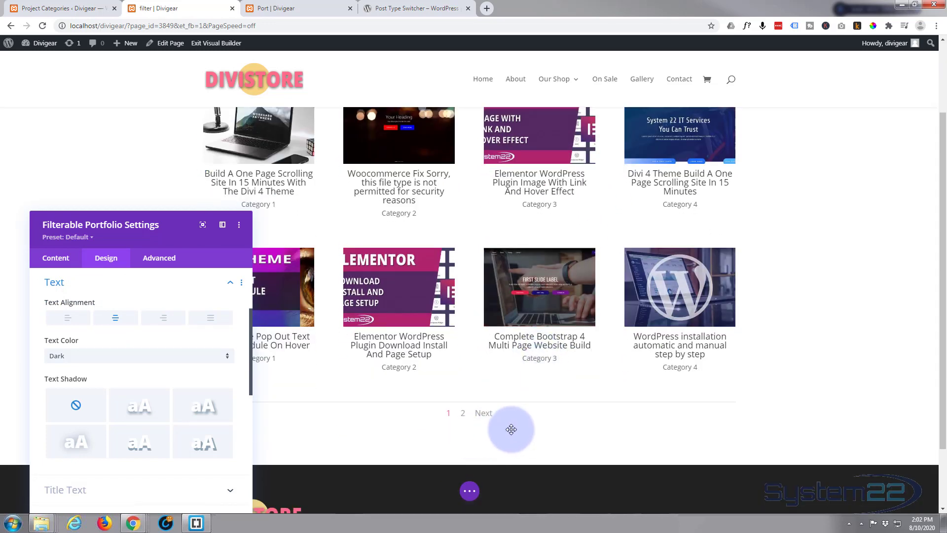
mouse_move(101, 354)
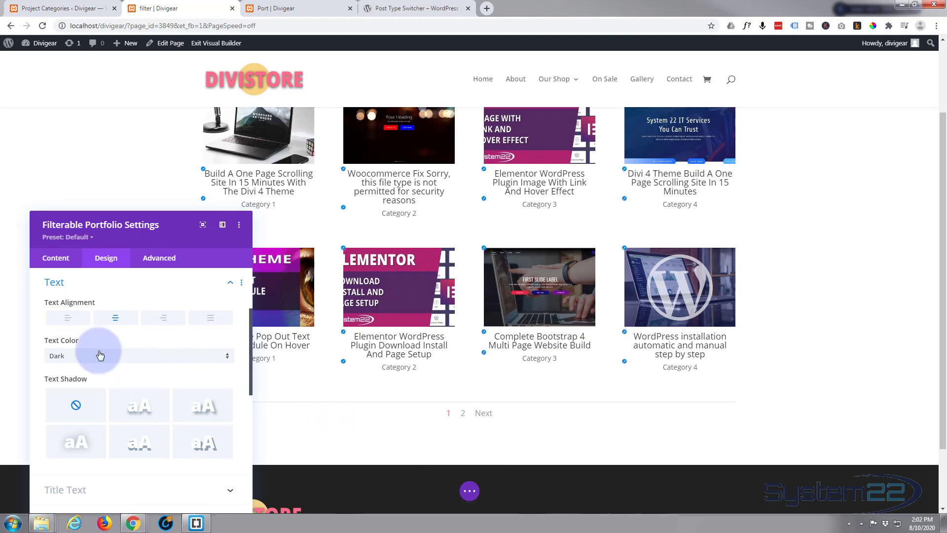
mouse_move(216, 375)
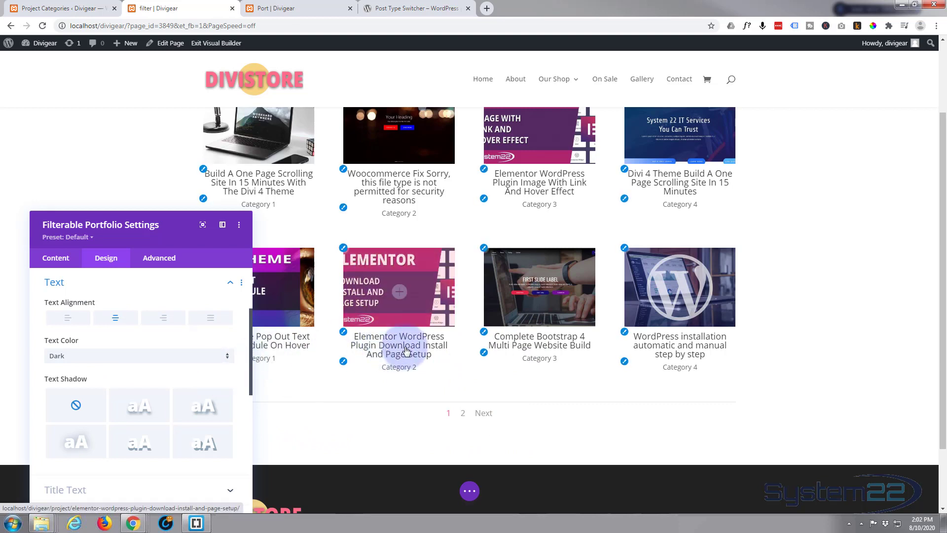
mouse_move(487, 358)
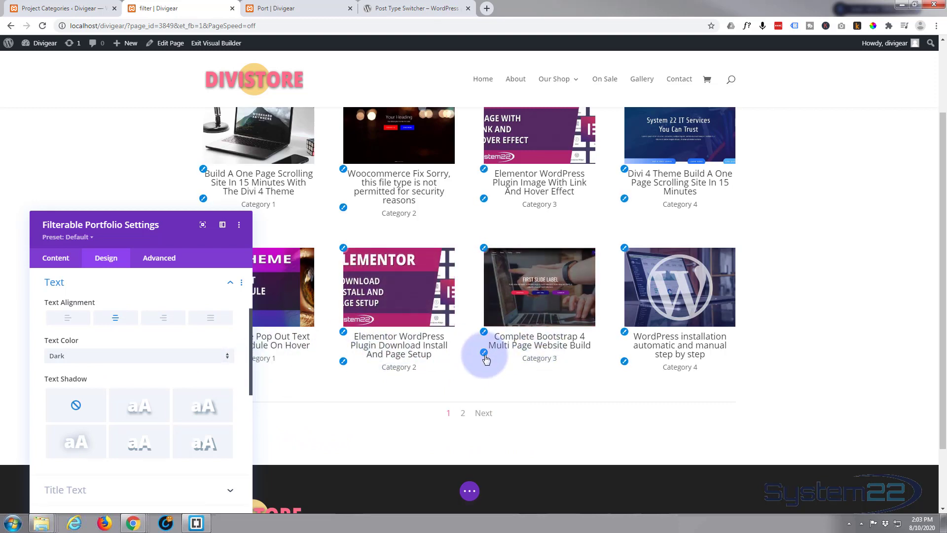
mouse_move(485, 336)
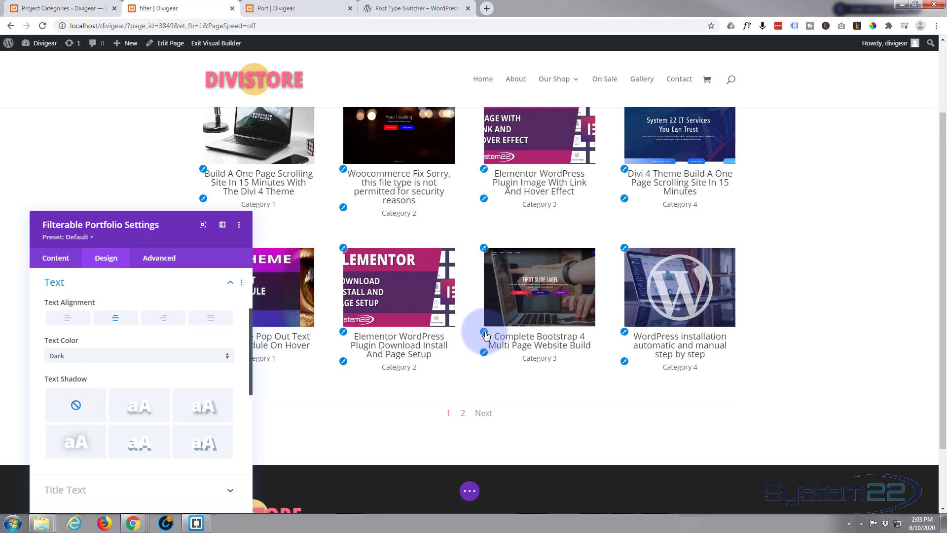
mouse_move(526, 345)
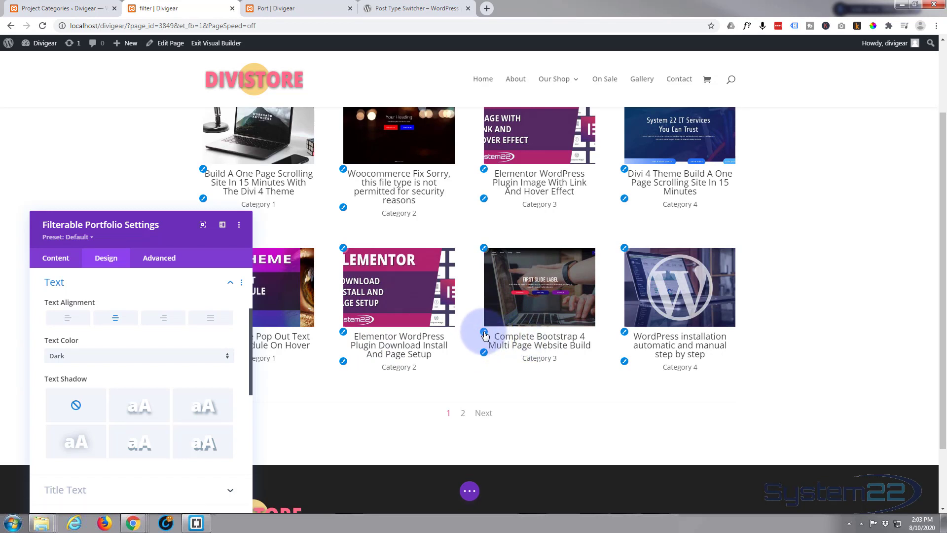
- Style the Title Text pink #ff6b8b, Semi Bold weight and 15px size
click(65, 489)
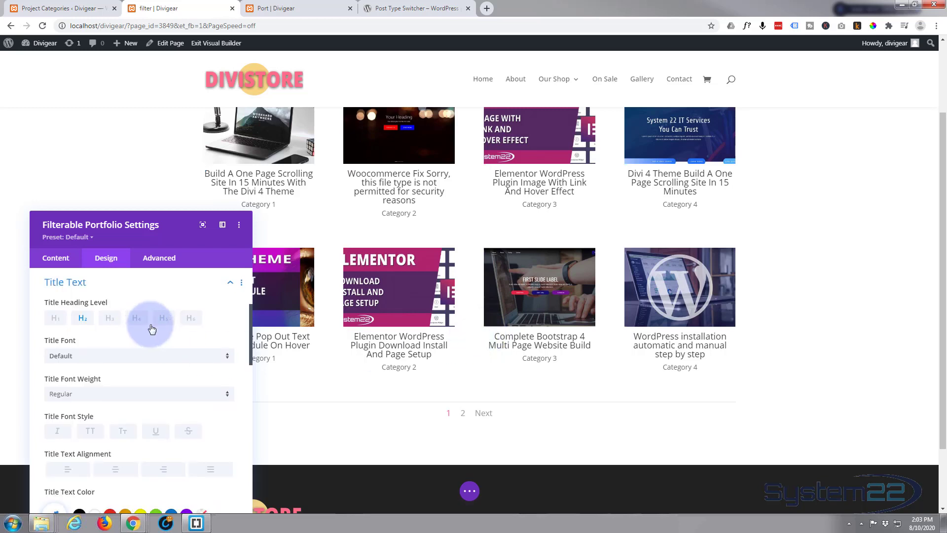
mouse_move(165, 287)
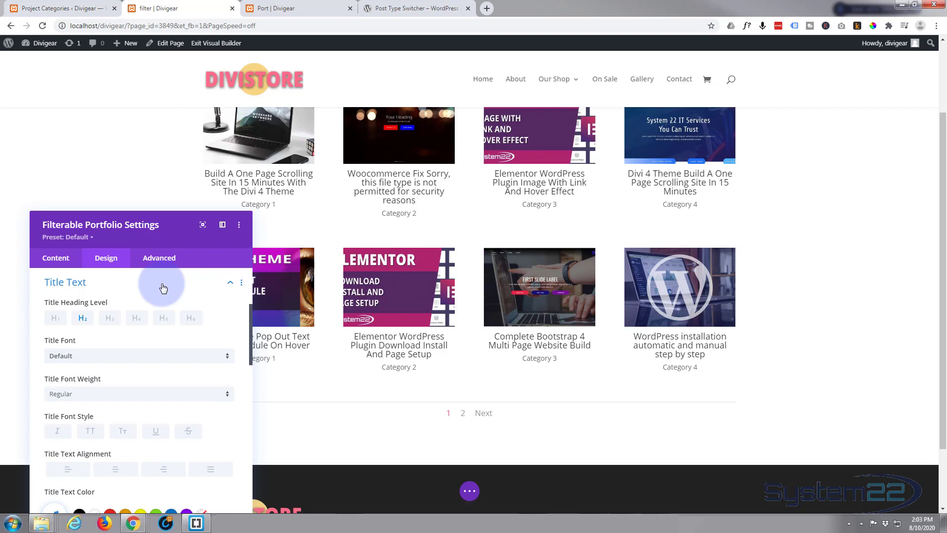
mouse_move(372, 313)
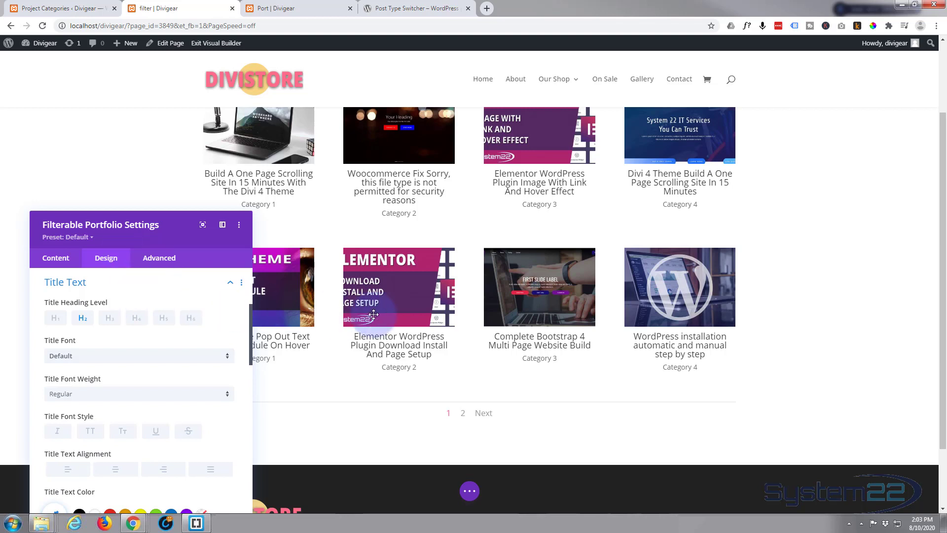
scroll(down, 3)
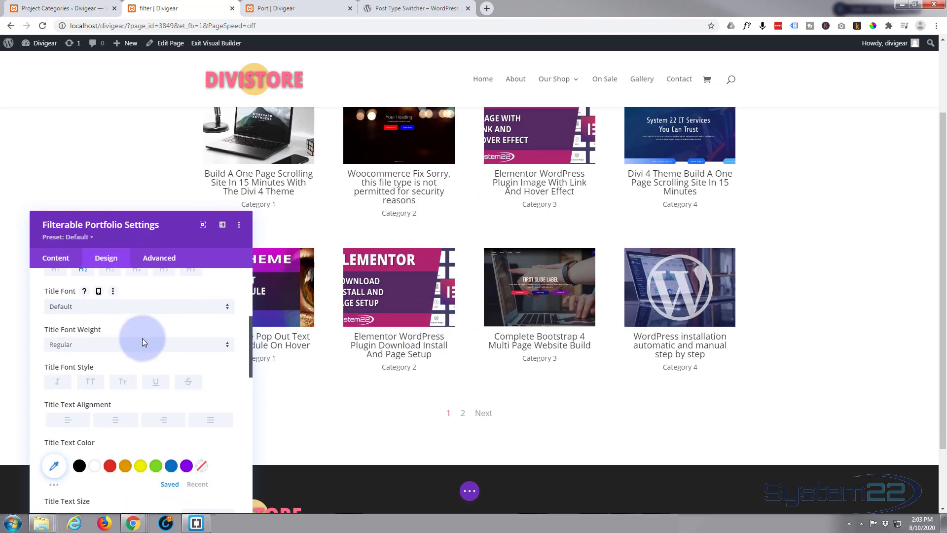
click(53, 465)
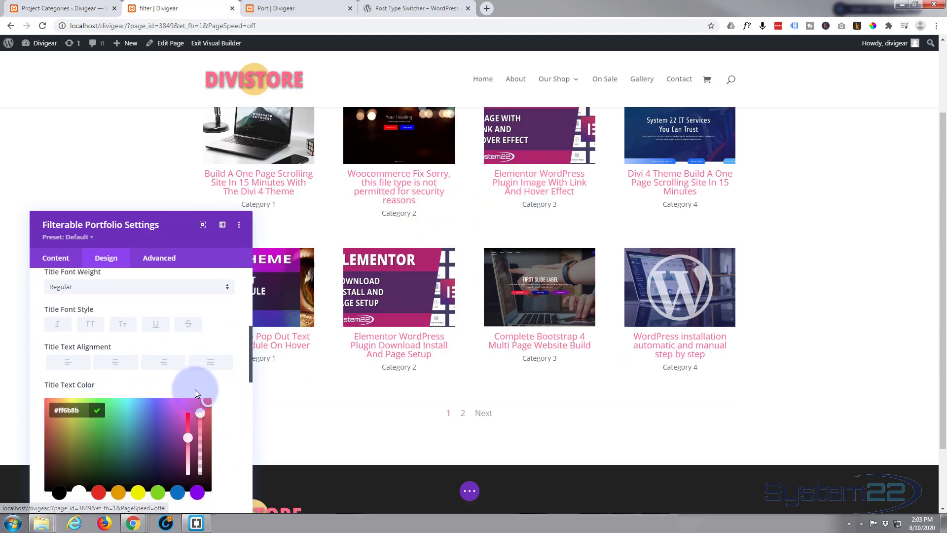
scroll(down, 3)
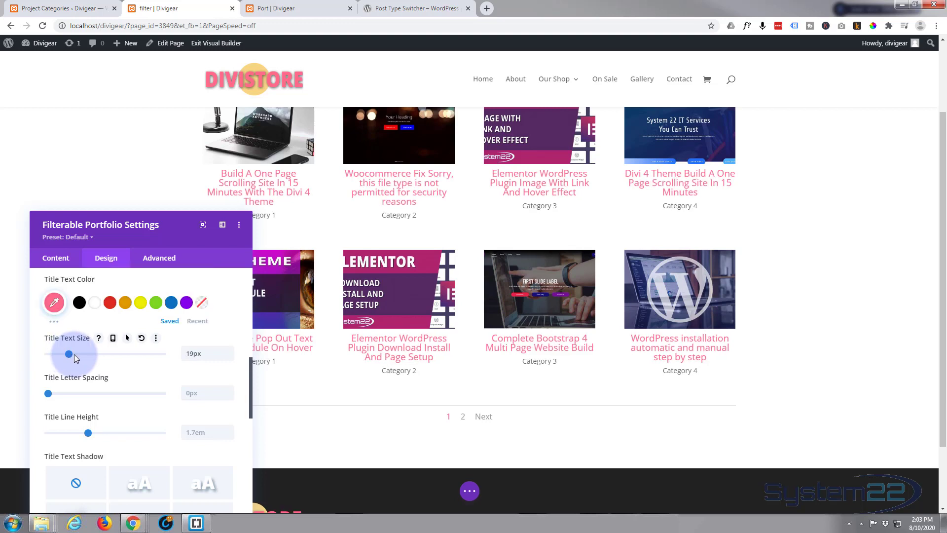
scroll(up, 3)
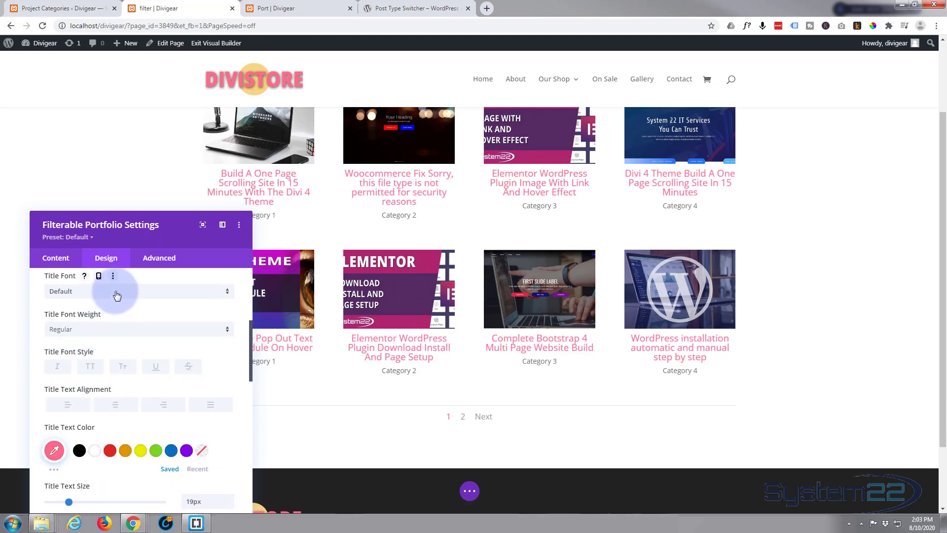
click(136, 291)
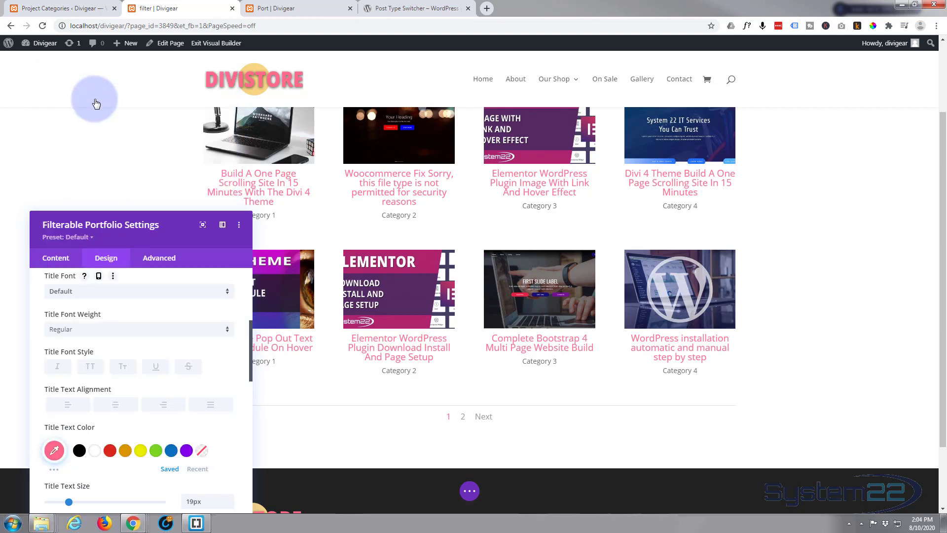
mouse_move(127, 310)
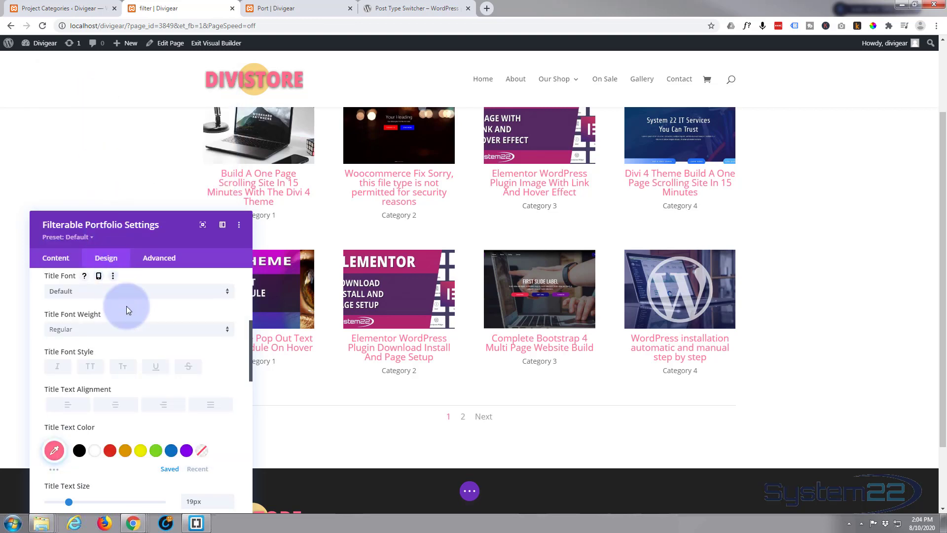
click(139, 329)
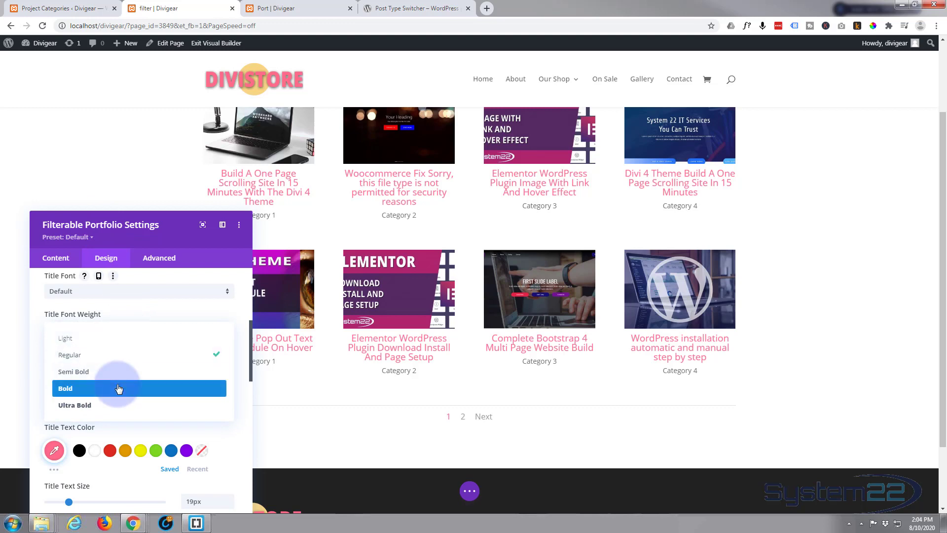
click(72, 372)
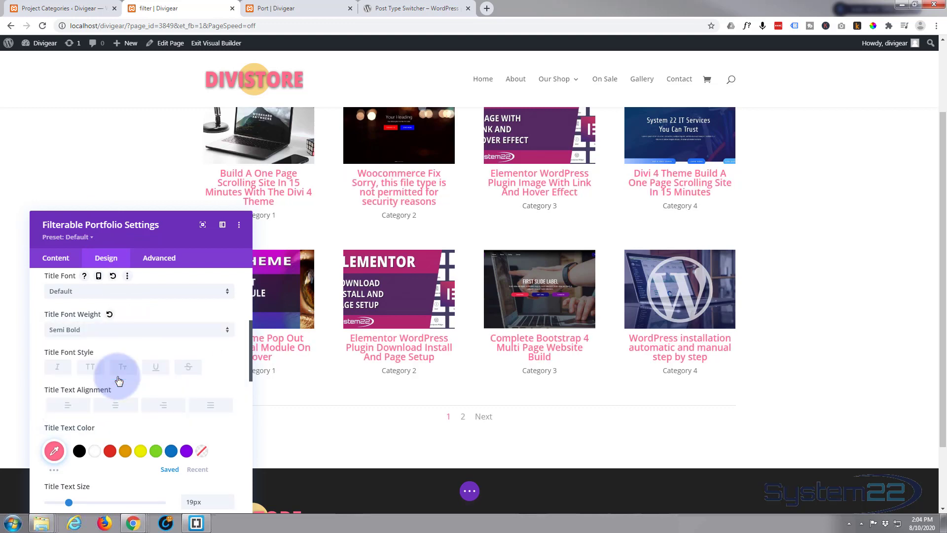
scroll(down, 3)
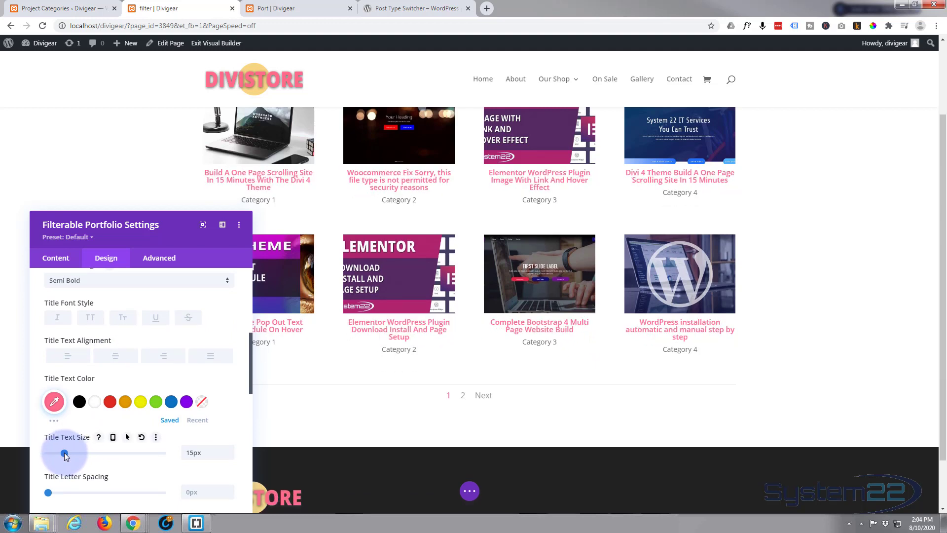
mouse_move(94, 427)
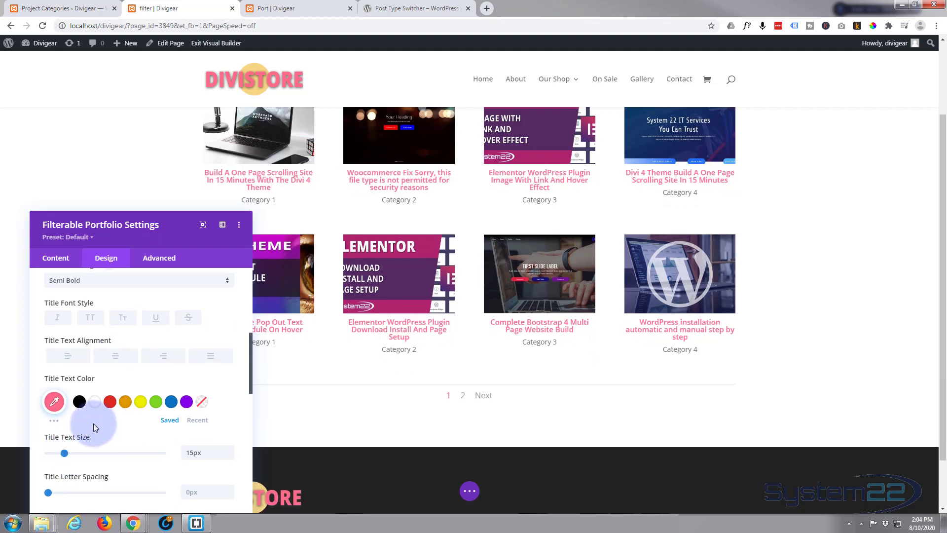
- Give the Filter Criteria Text the same pink #ff6b8b colour
scroll(down, 3)
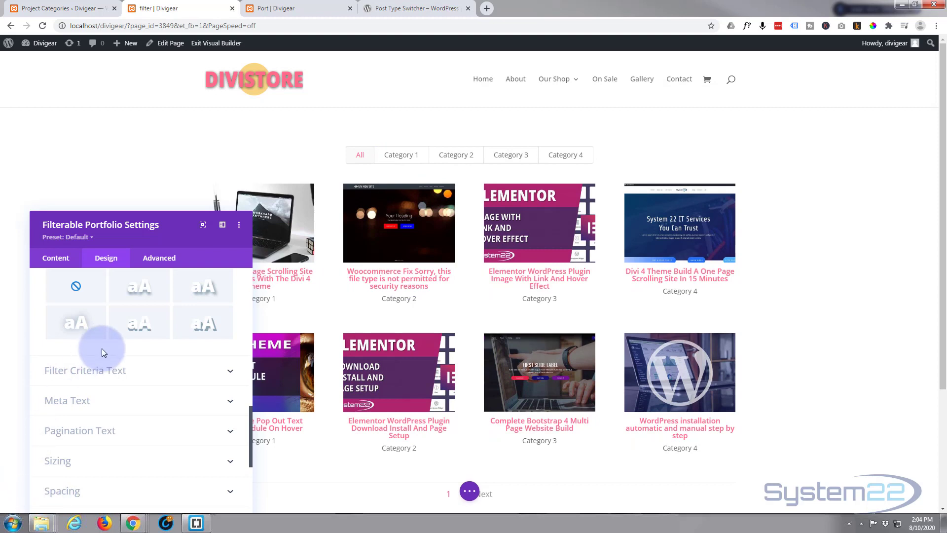
click(85, 370)
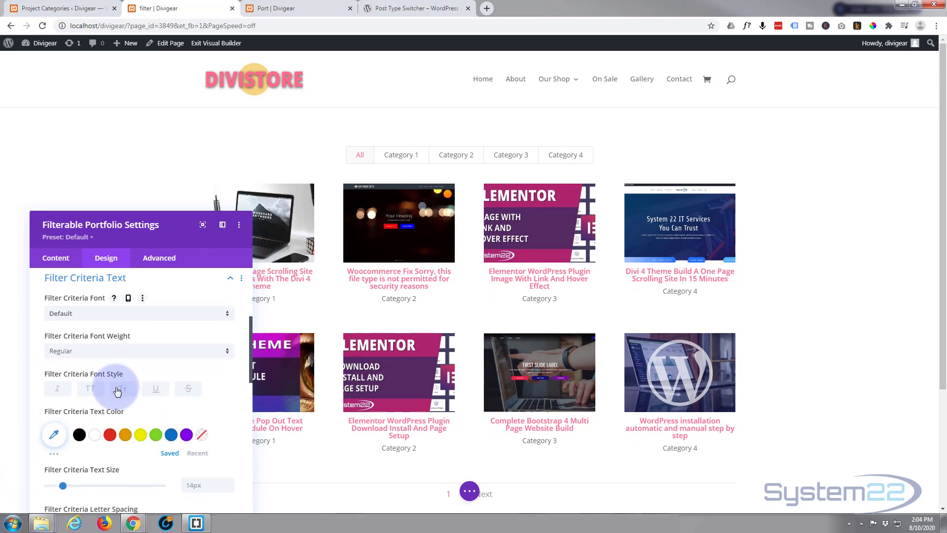
click(55, 434)
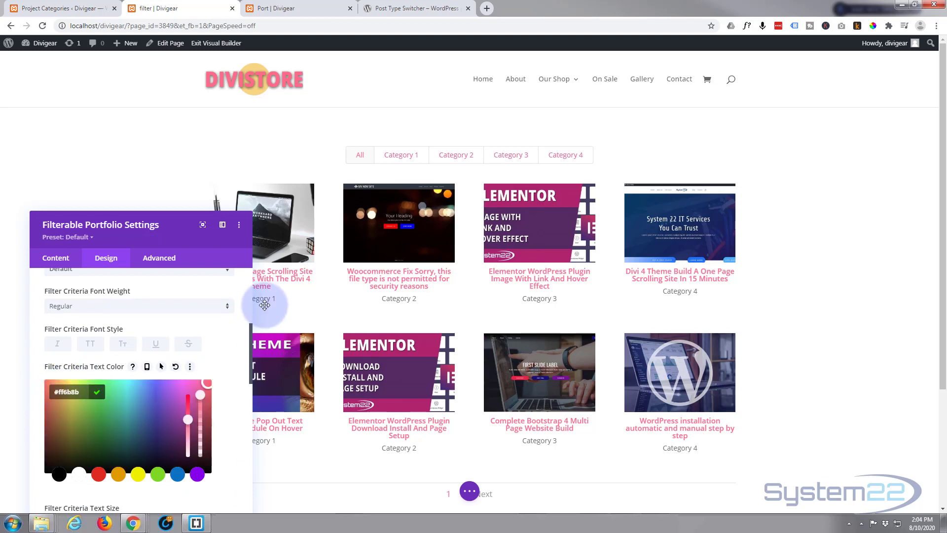
mouse_move(169, 389)
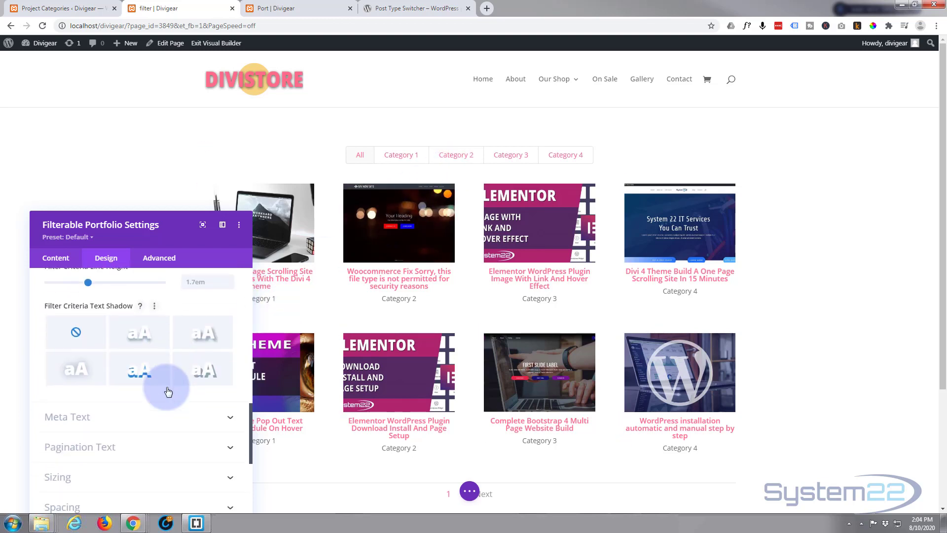
scroll(down, 3)
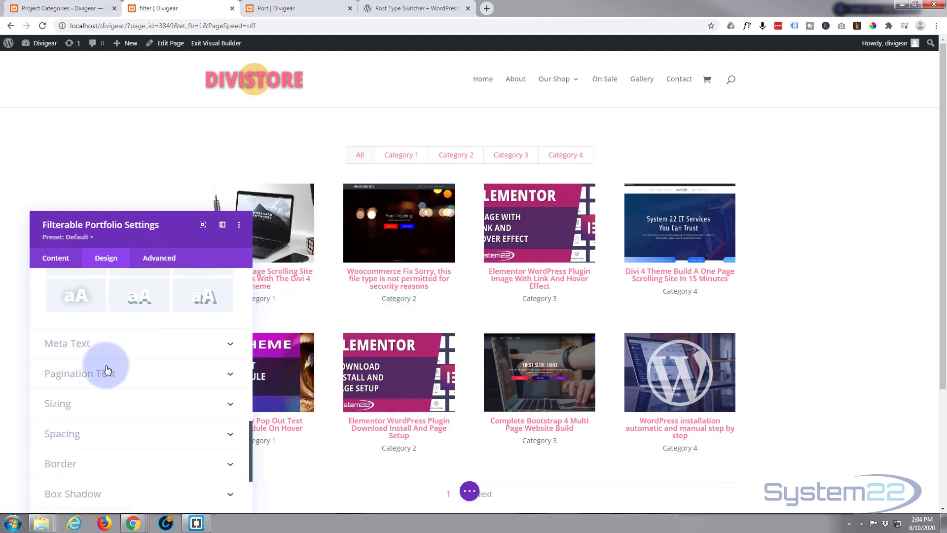
- Set Meta Text Color to the blue swatch so category labels under each project turn blue
click(67, 343)
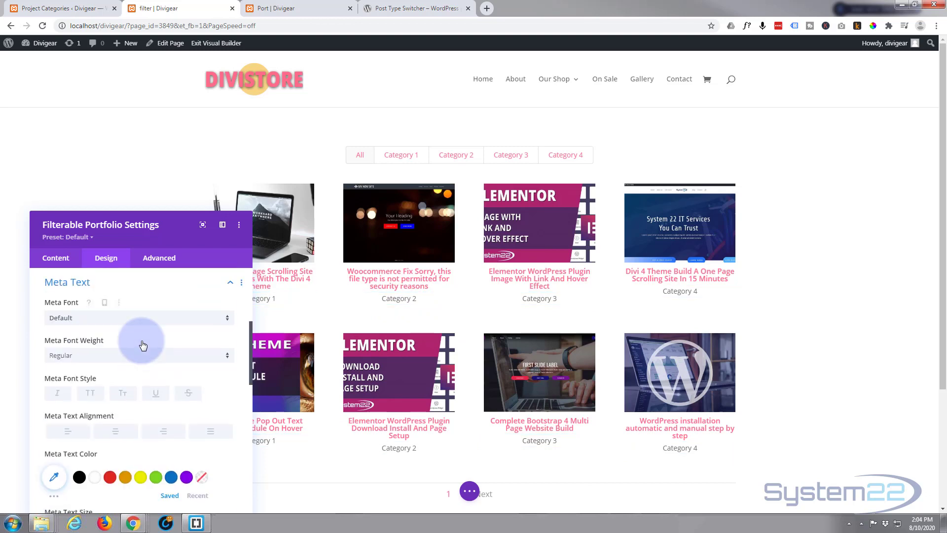
click(109, 477)
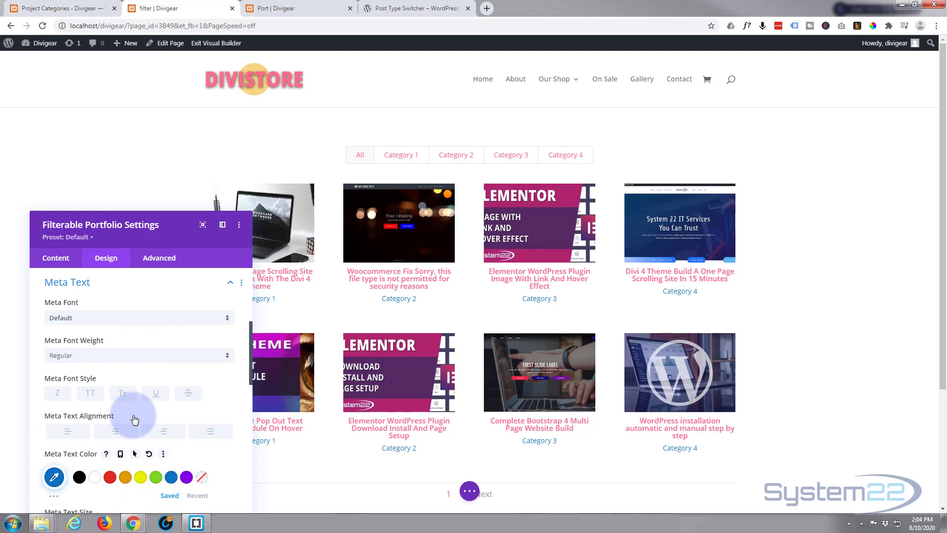
scroll(down, 3)
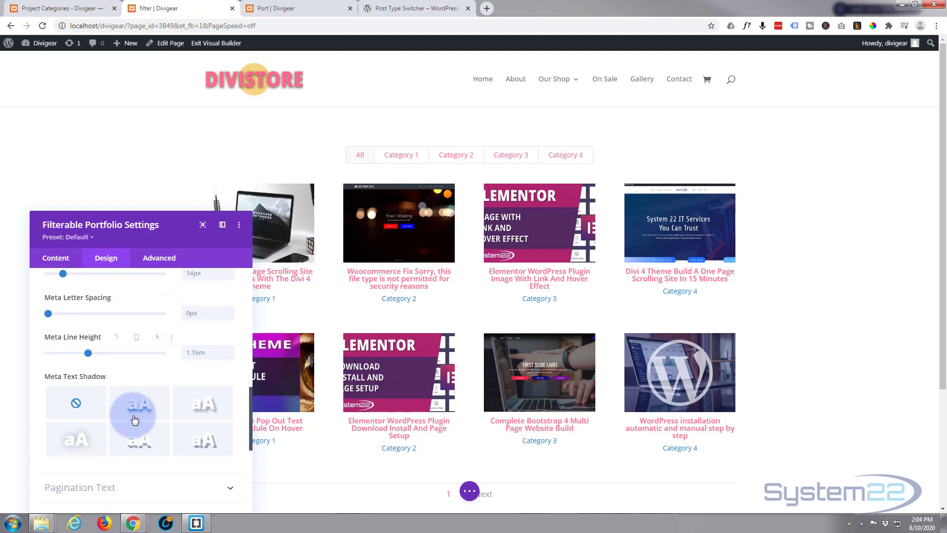
scroll(down, 3)
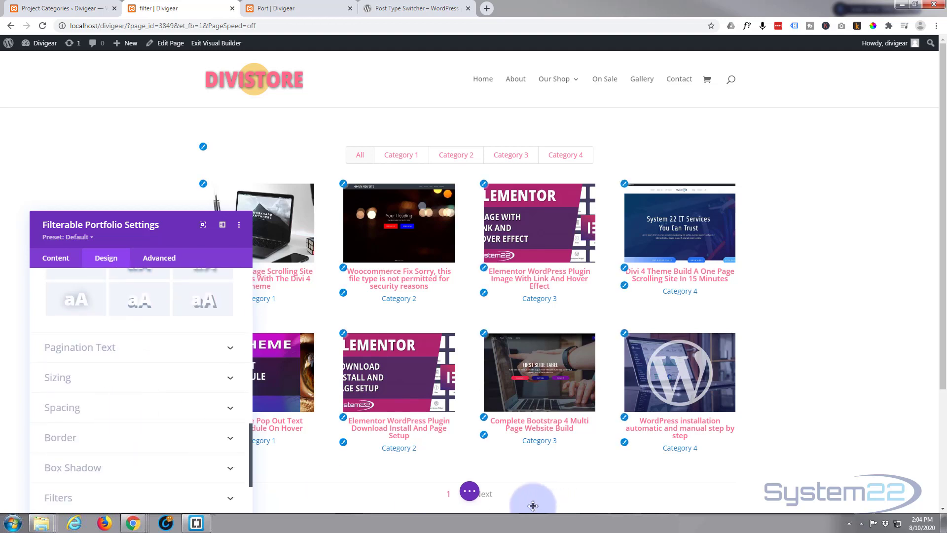
scroll(down, 3)
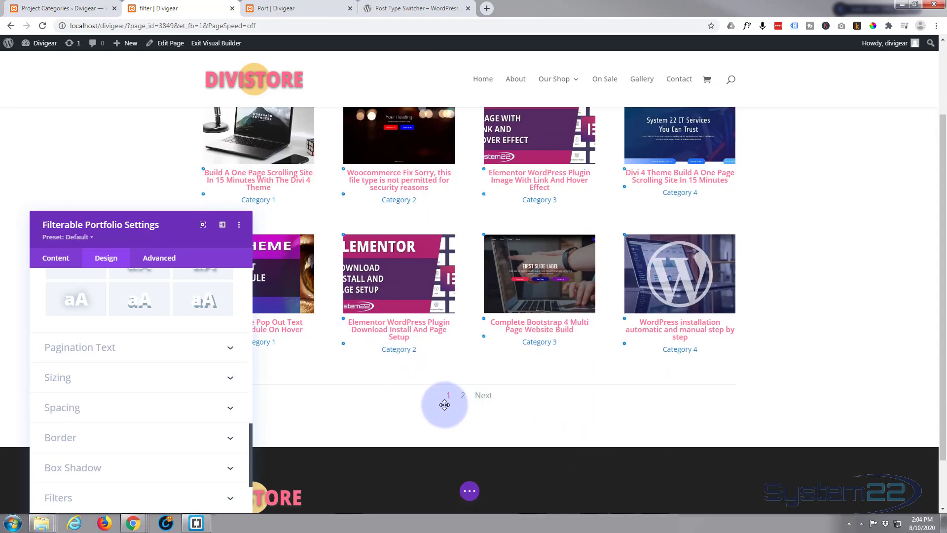
mouse_move(60, 373)
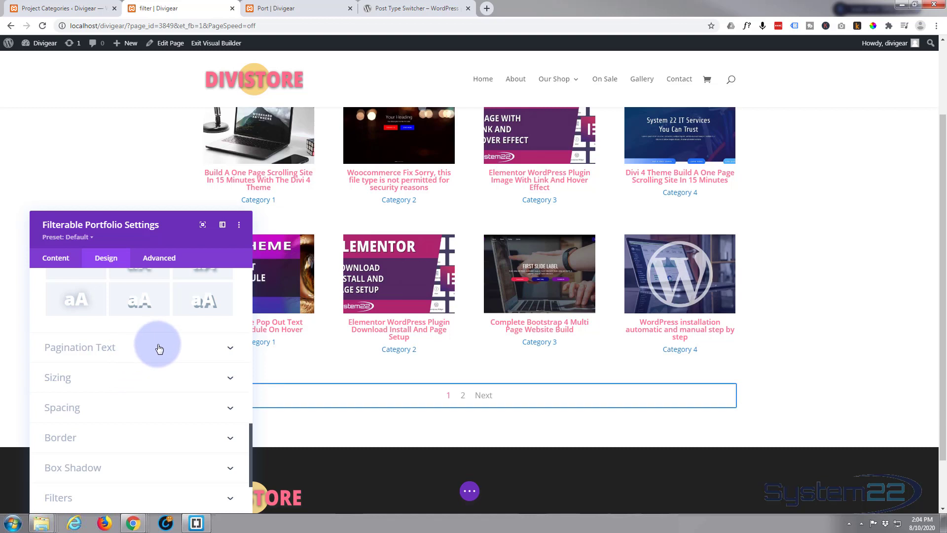
- Set Pagination Text Color to custom pink #ff6b8b for the 1, 2, Next links
click(79, 346)
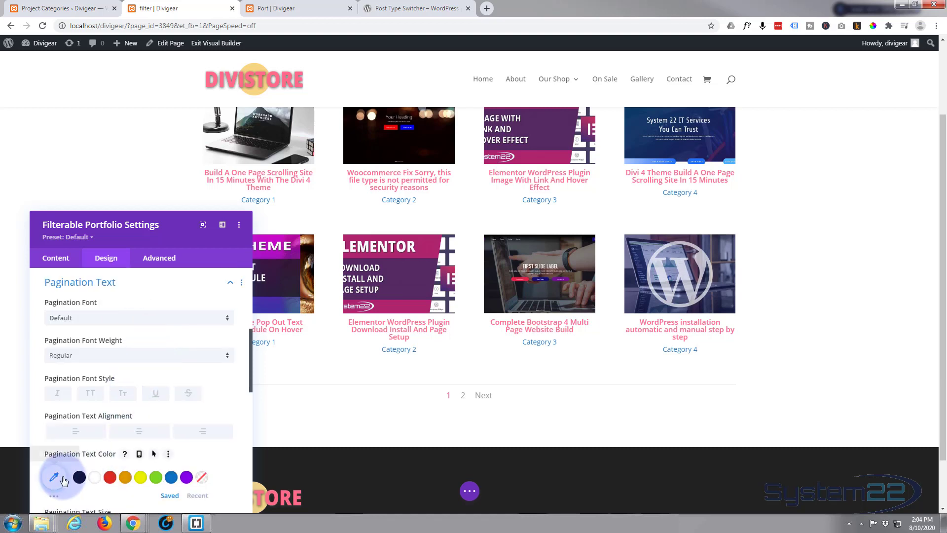
click(53, 478)
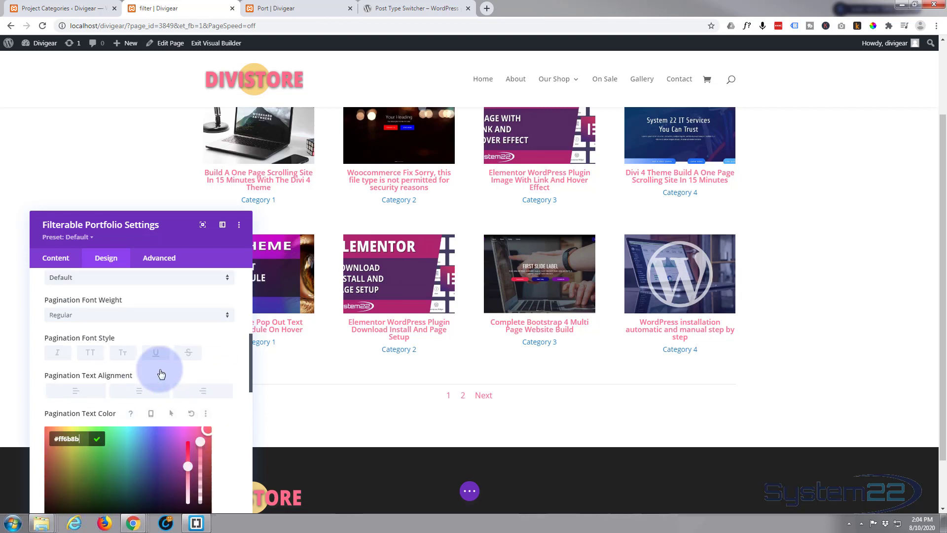
scroll(down, 3)
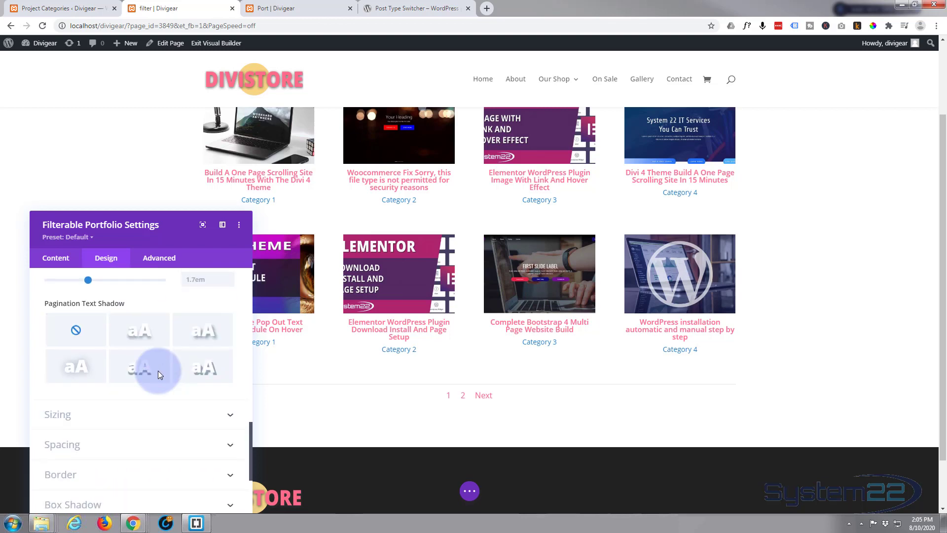
scroll(down, 3)
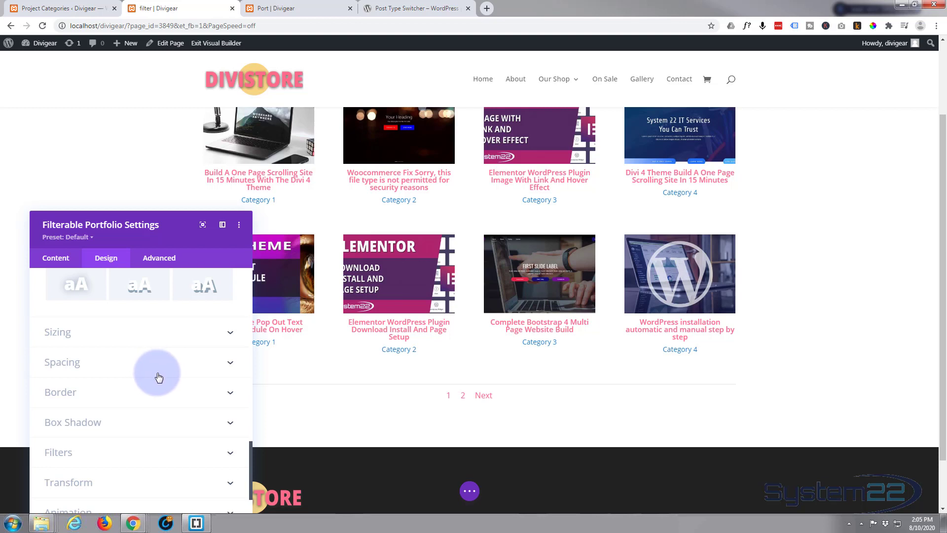
- Adjust the module width and alignment in Sizing so the four columns span the content area
click(57, 331)
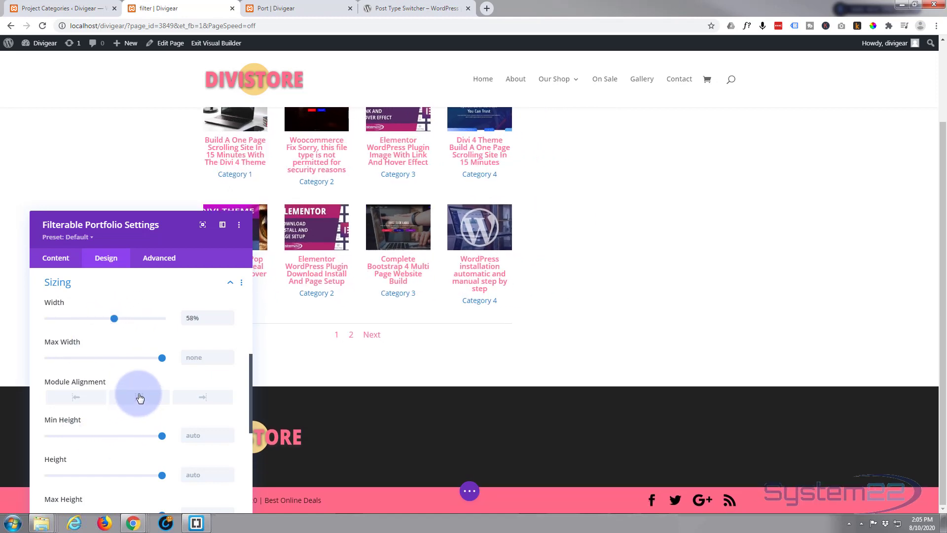
click(138, 397)
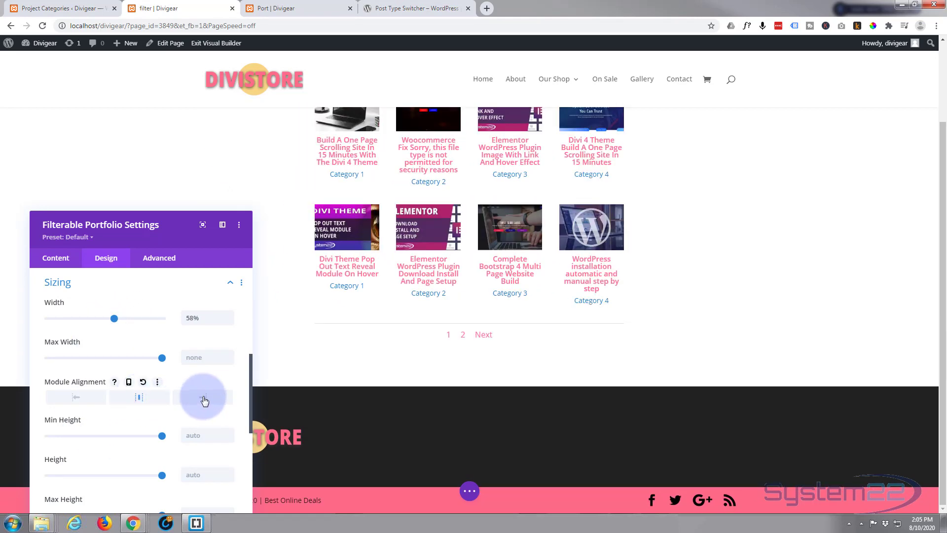
click(76, 397)
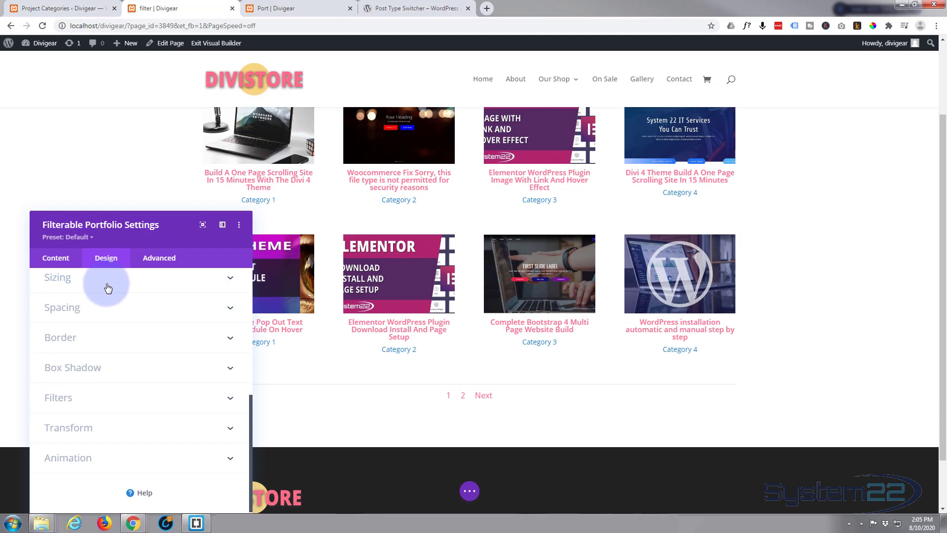
mouse_move(747, 160)
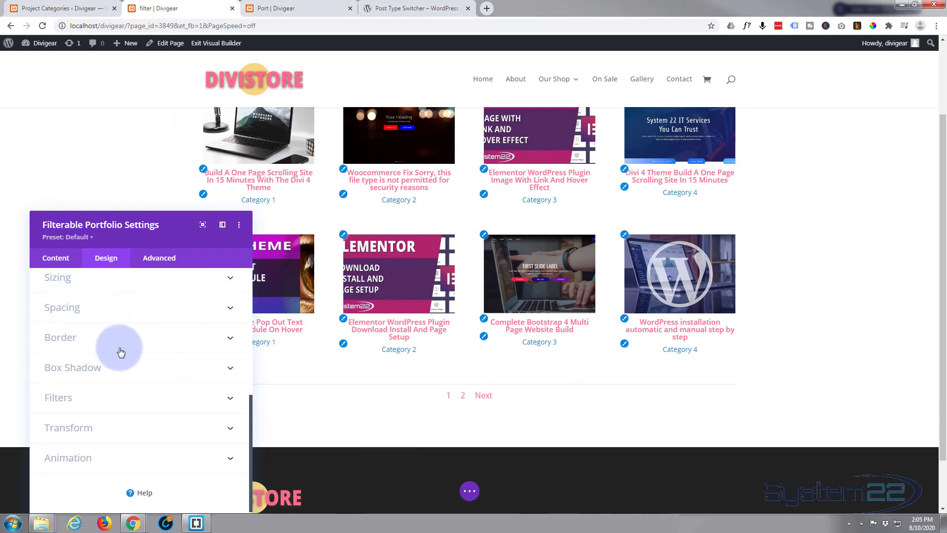
click(62, 307)
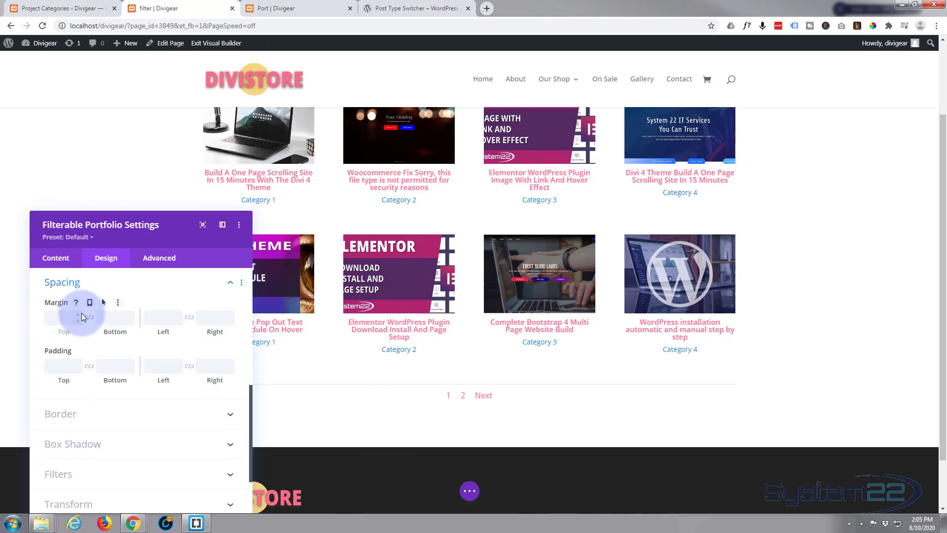
scroll(down, 3)
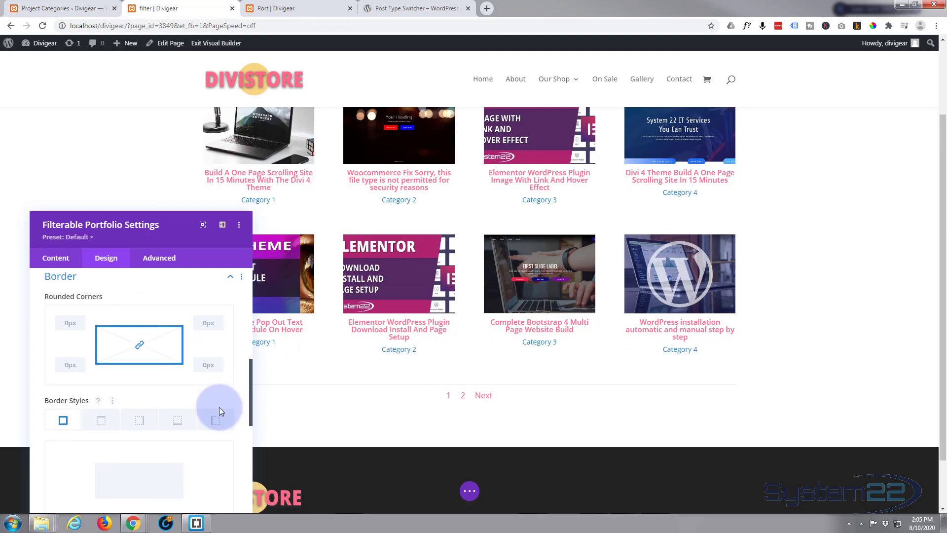
scroll(down, 3)
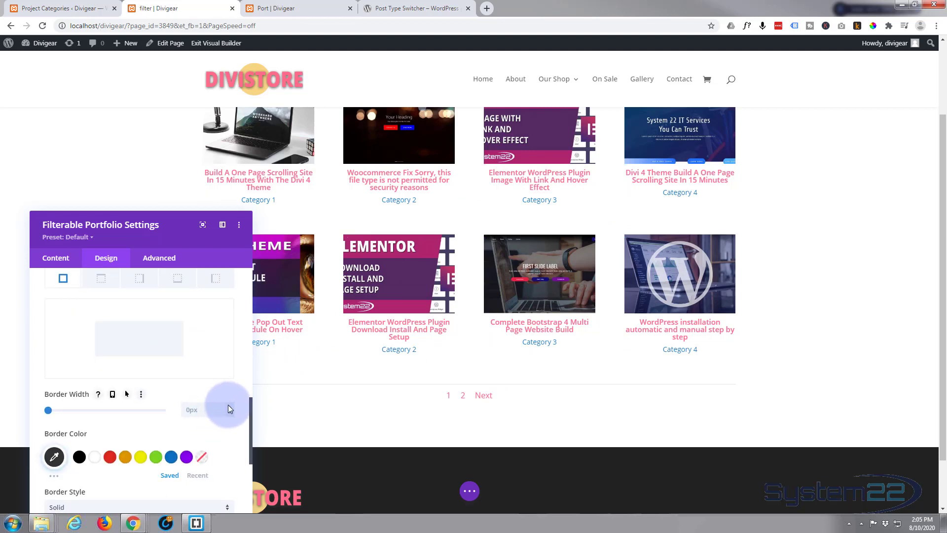
click(229, 407)
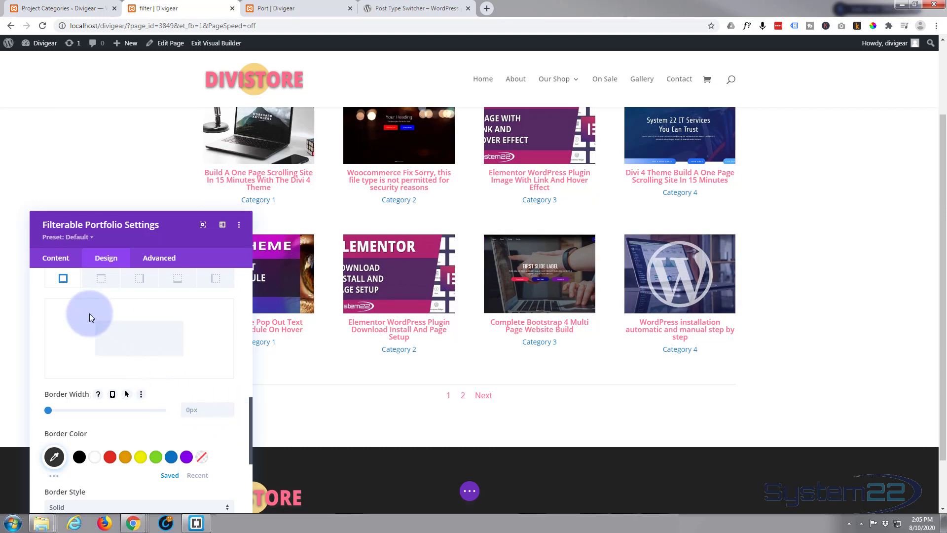
scroll(down, 3)
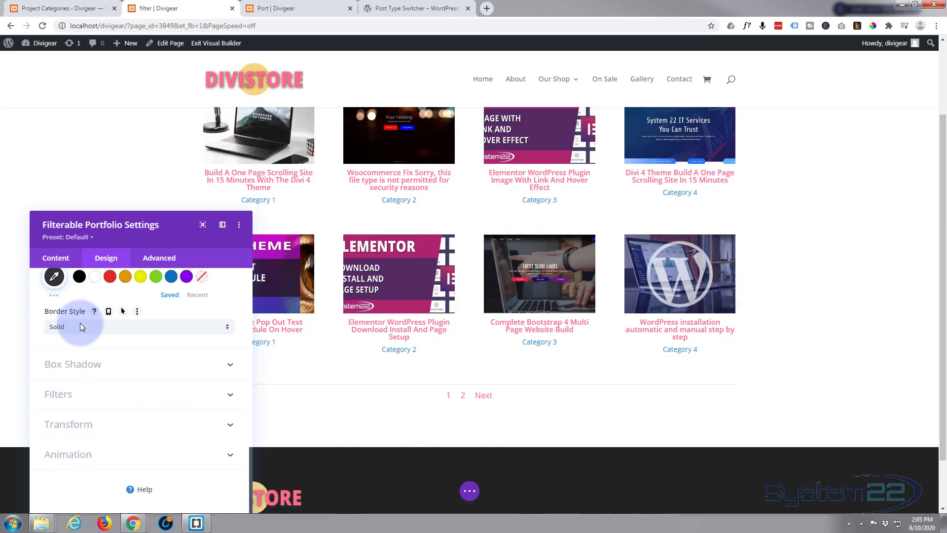
mouse_move(171, 385)
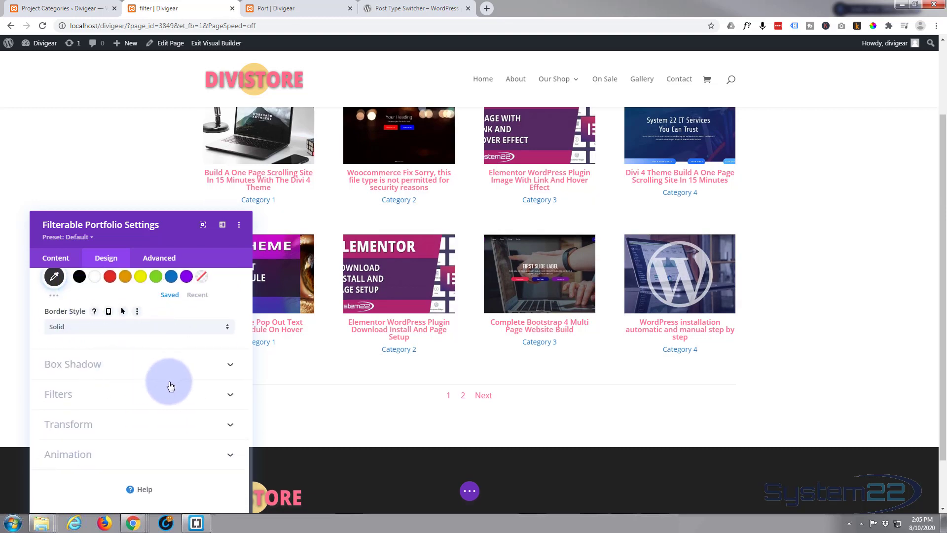
mouse_move(117, 459)
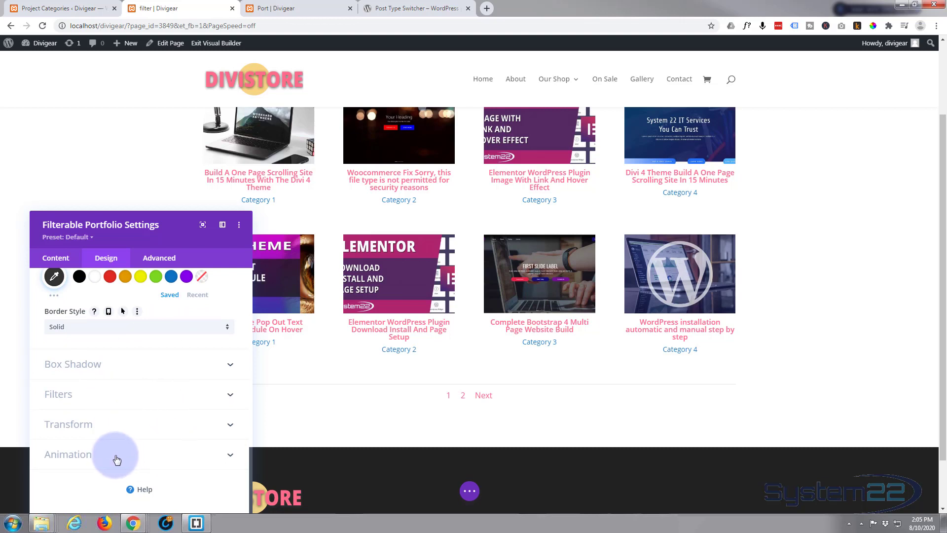
mouse_move(119, 467)
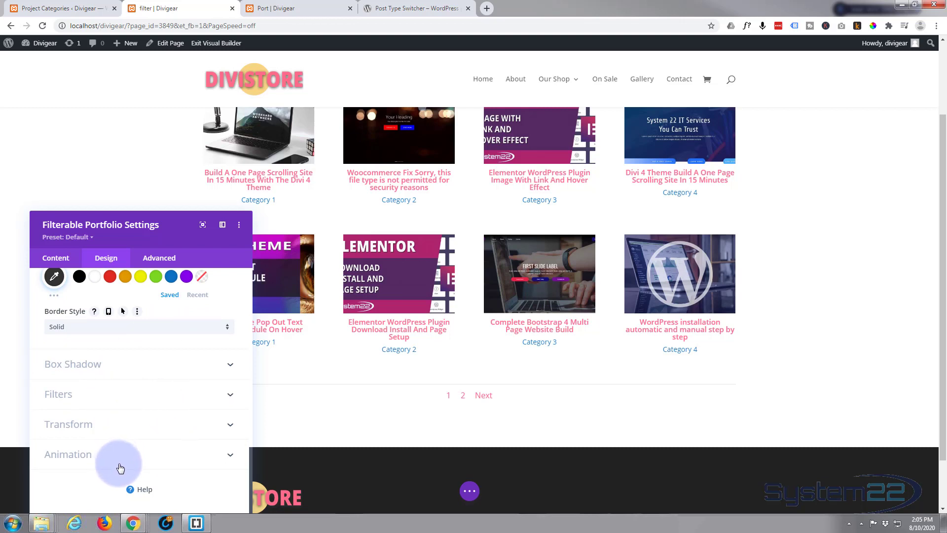
mouse_move(160, 366)
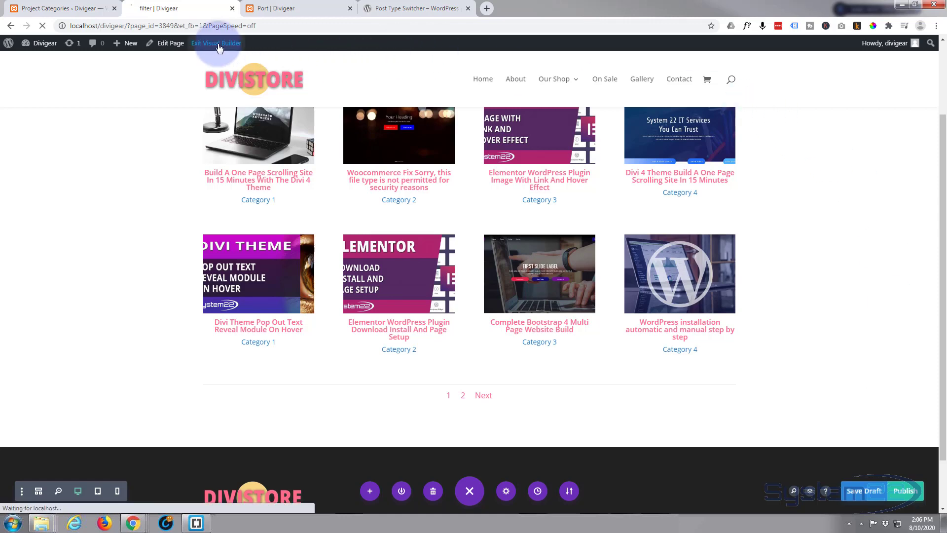
- Exit the Visual Builder to view the live filter page with its category filter bar
click(216, 42)
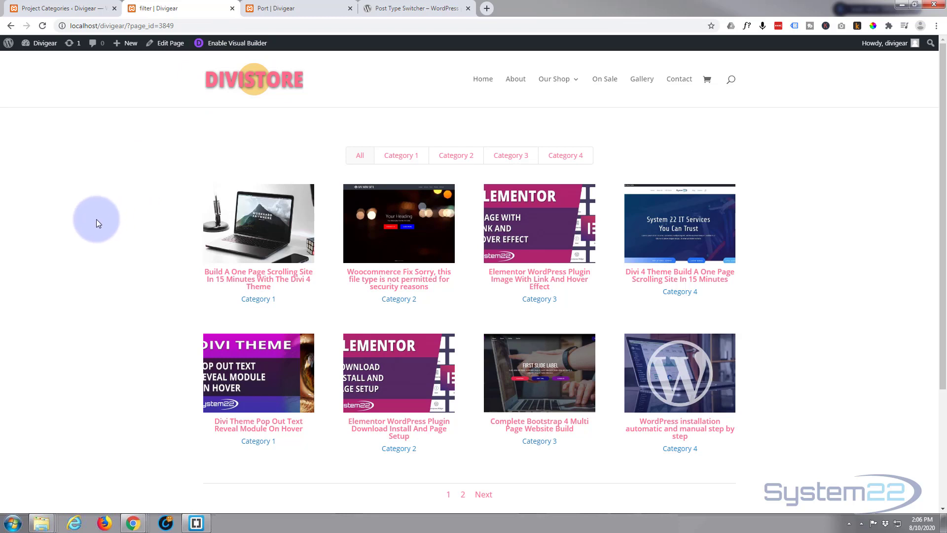
mouse_move(289, 301)
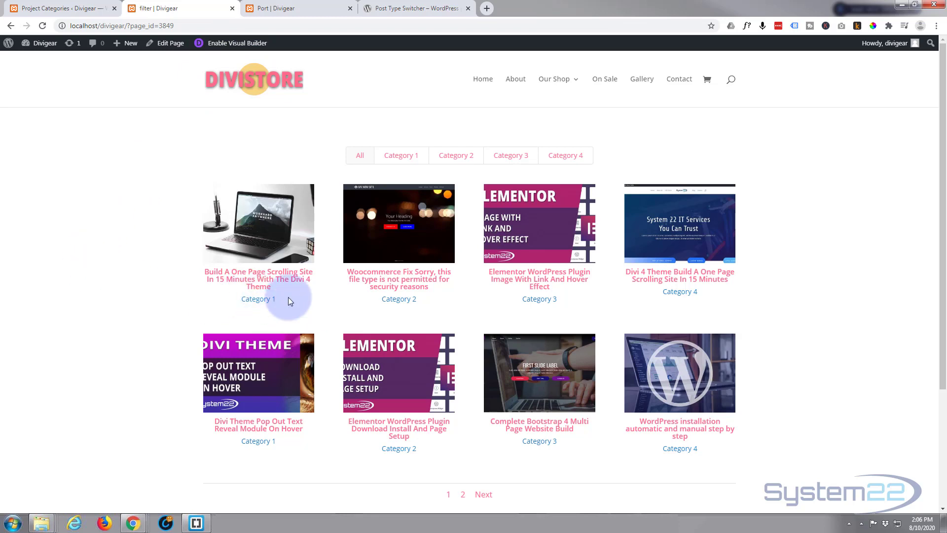
click(401, 155)
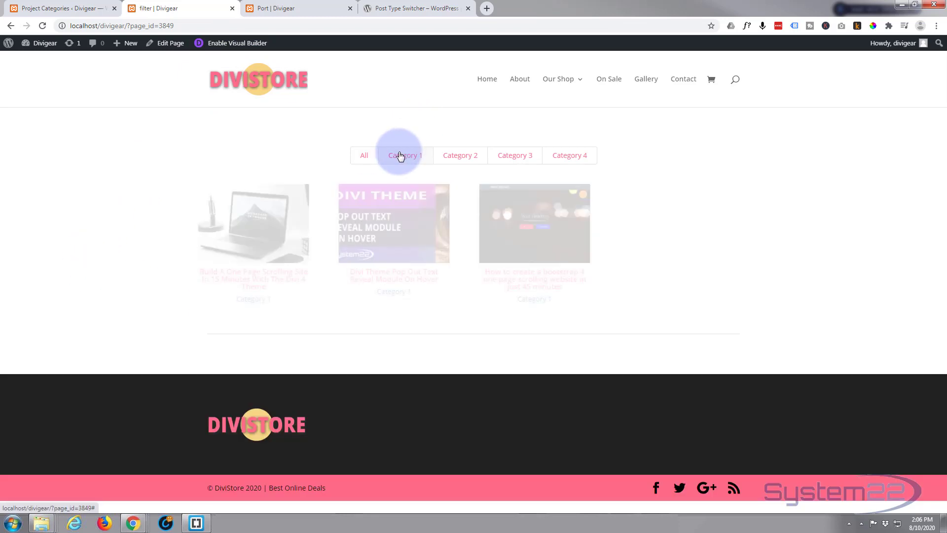
click(515, 155)
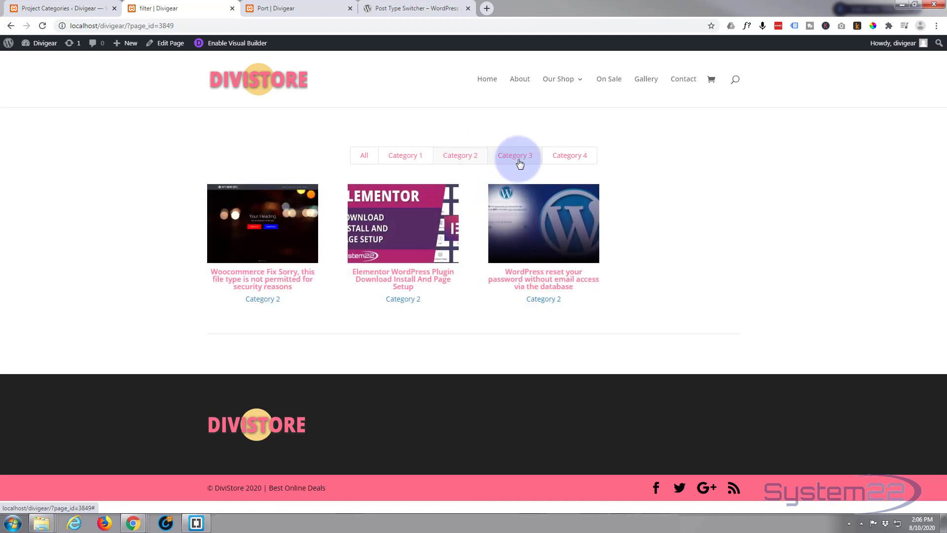
click(570, 155)
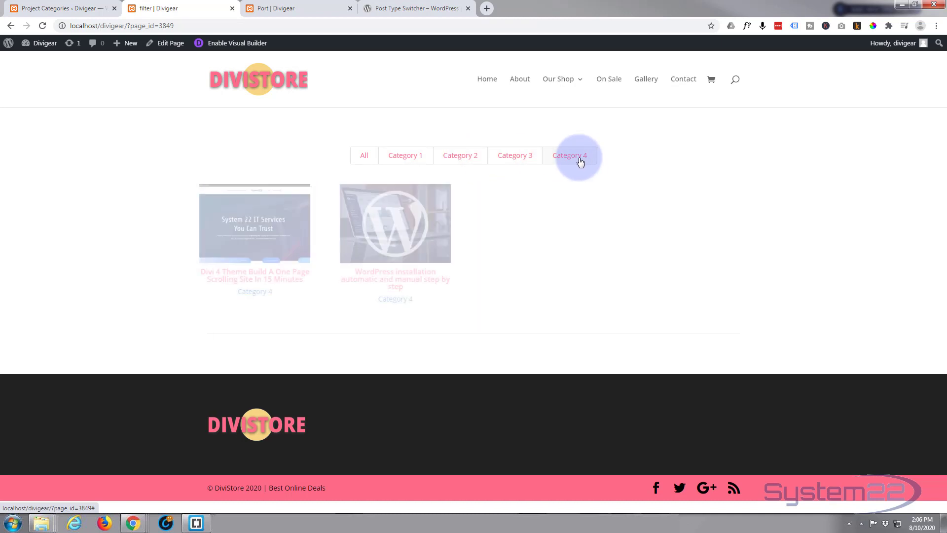
click(364, 155)
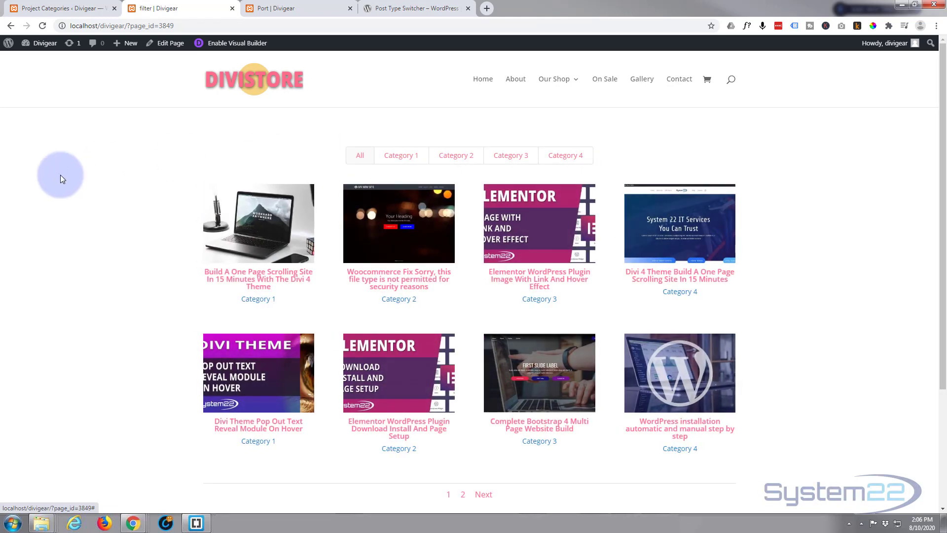
mouse_move(397, 278)
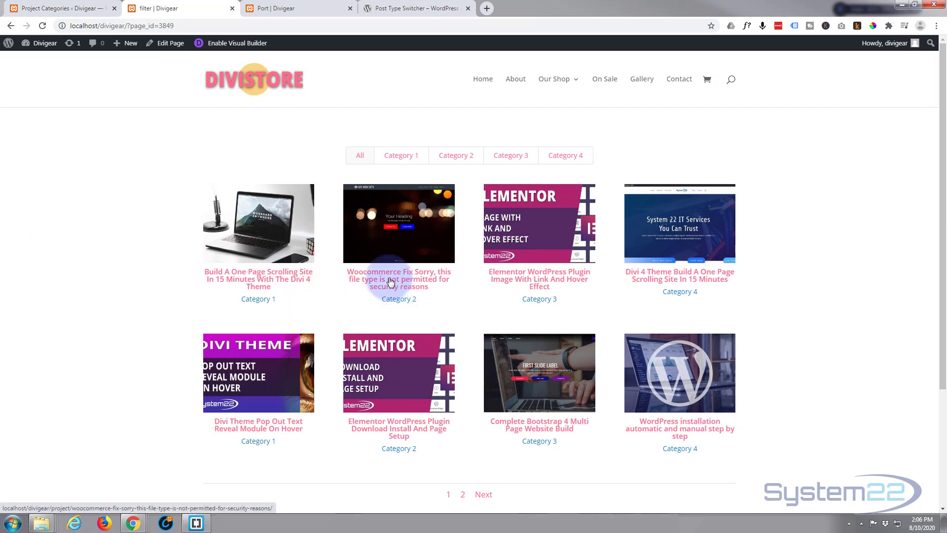
click(399, 278)
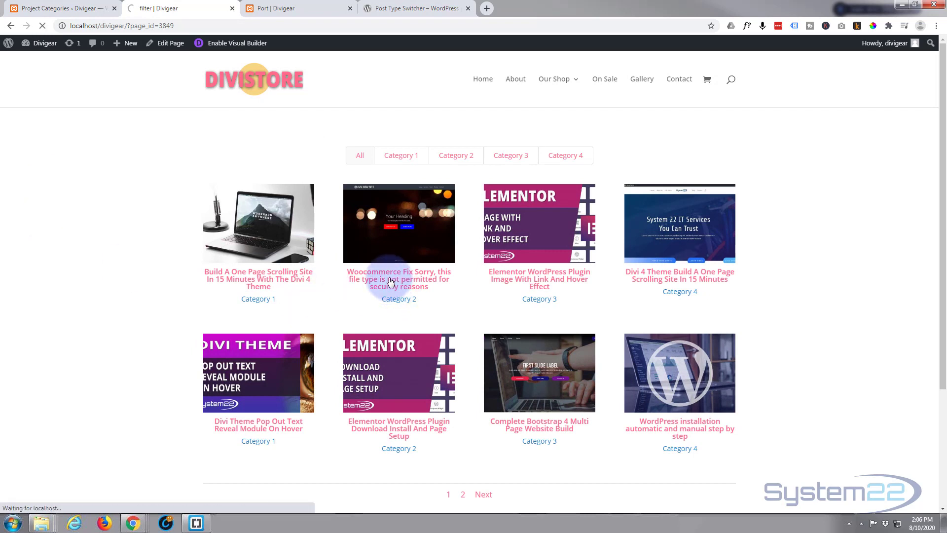
click(398, 278)
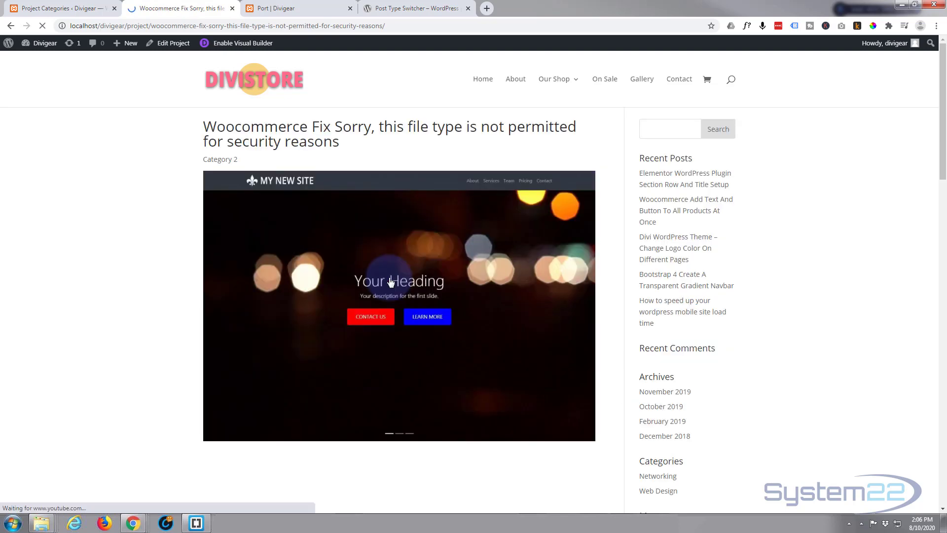
scroll(down, 3)
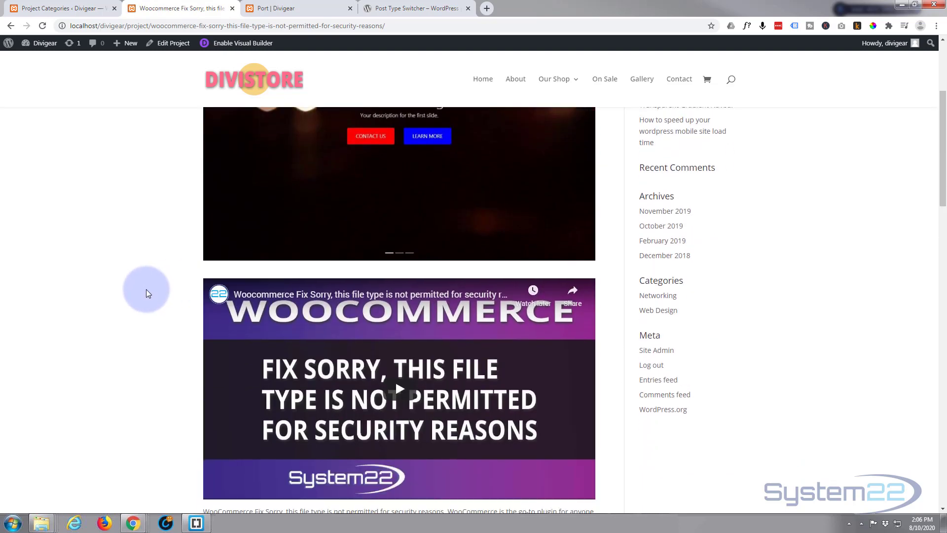
scroll(down, 3)
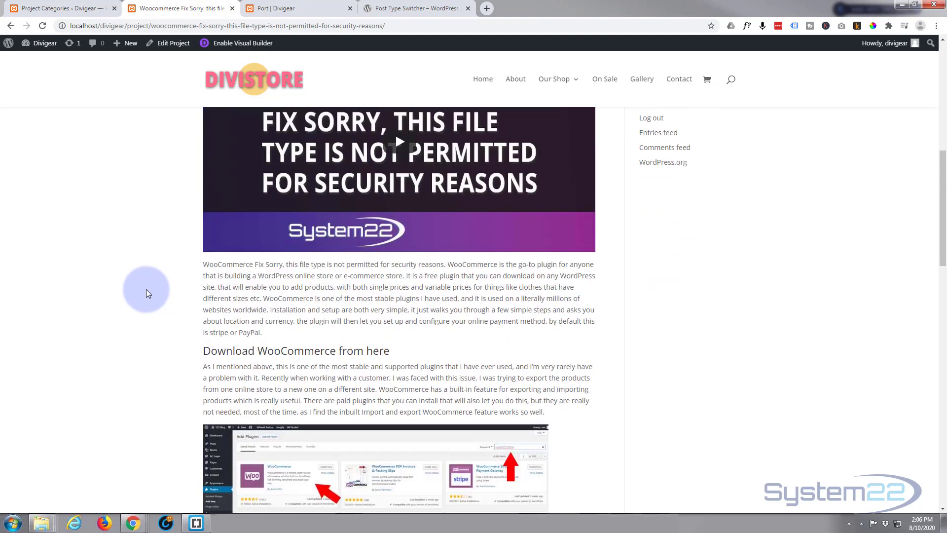
scroll(up, 3)
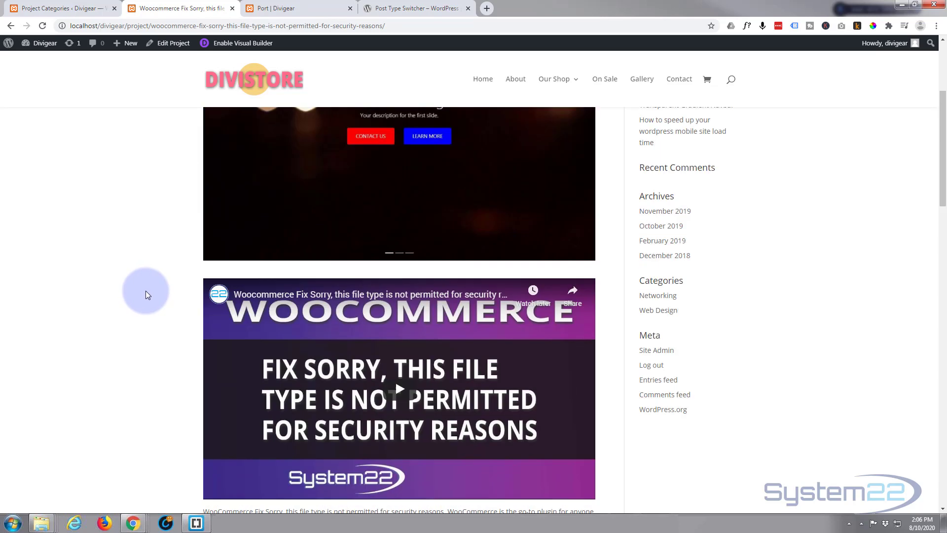
scroll(up, 3)
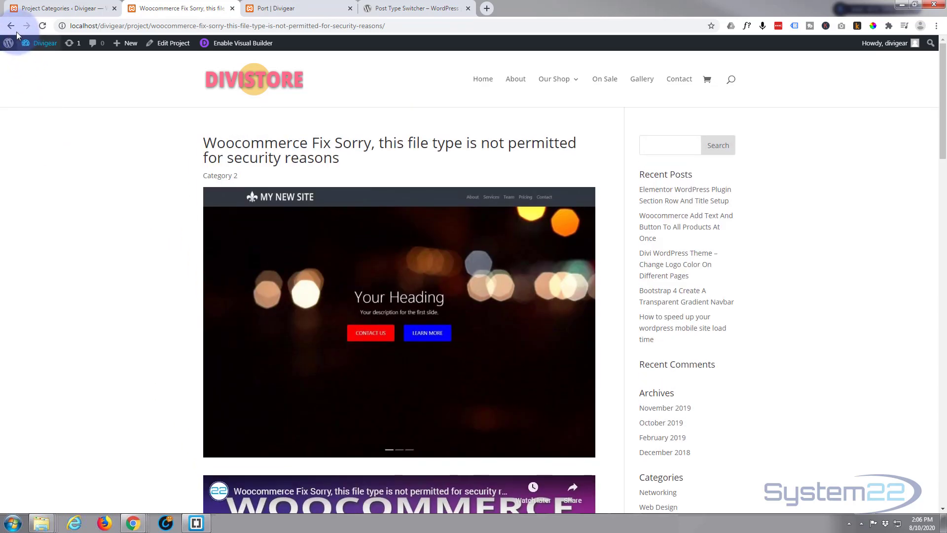
click(10, 26)
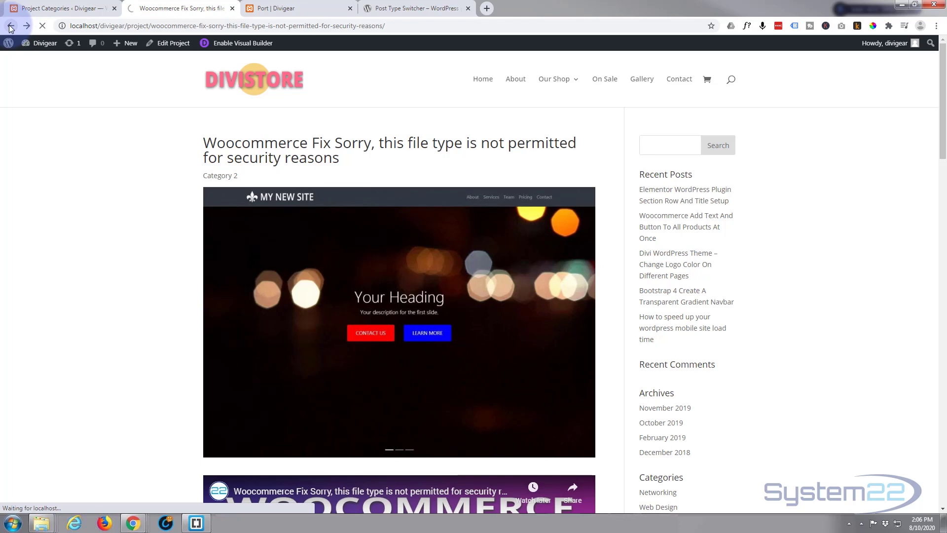
click(10, 26)
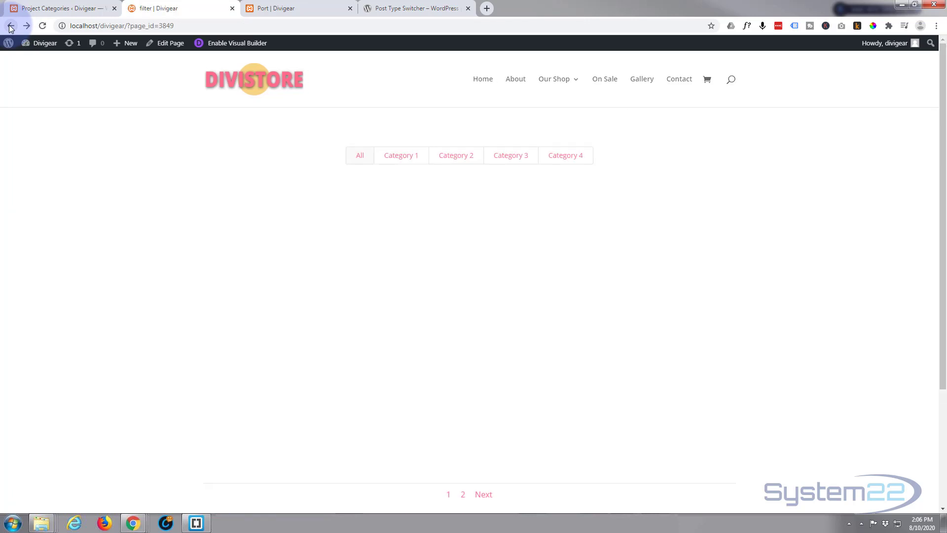